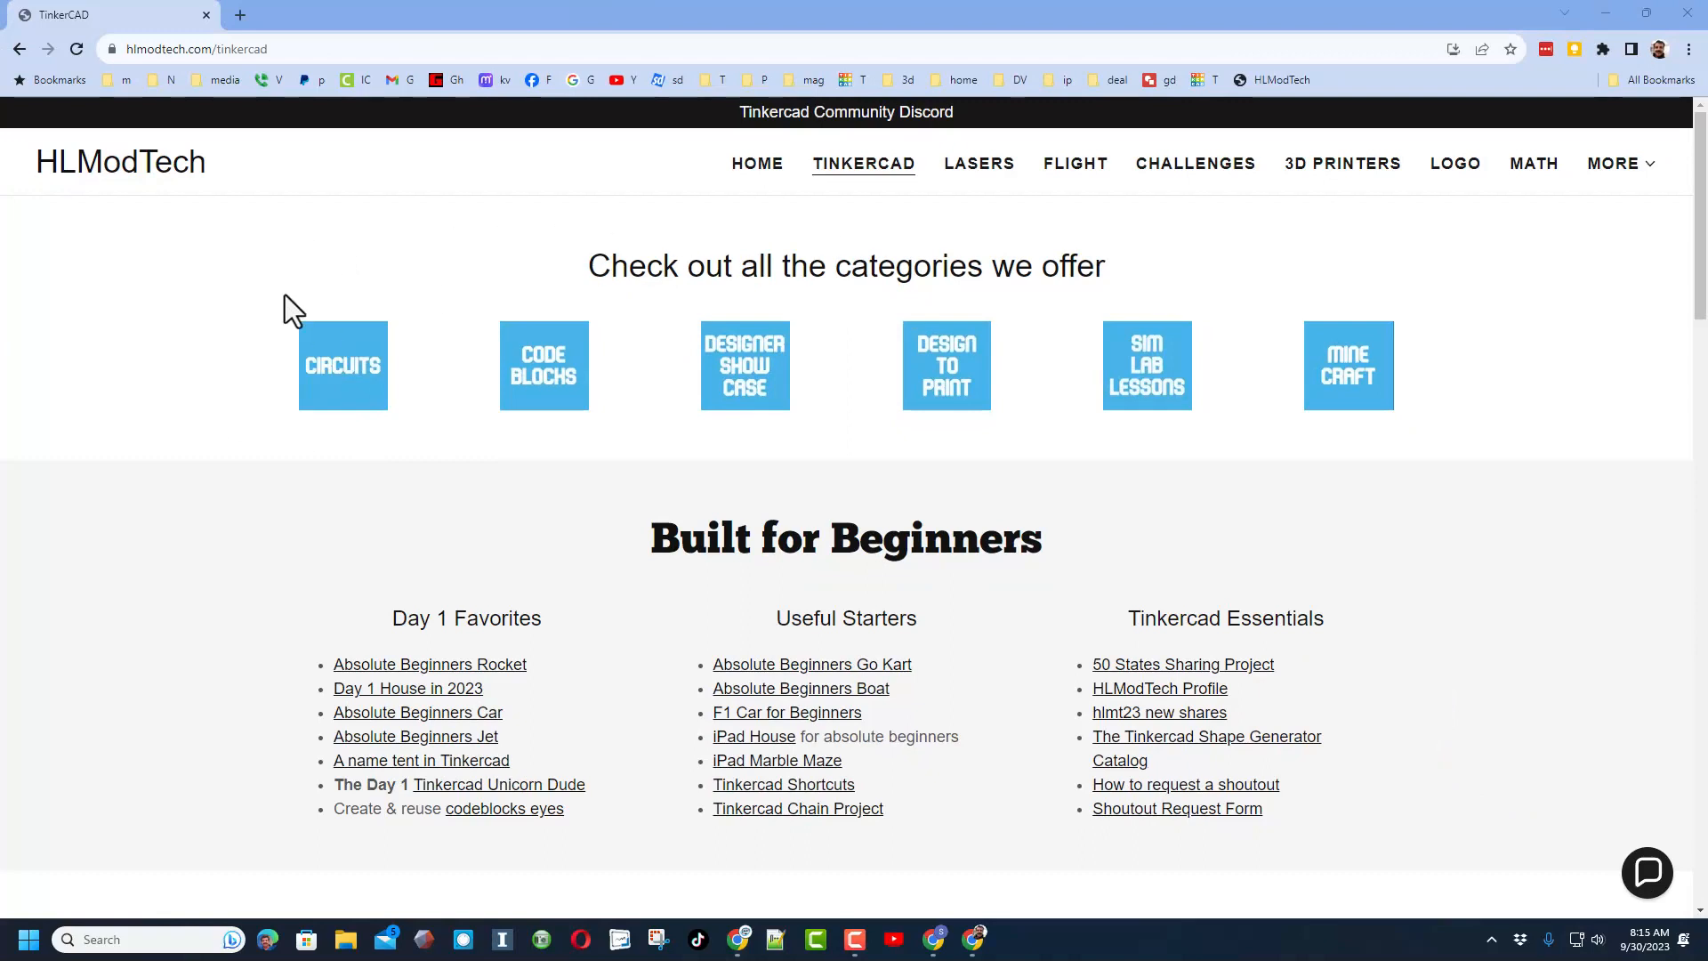
pyautogui.moveTo(271, 246)
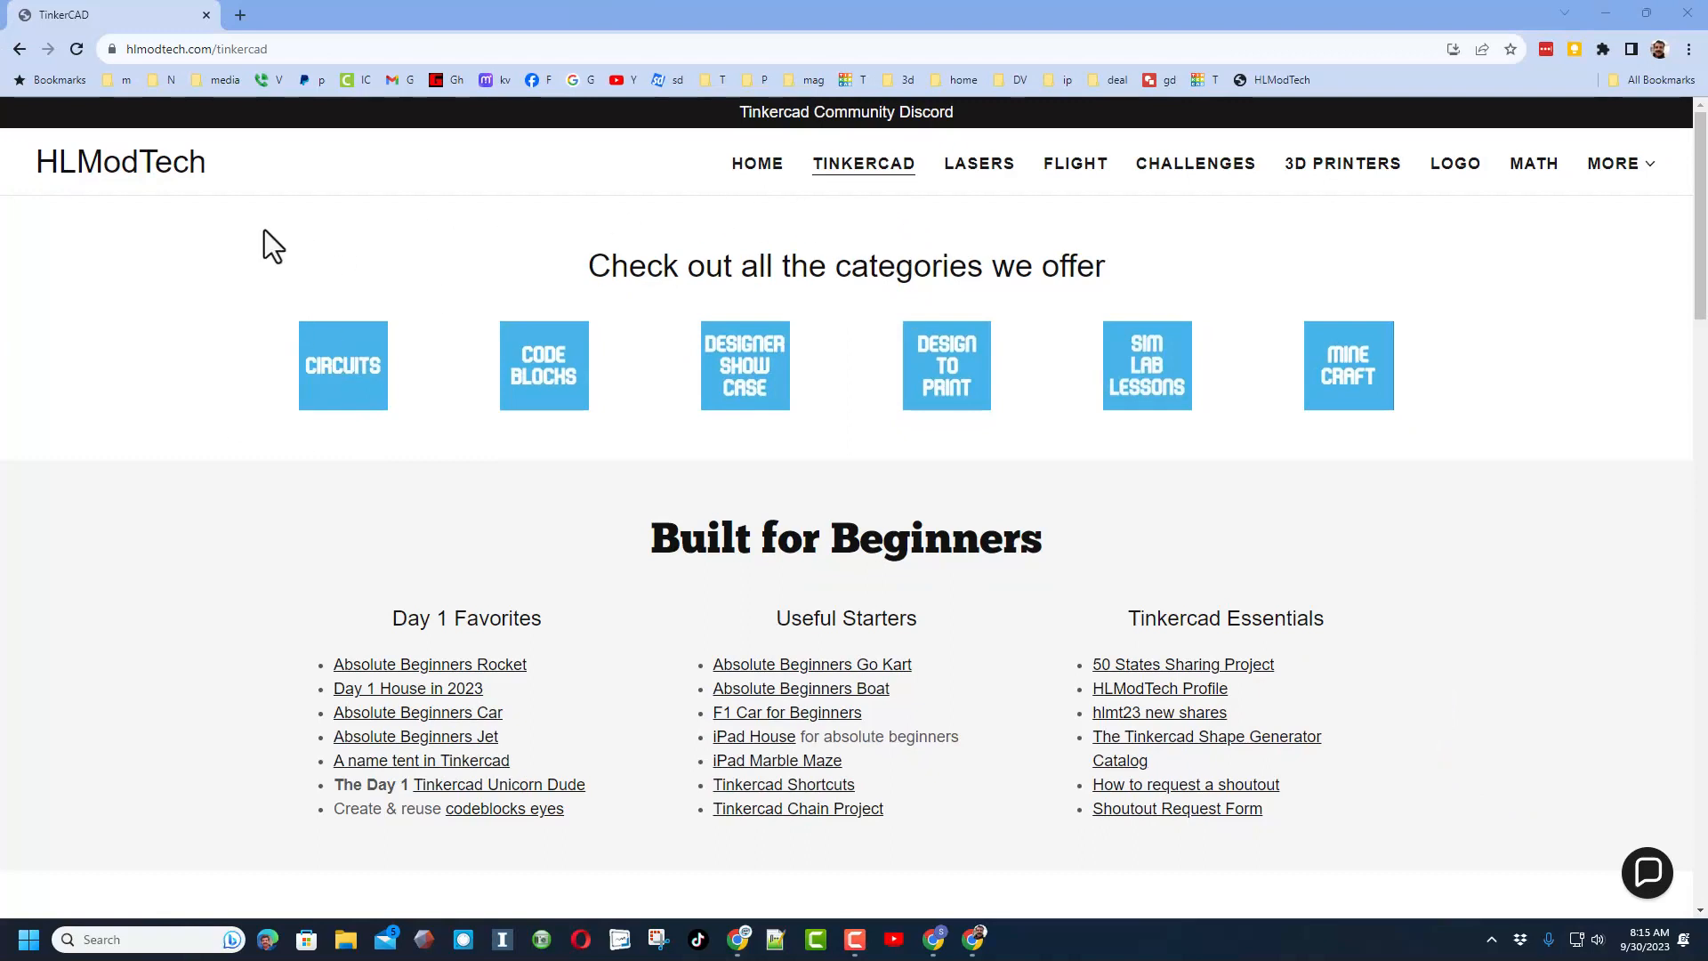
pyautogui.moveTo(509, 476)
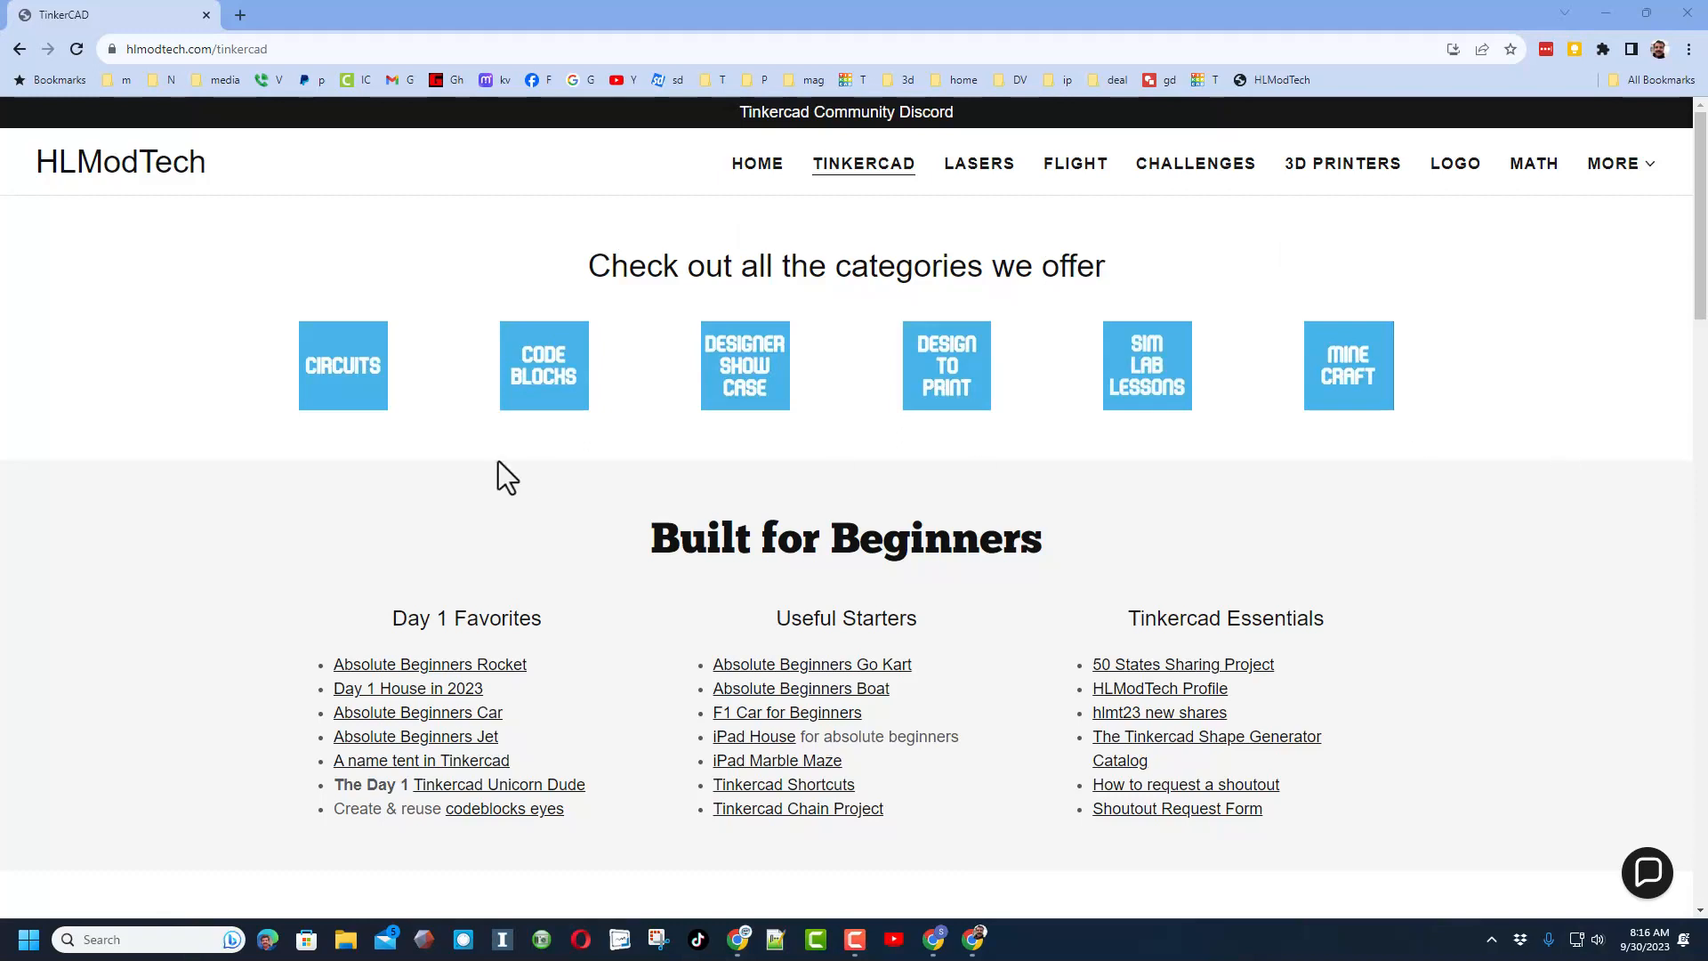
pyautogui.moveTo(757, 621)
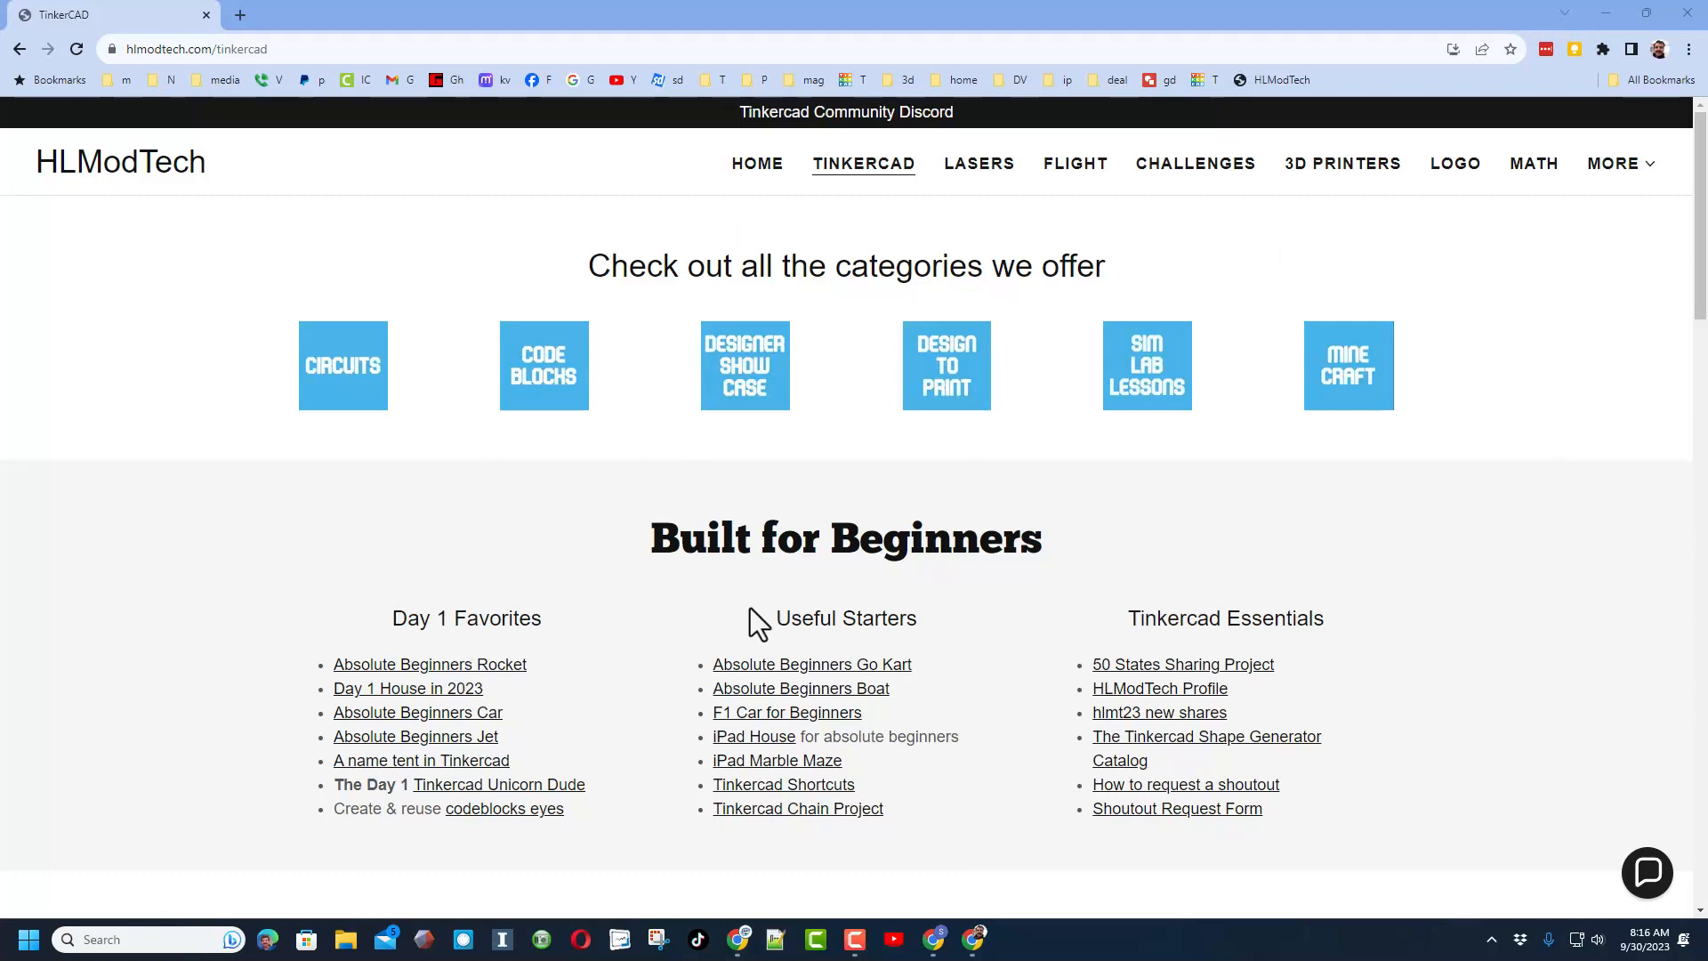
pyautogui.moveTo(1270, 576)
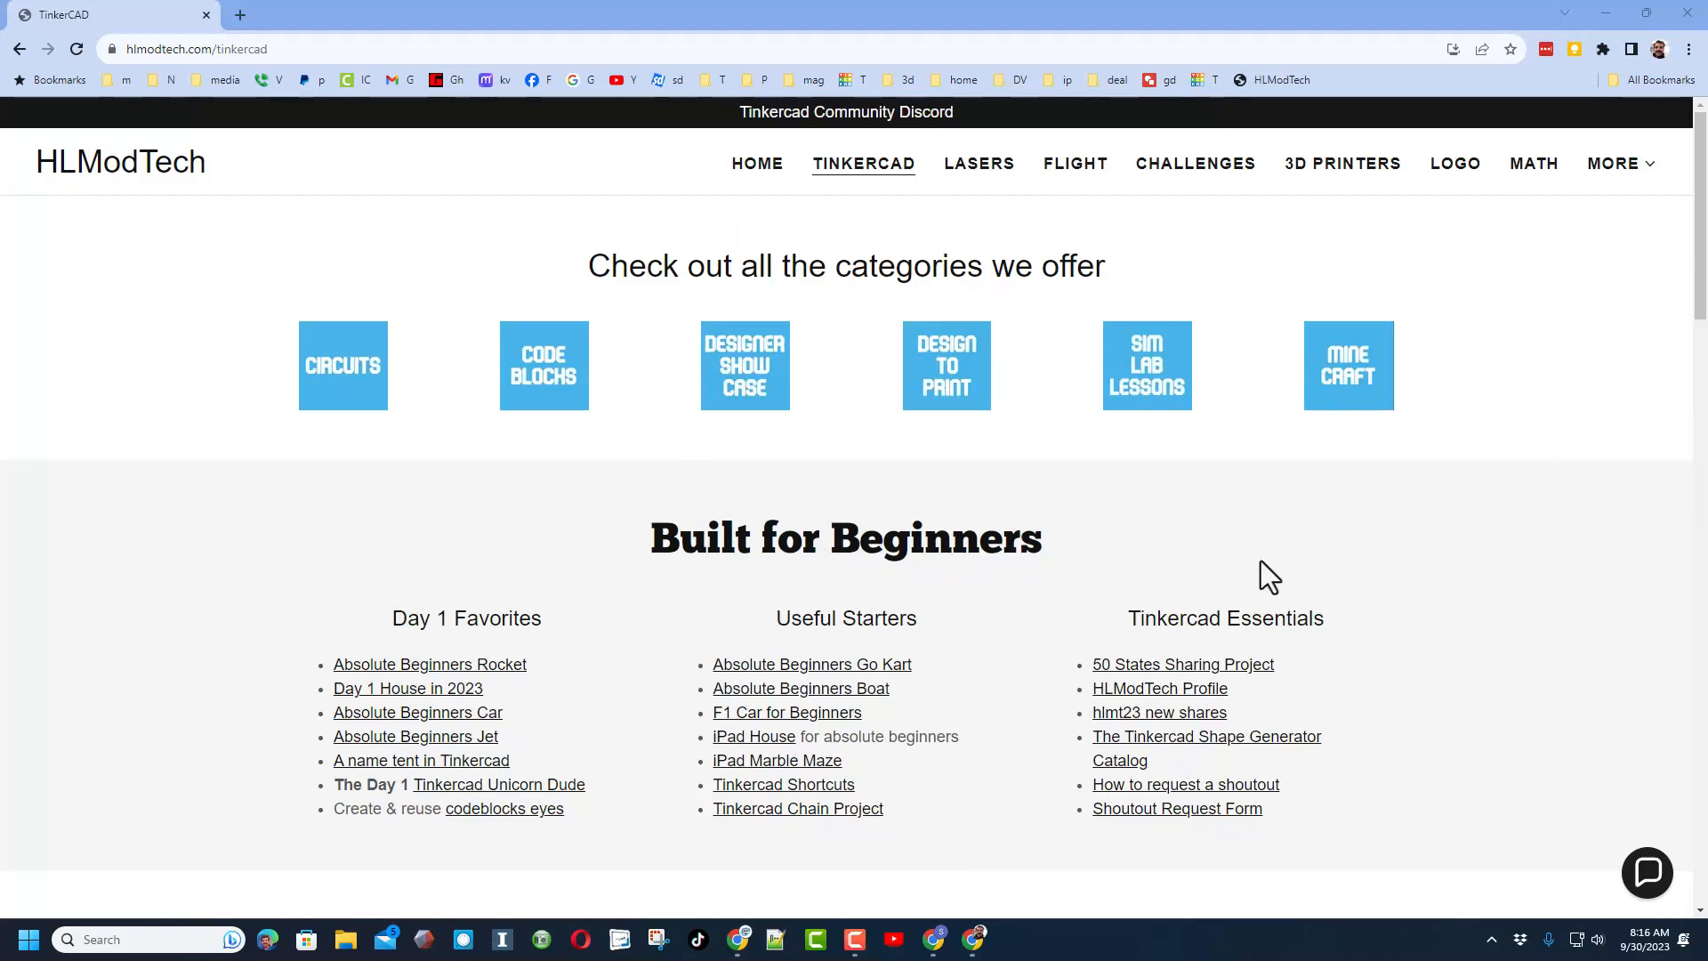
pyautogui.moveTo(786, 835)
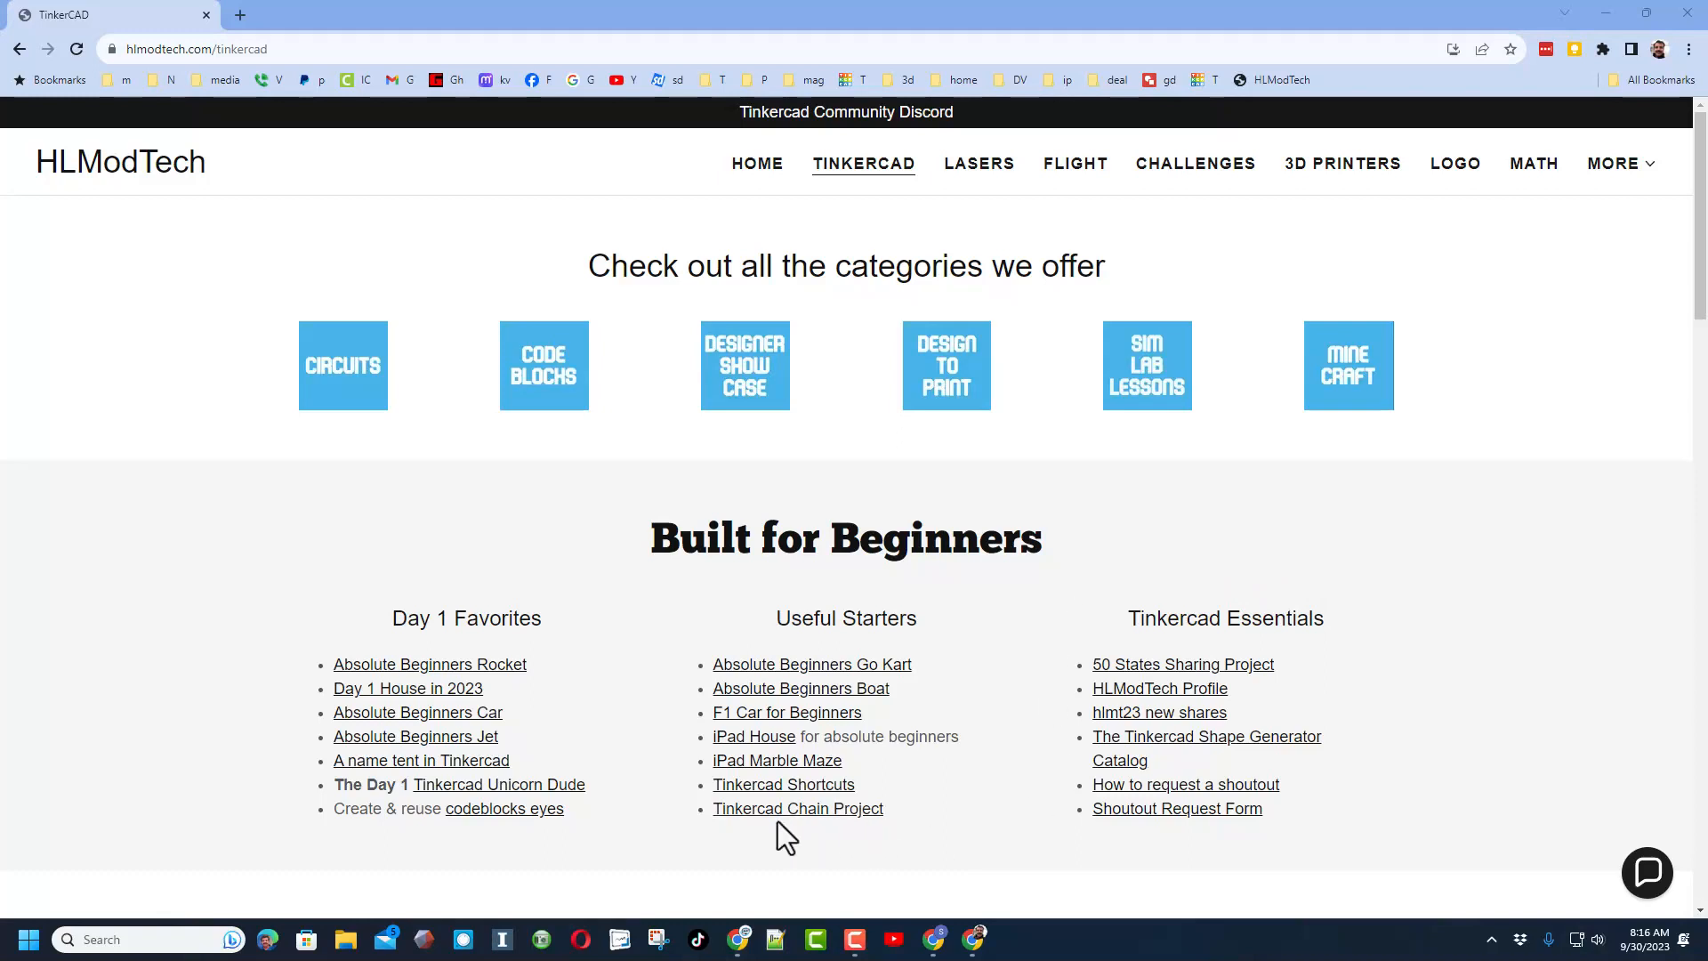
pyautogui.moveTo(797, 808)
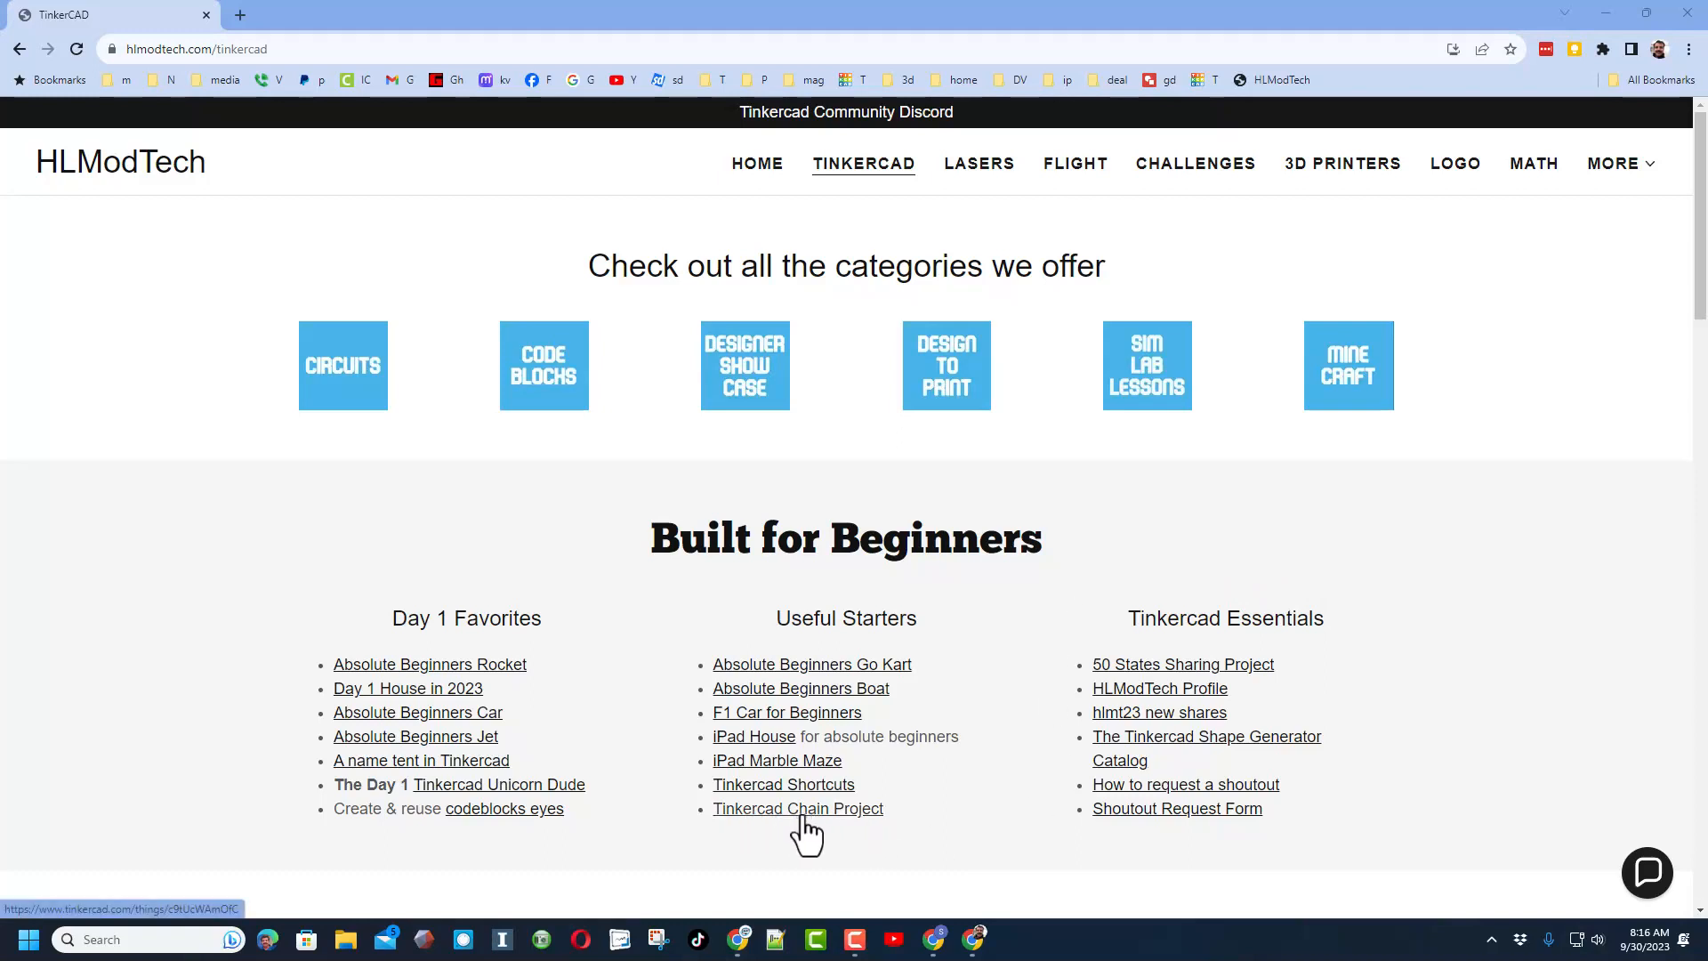
# Open the Tinkercad Chain Project design page, expand its description, and open it for editing
pyautogui.click(797, 809)
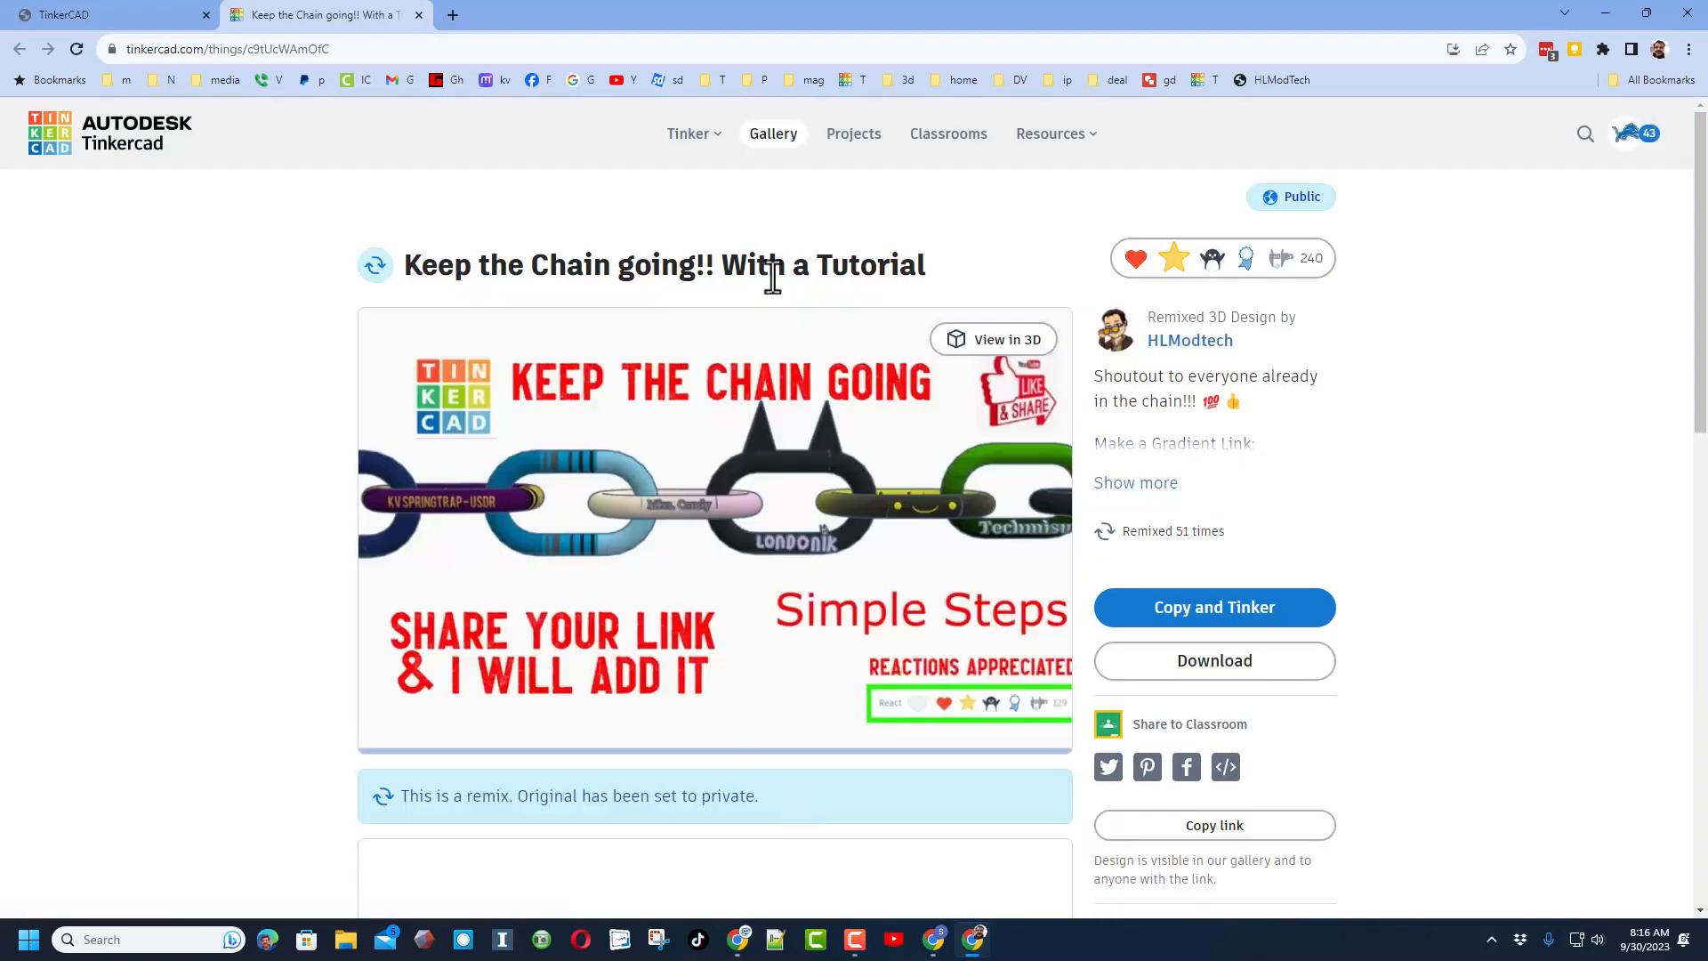
pyautogui.moveTo(970, 506)
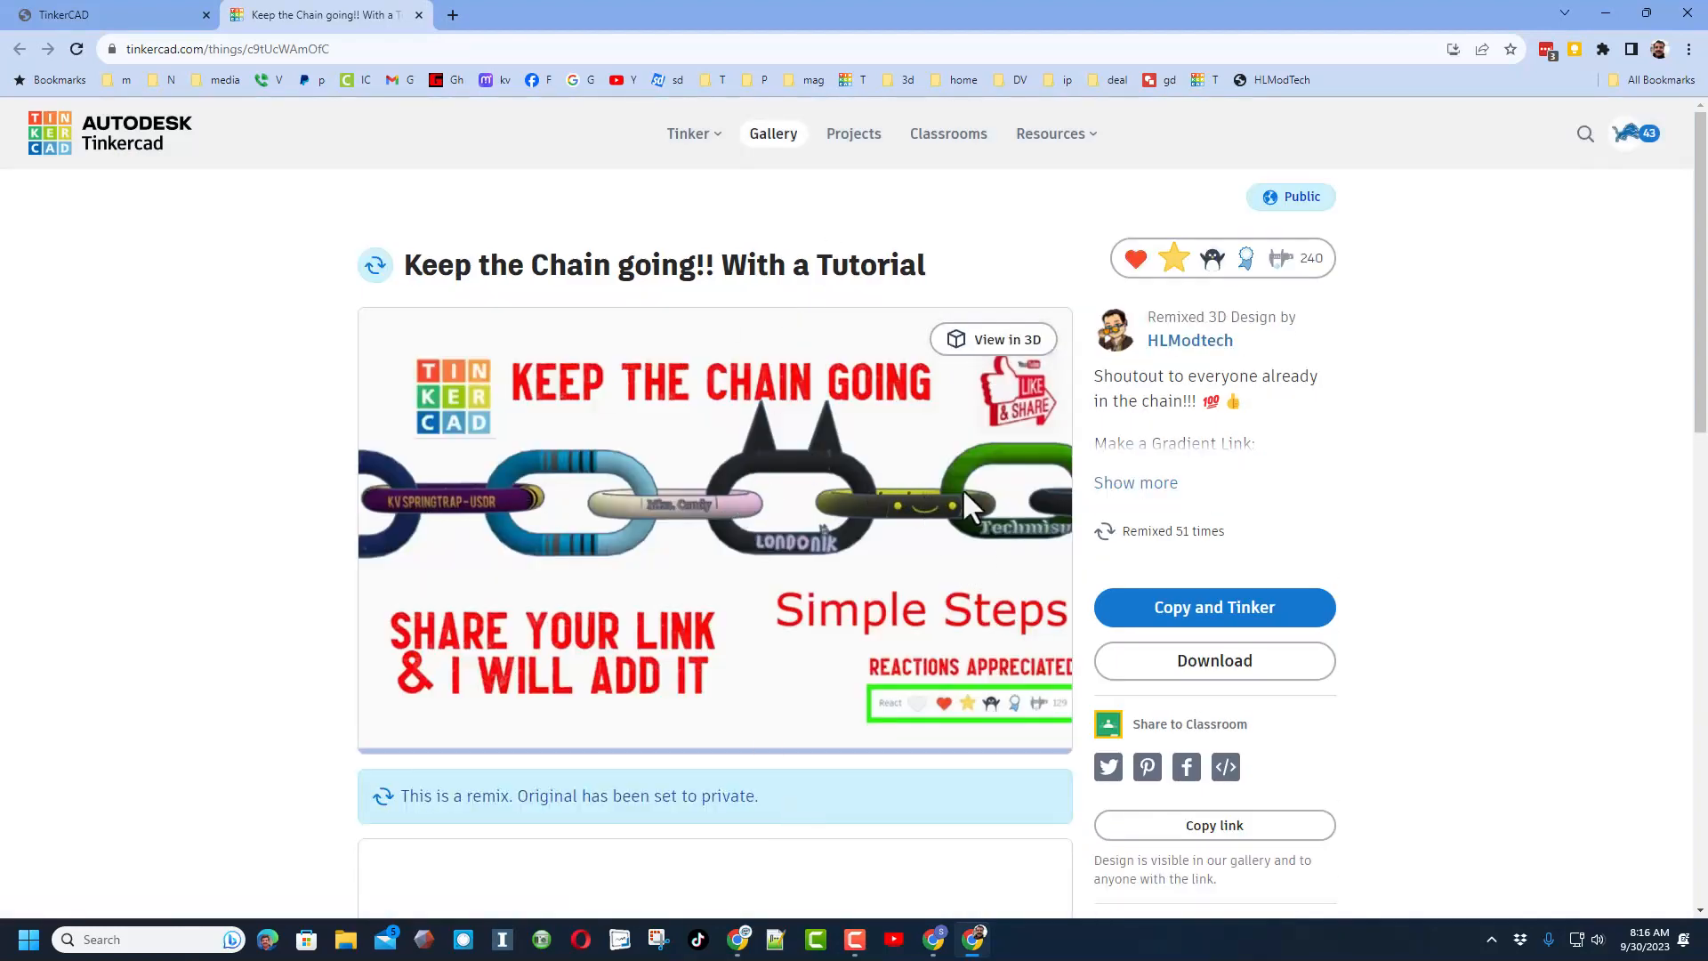
pyautogui.moveTo(1136, 482)
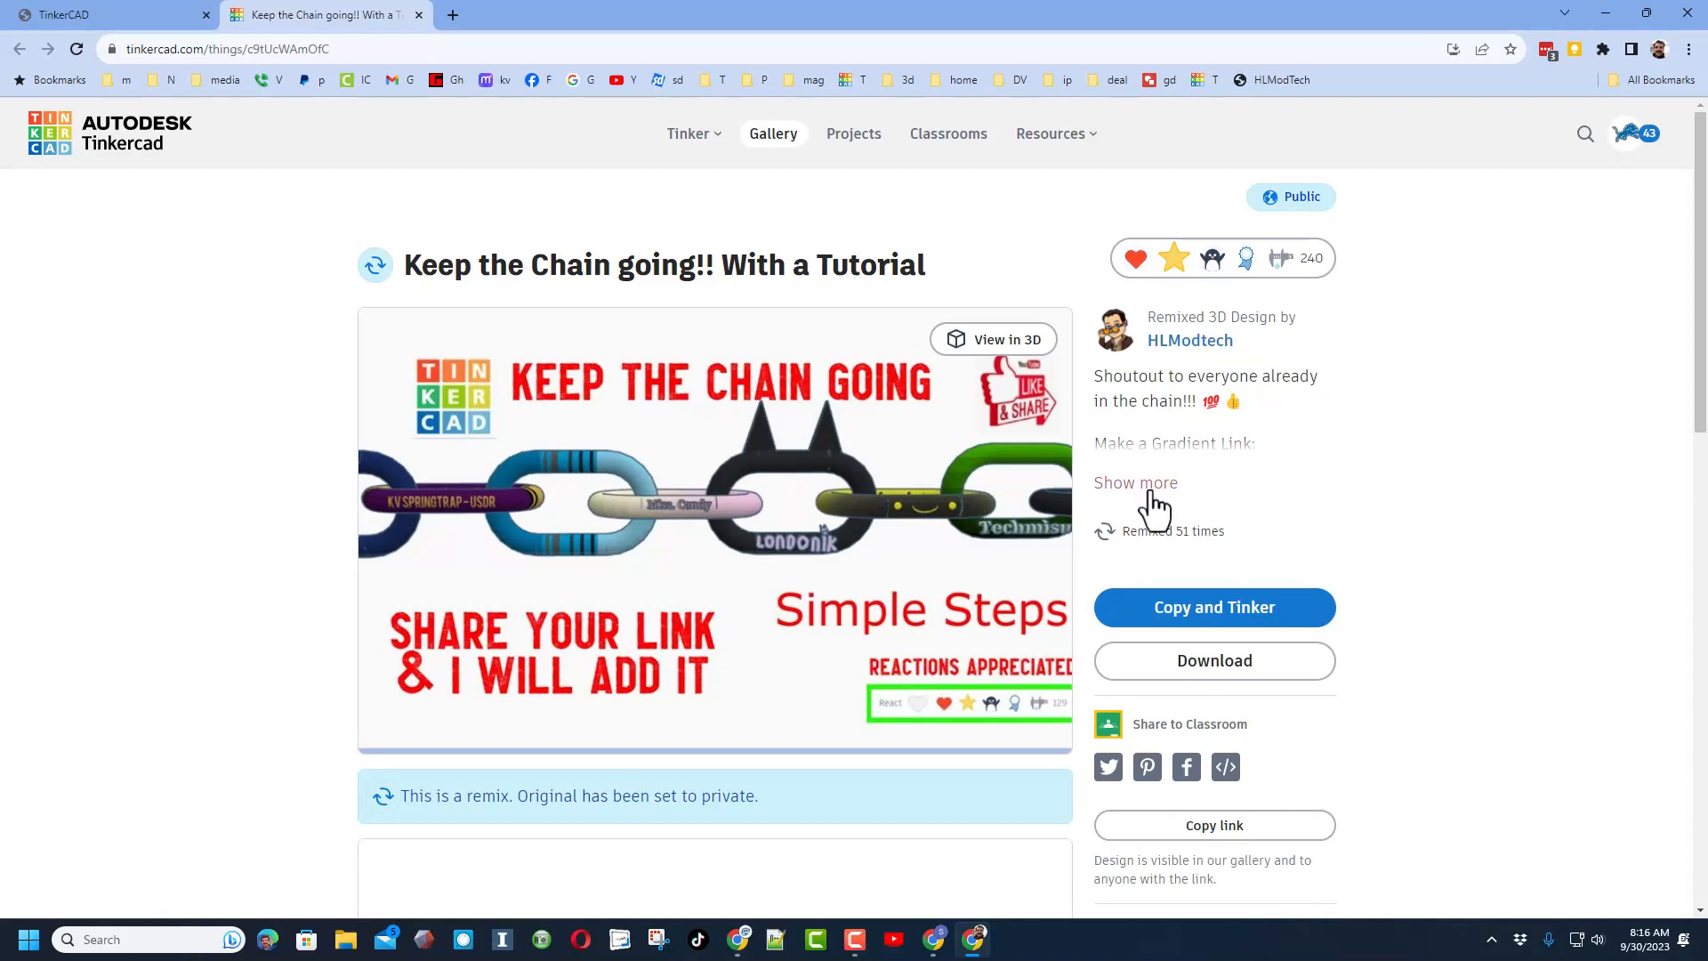
pyautogui.click(1135, 482)
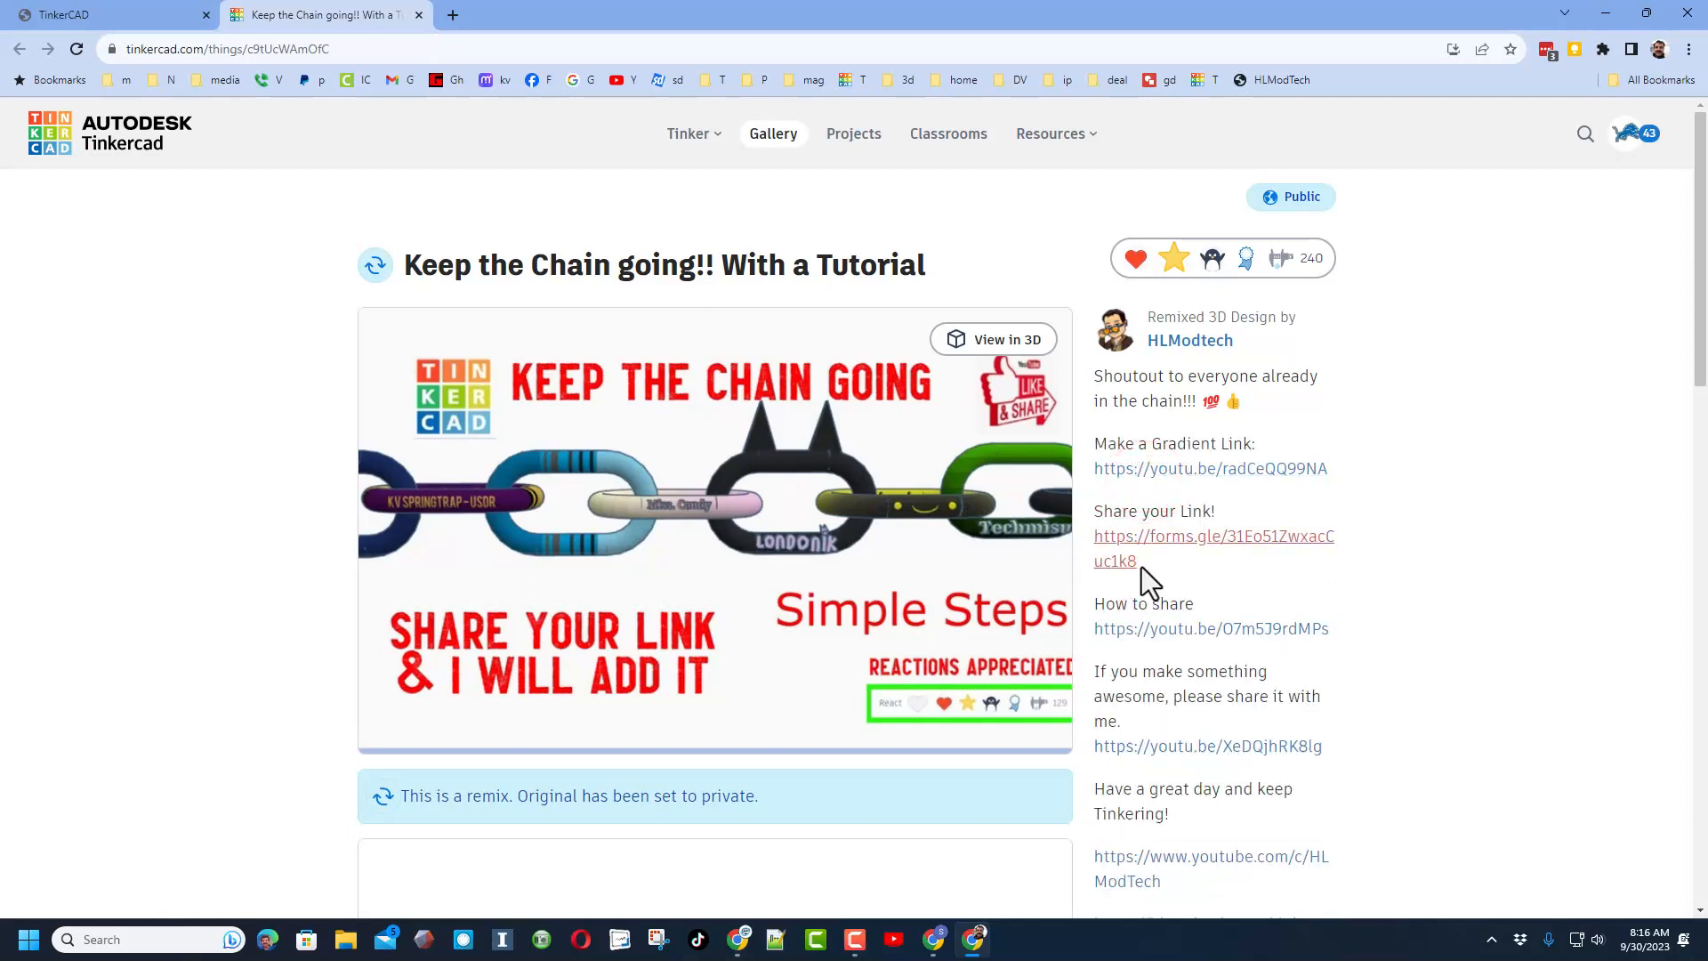
pyautogui.moveTo(698, 539)
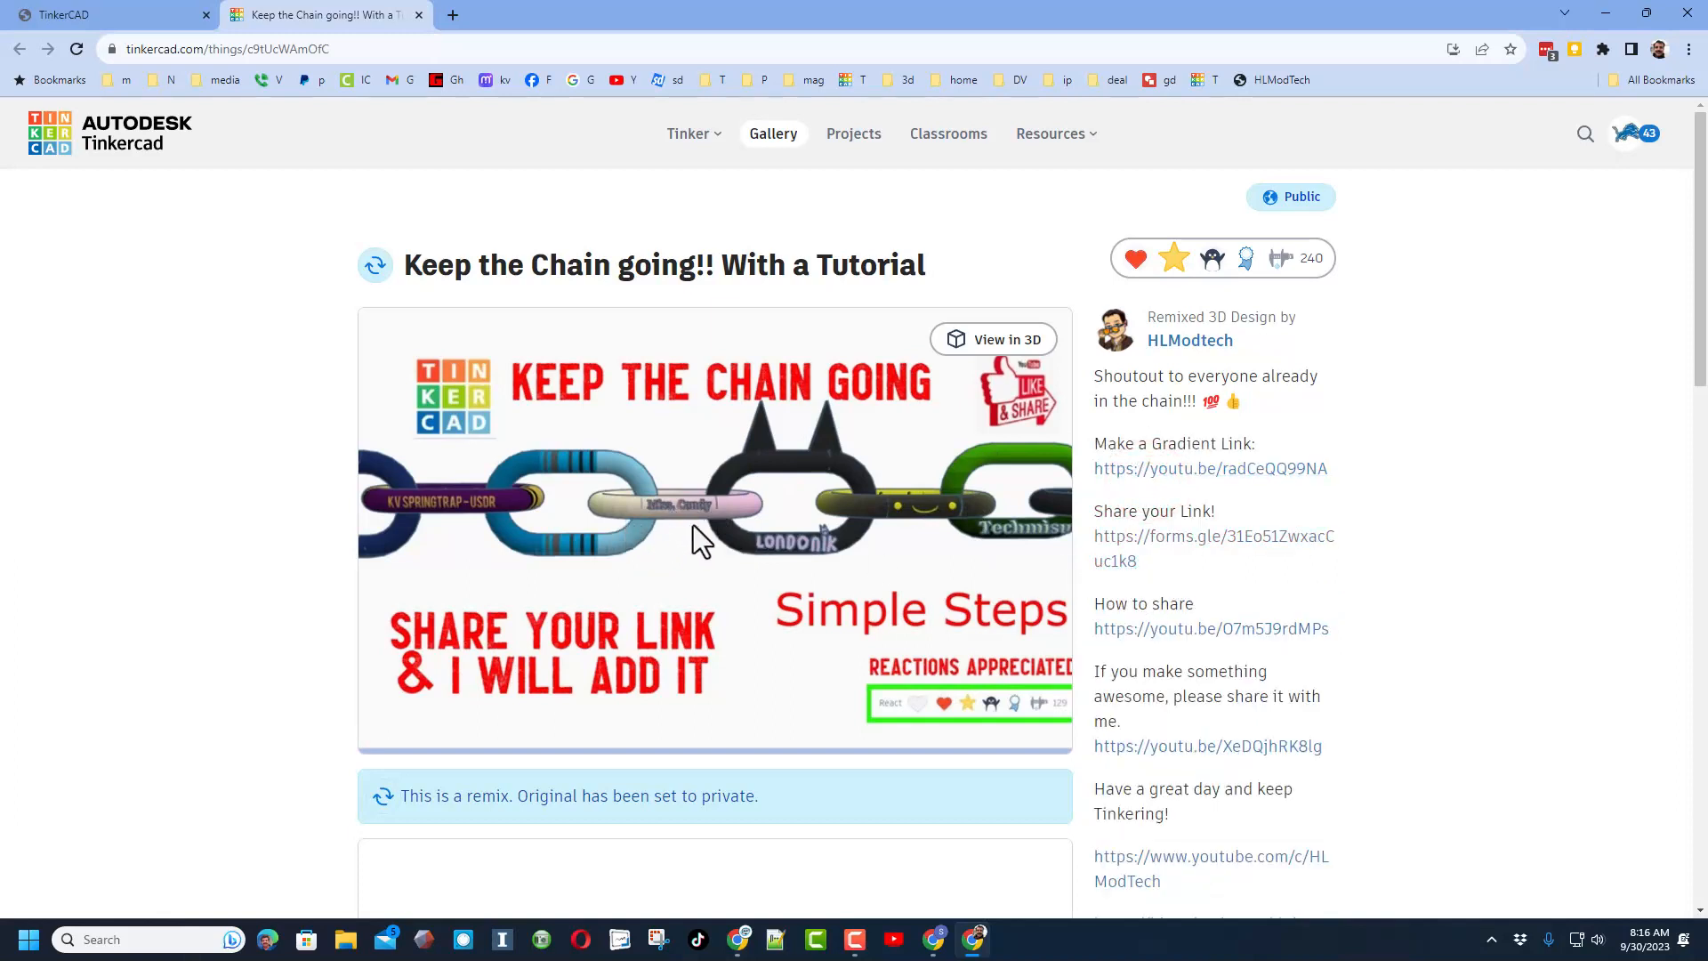
pyautogui.click(993, 339)
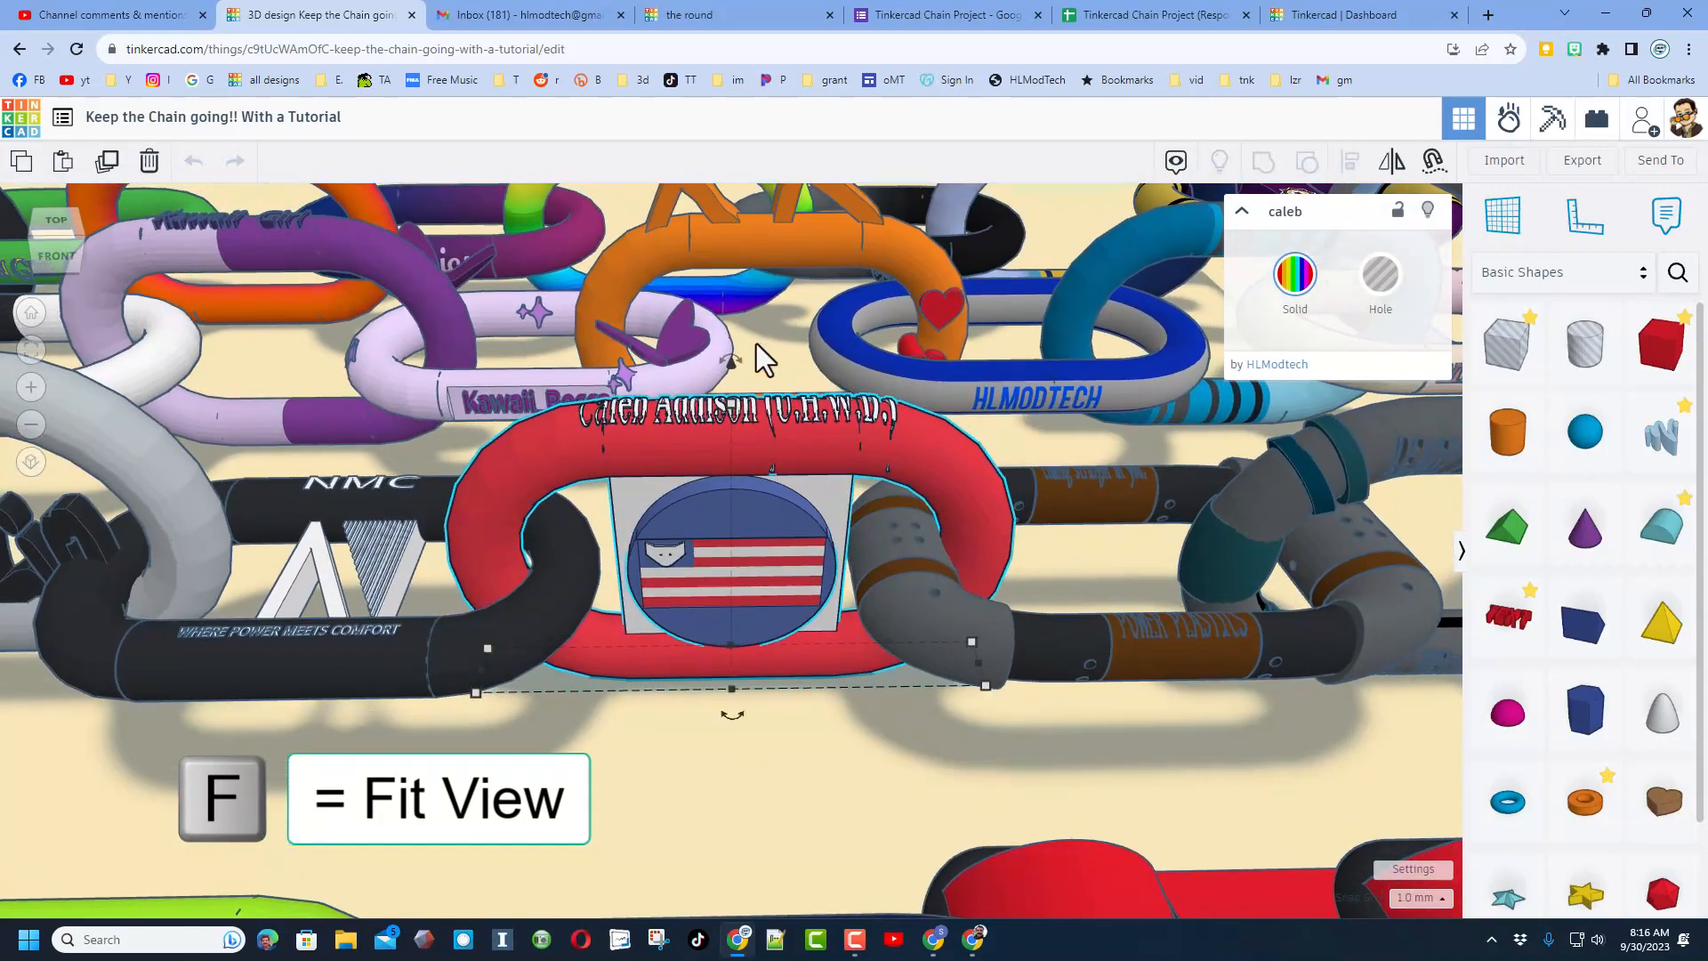
# Fit the editor view to show the entire chain of decorated links
pyautogui.press('f')
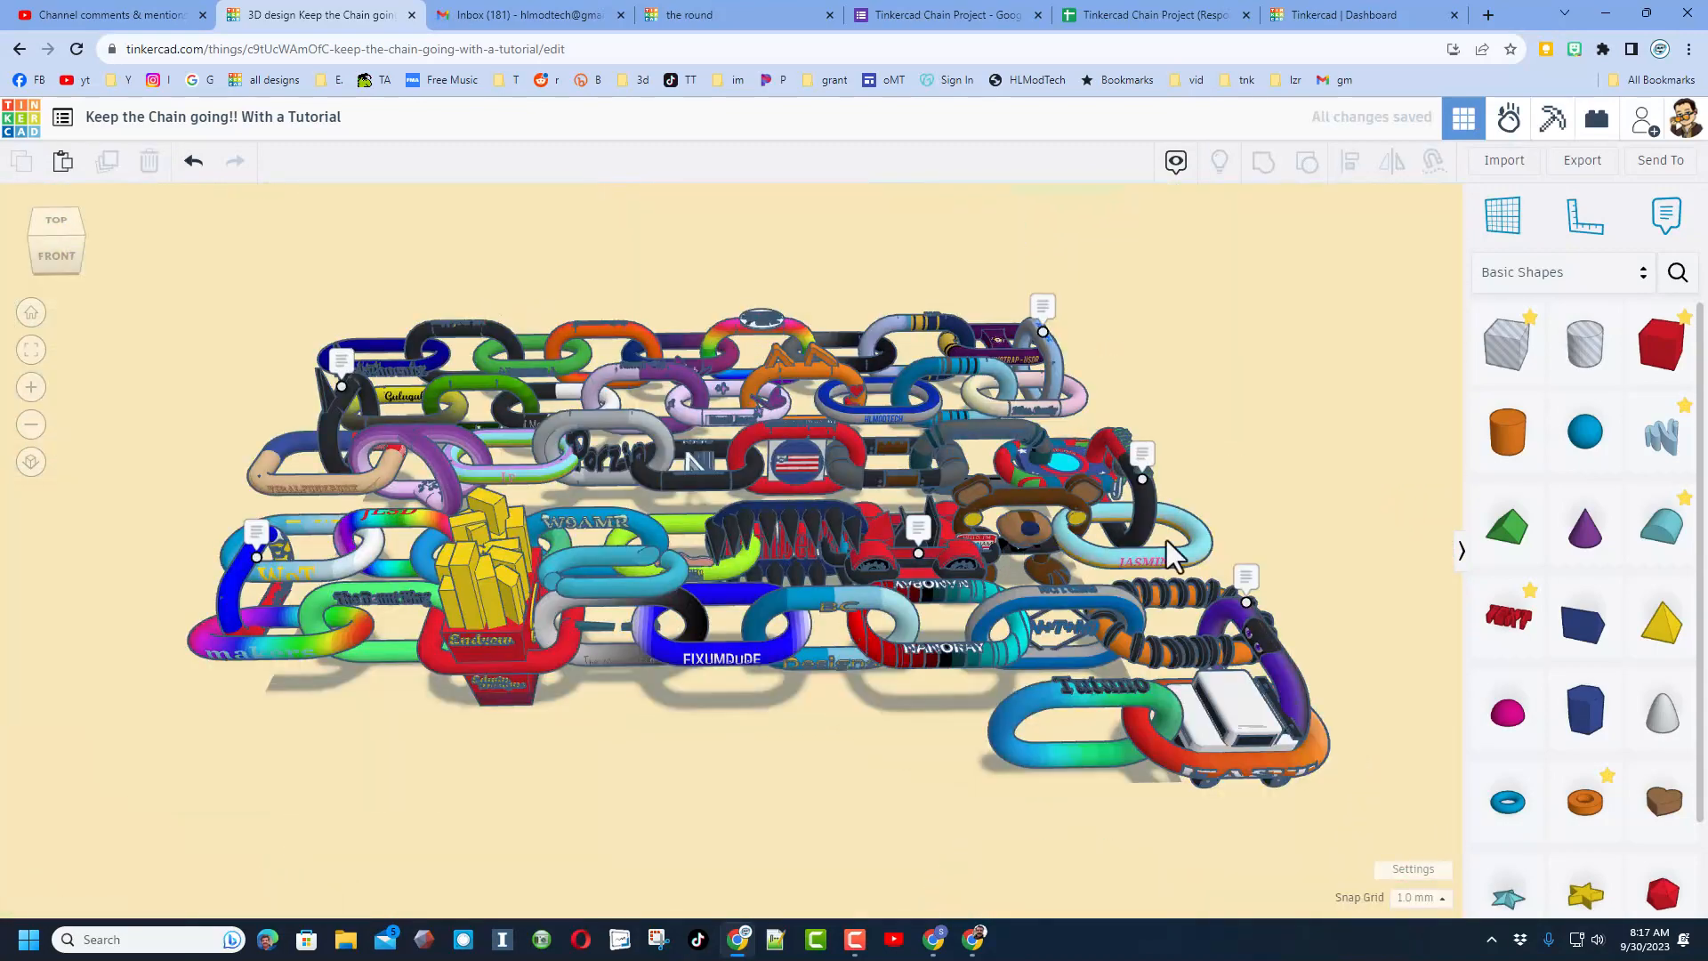
pyautogui.moveTo(1246, 602)
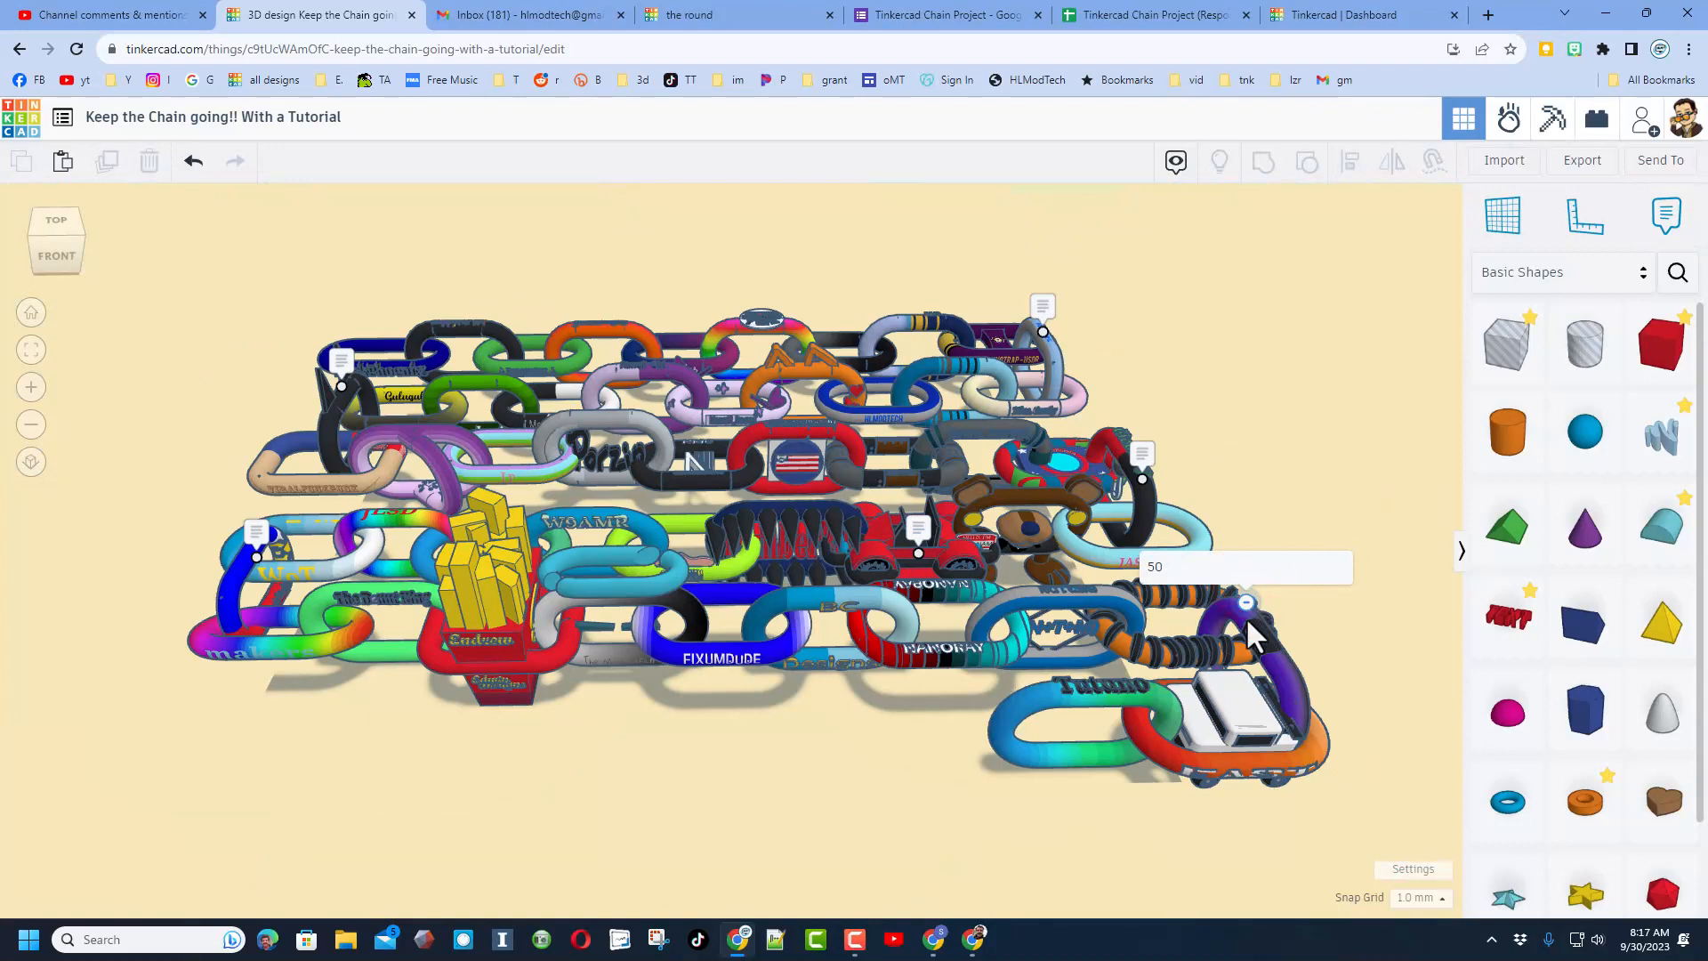
pyautogui.moveTo(1127, 719)
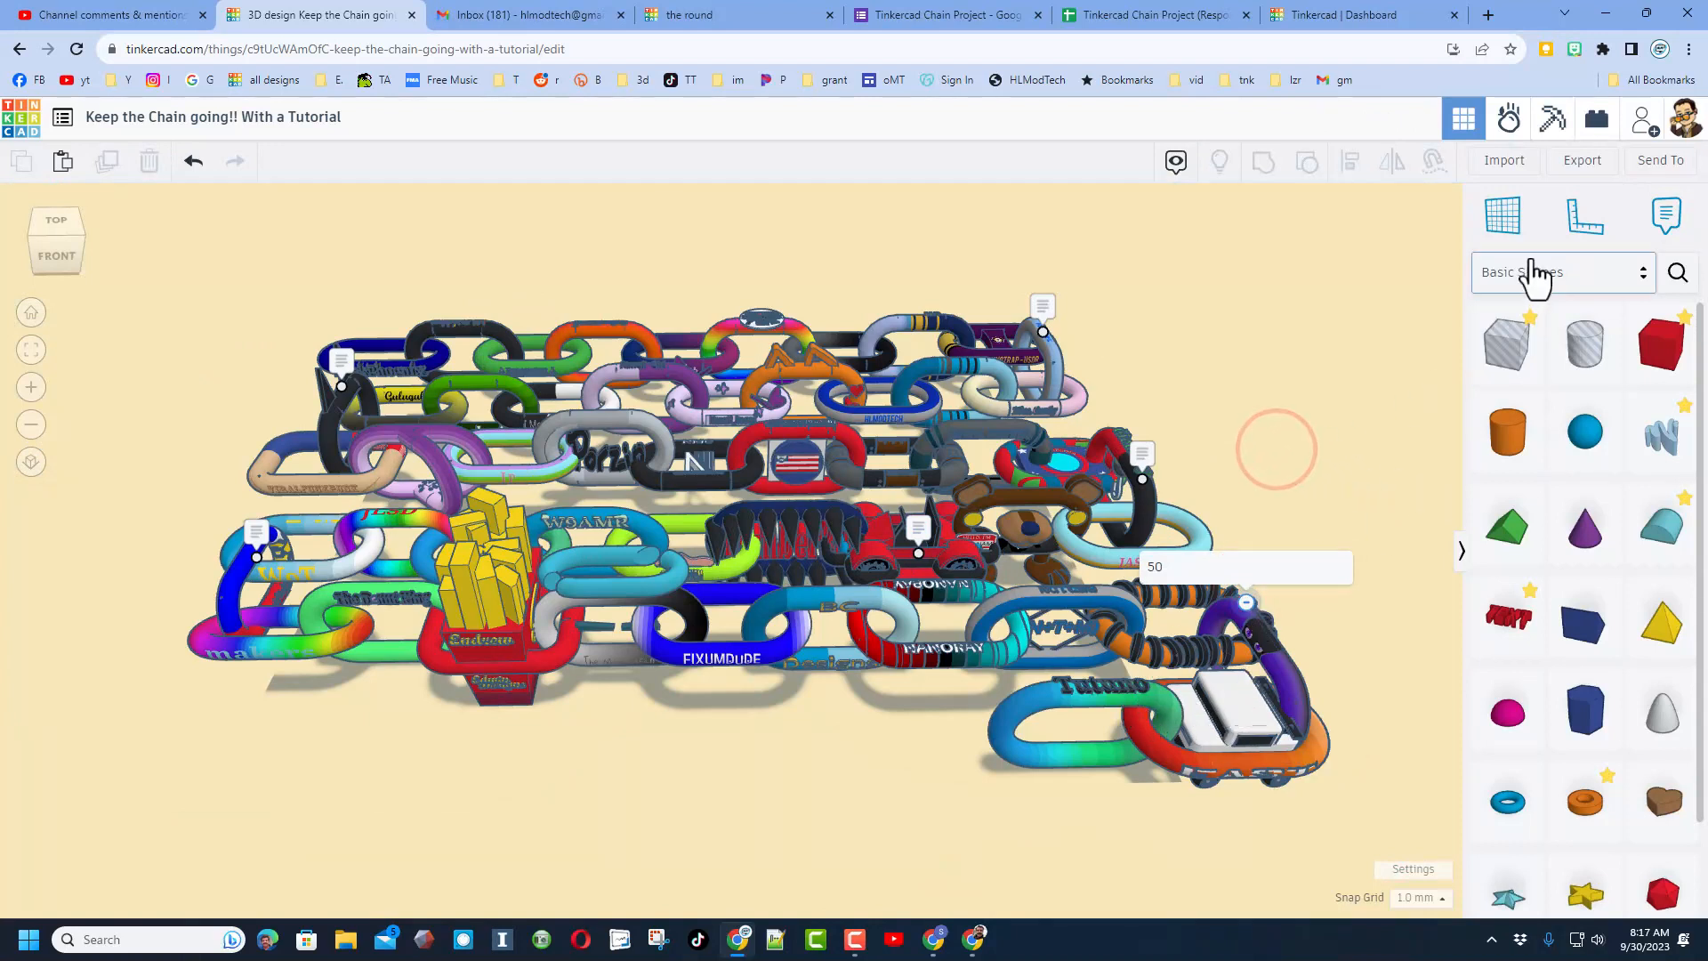
# Add the saved BB link from Your Creations and drag it to the chain's front edge
pyautogui.click(1563, 272)
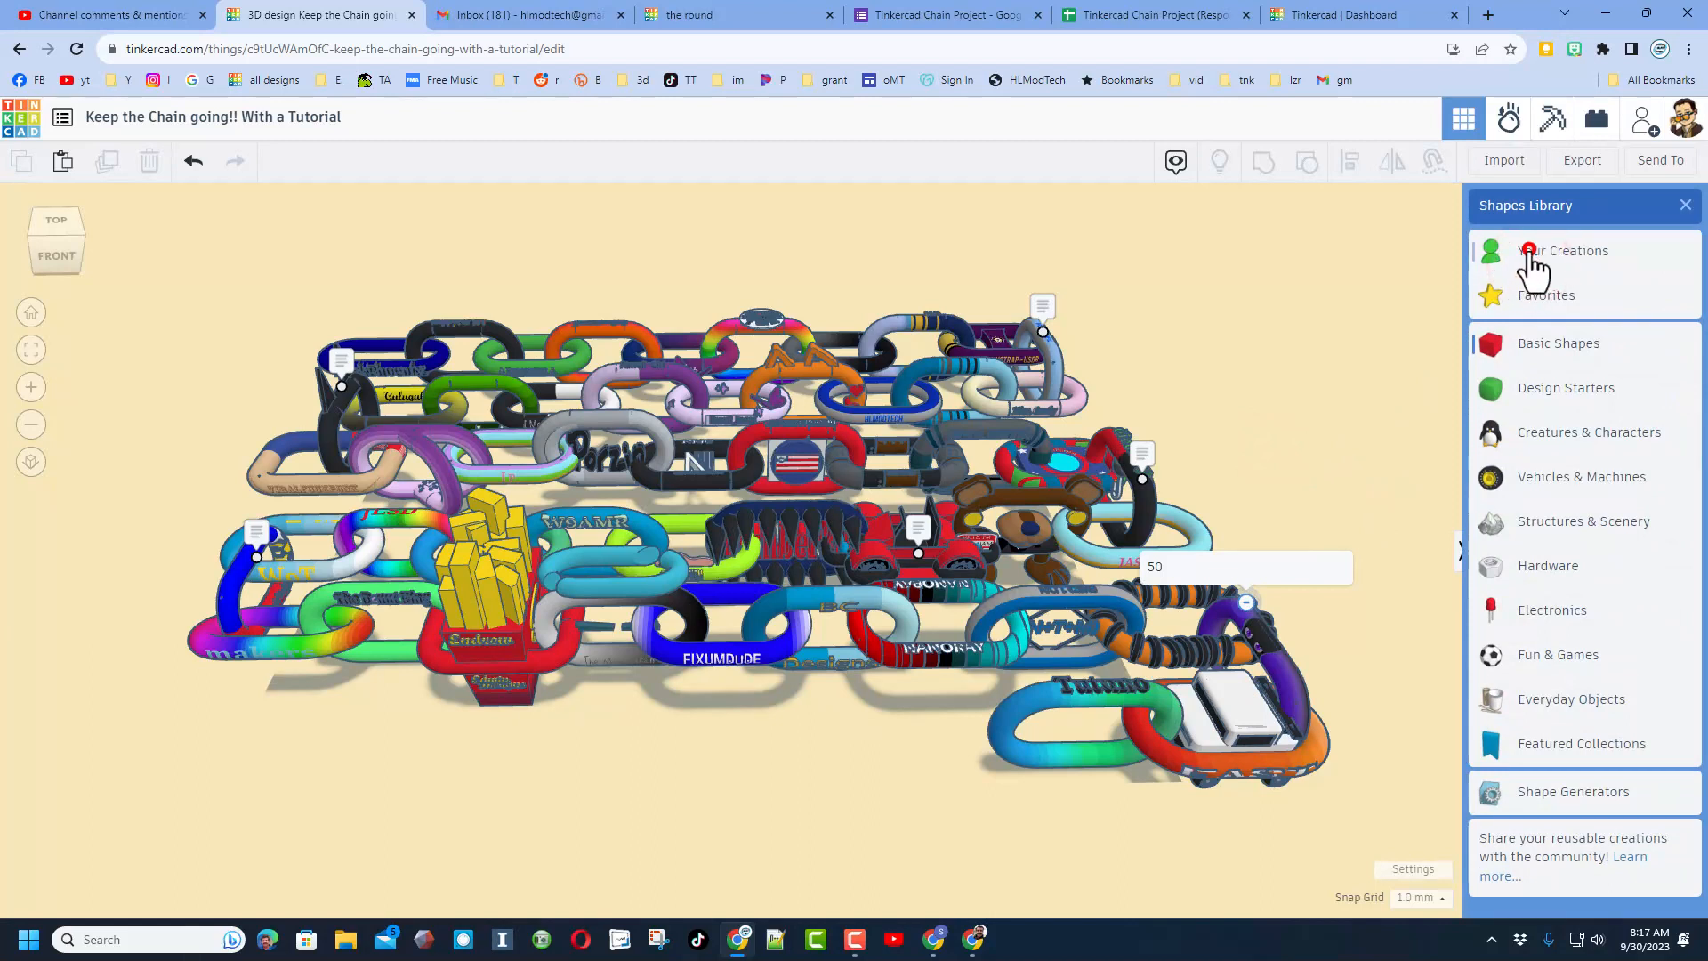
pyautogui.click(1566, 251)
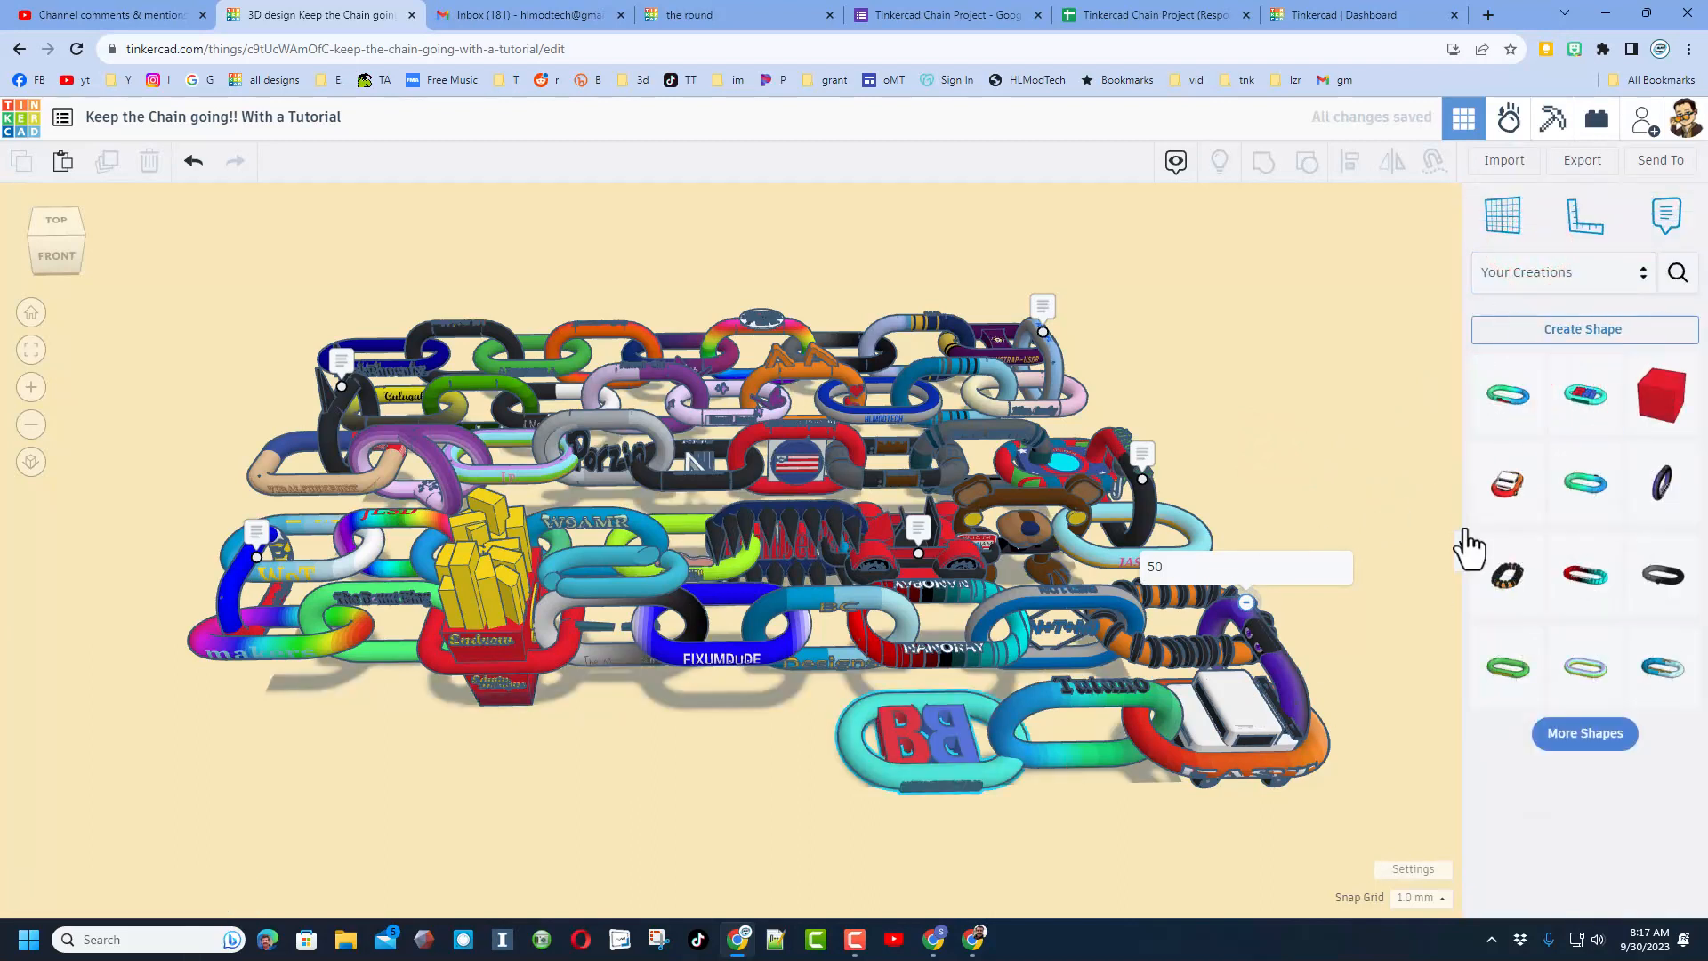
pyautogui.click(918, 719)
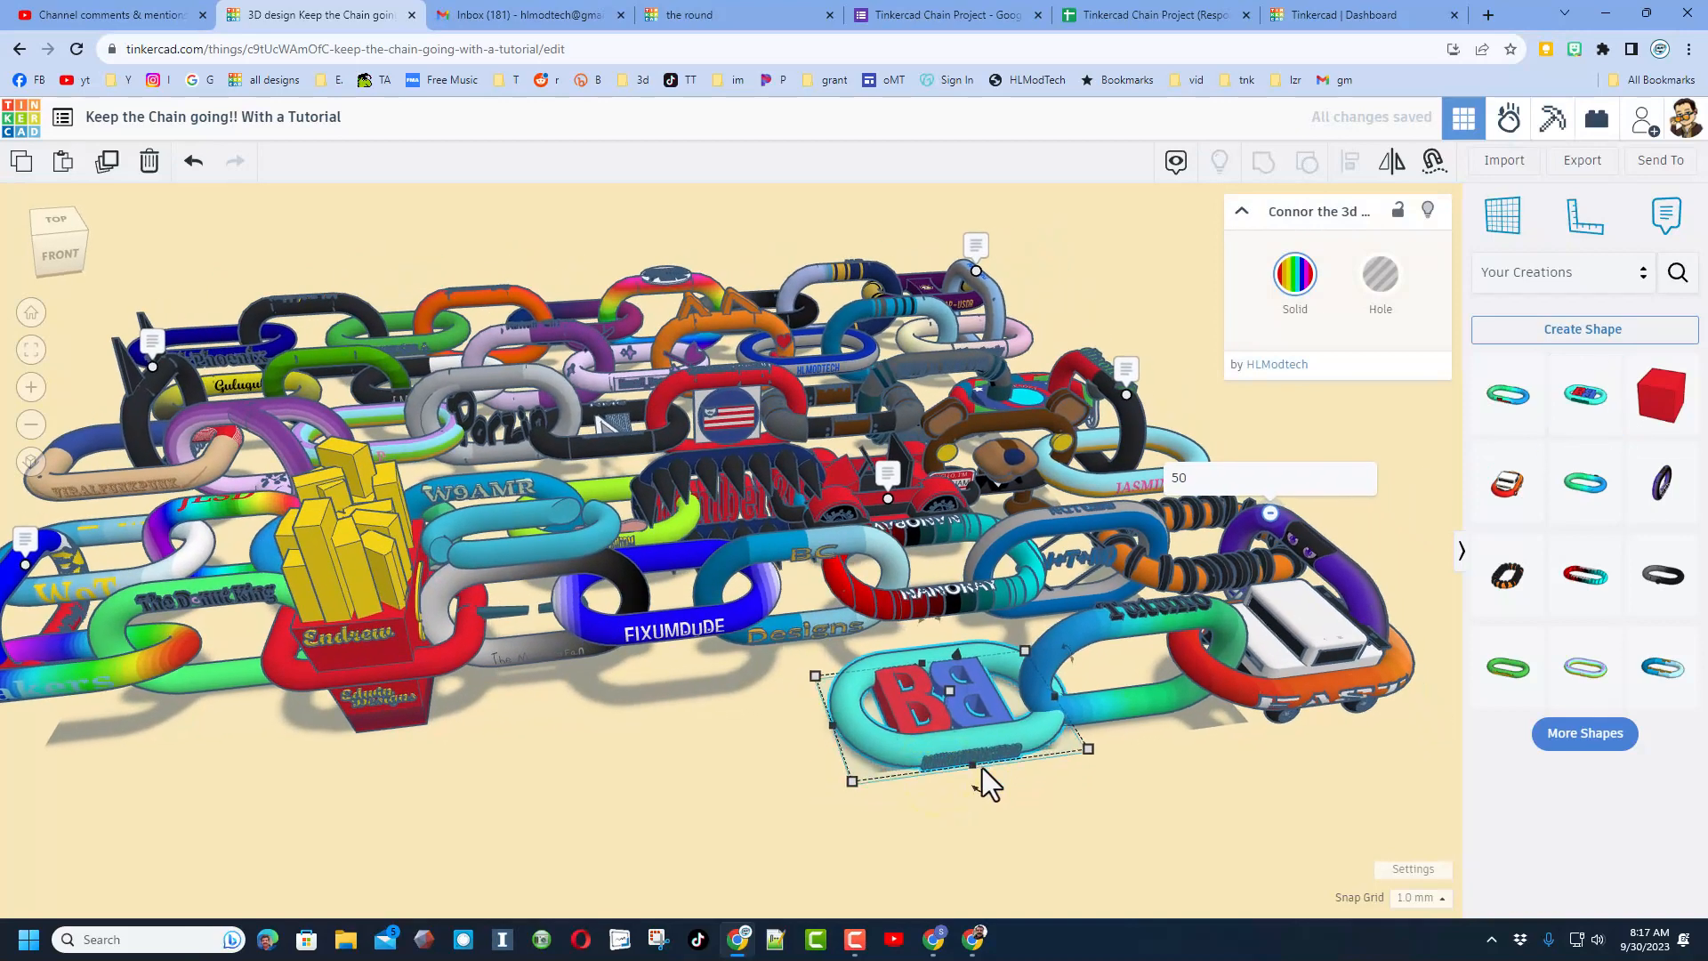
pyautogui.moveTo(948, 708); pyautogui.dragTo(959, 698)
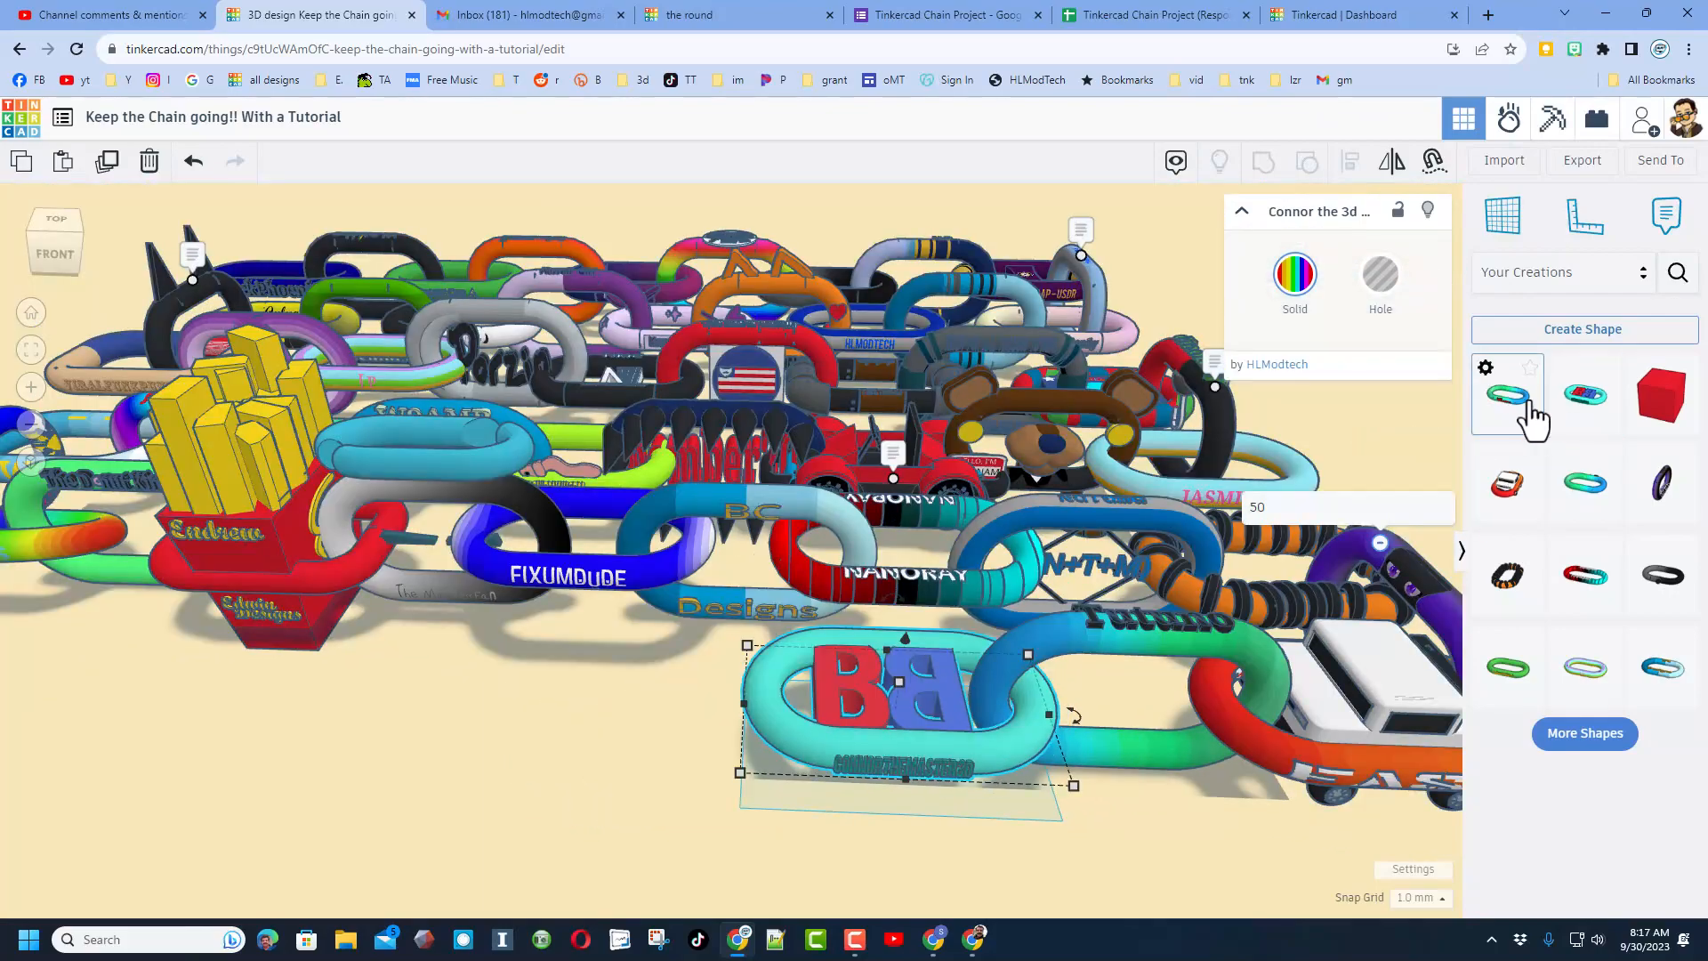
# Add another teal-and-green saved link, standing upright and interlocking with the chain's front
pyautogui.click(623, 741)
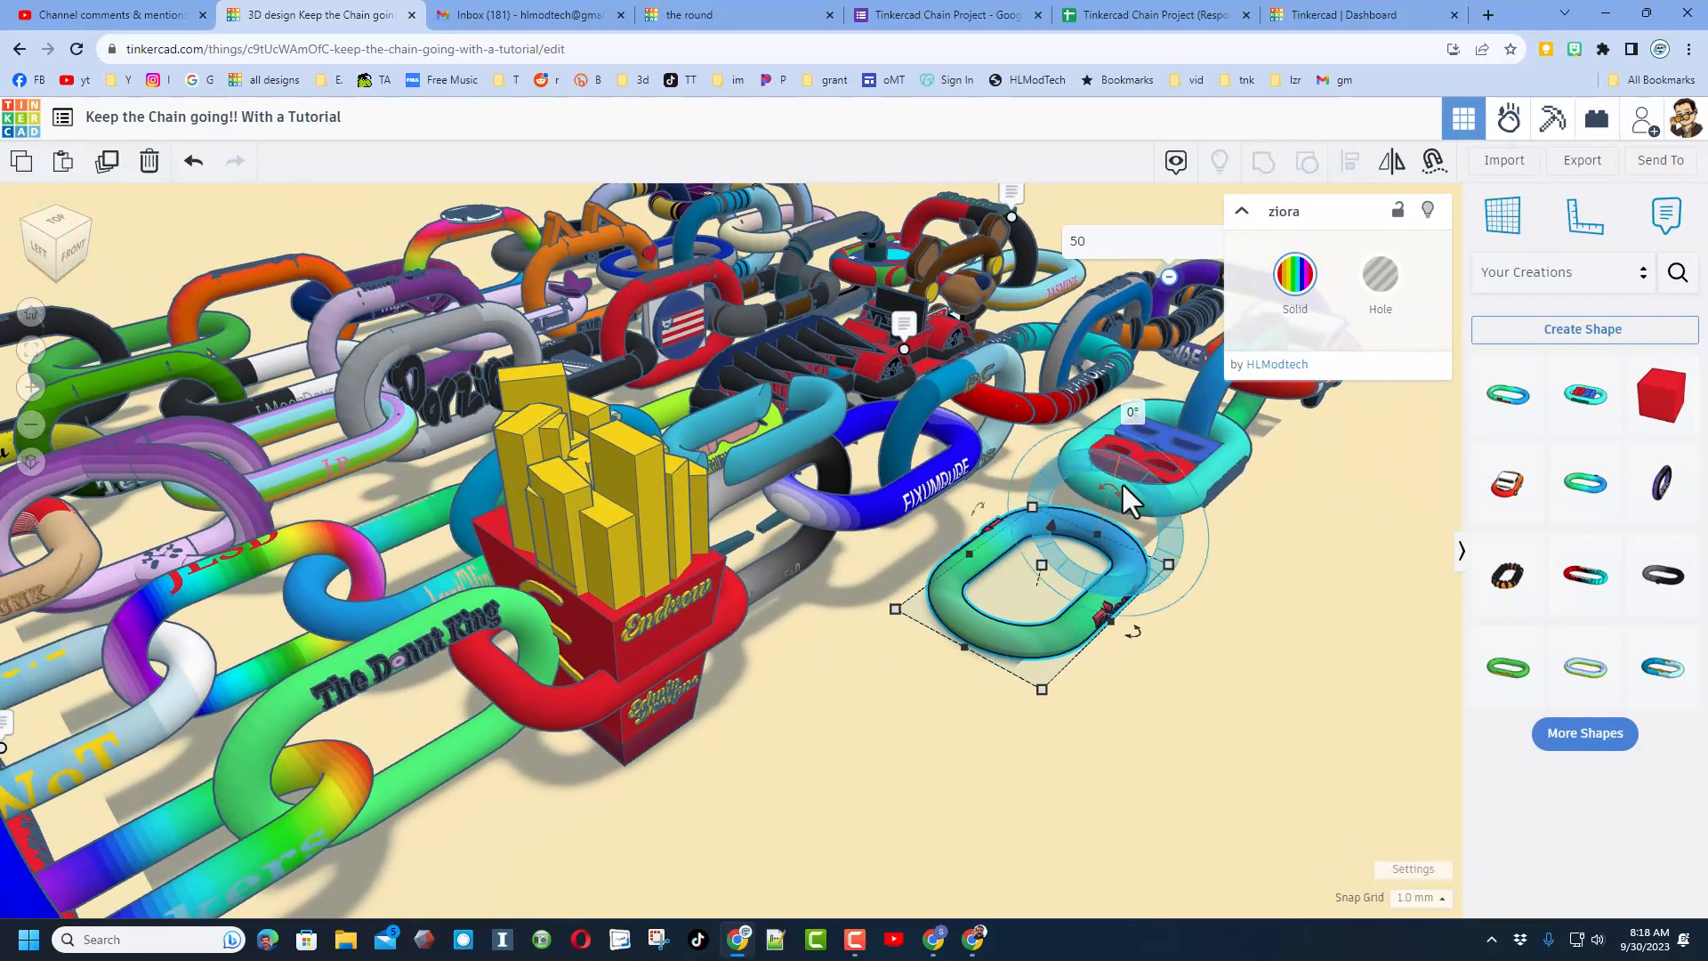
pyautogui.moveTo(1127, 516)
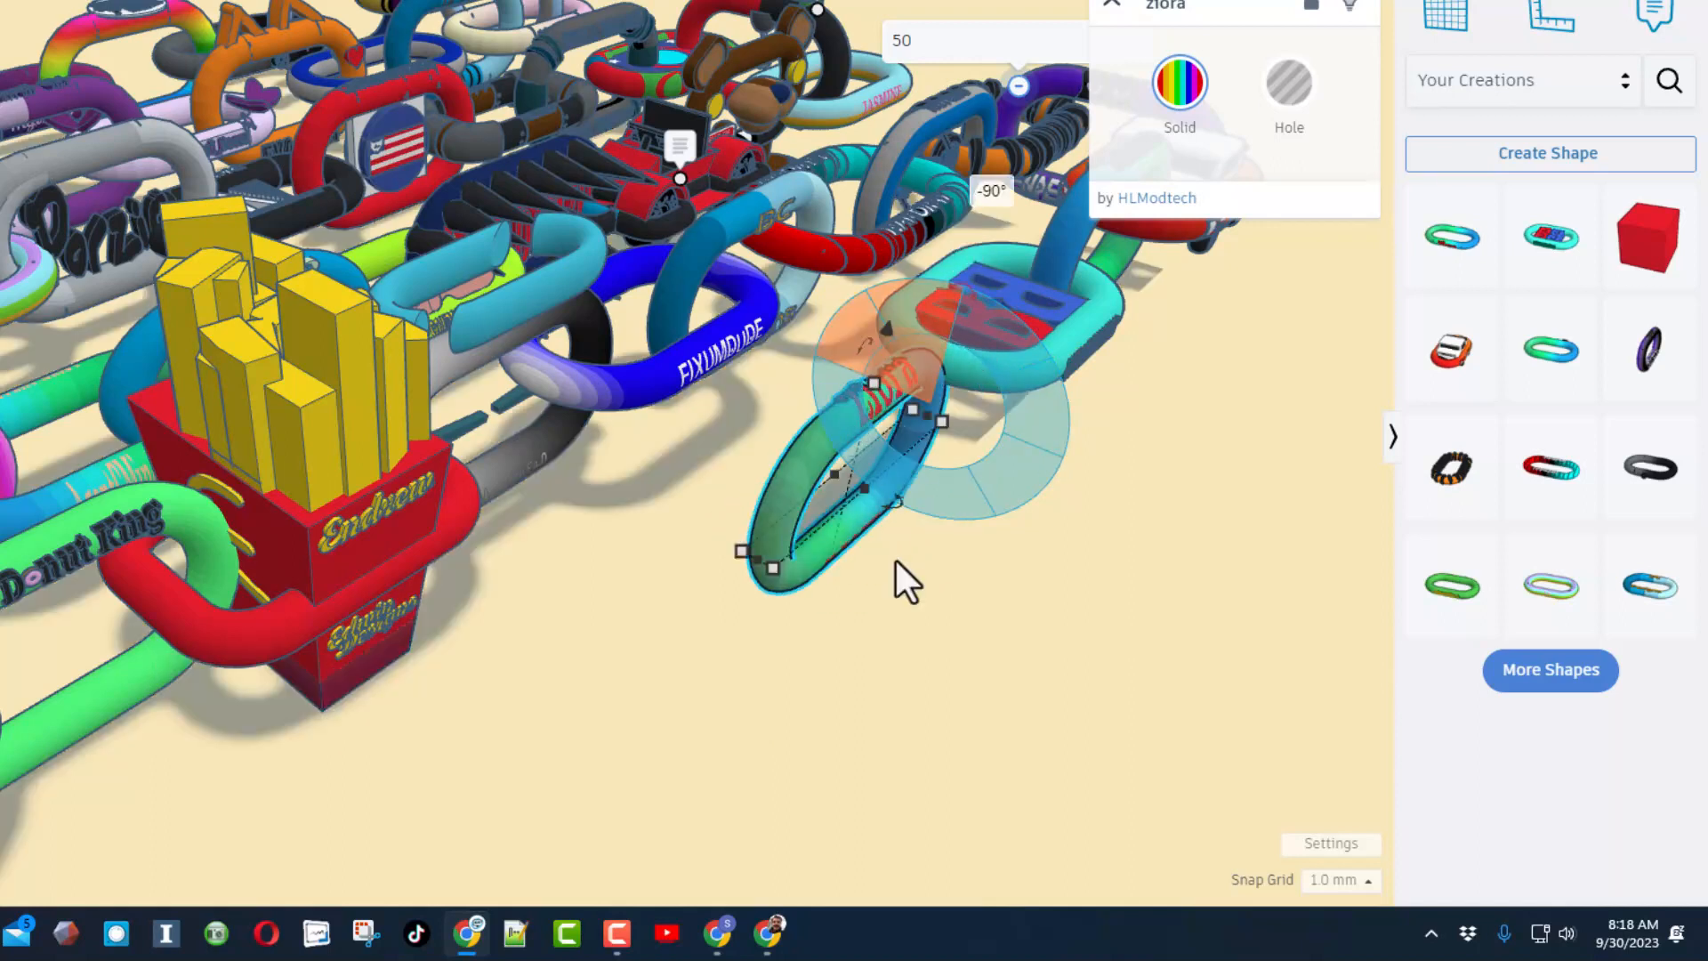
pyautogui.press('d')
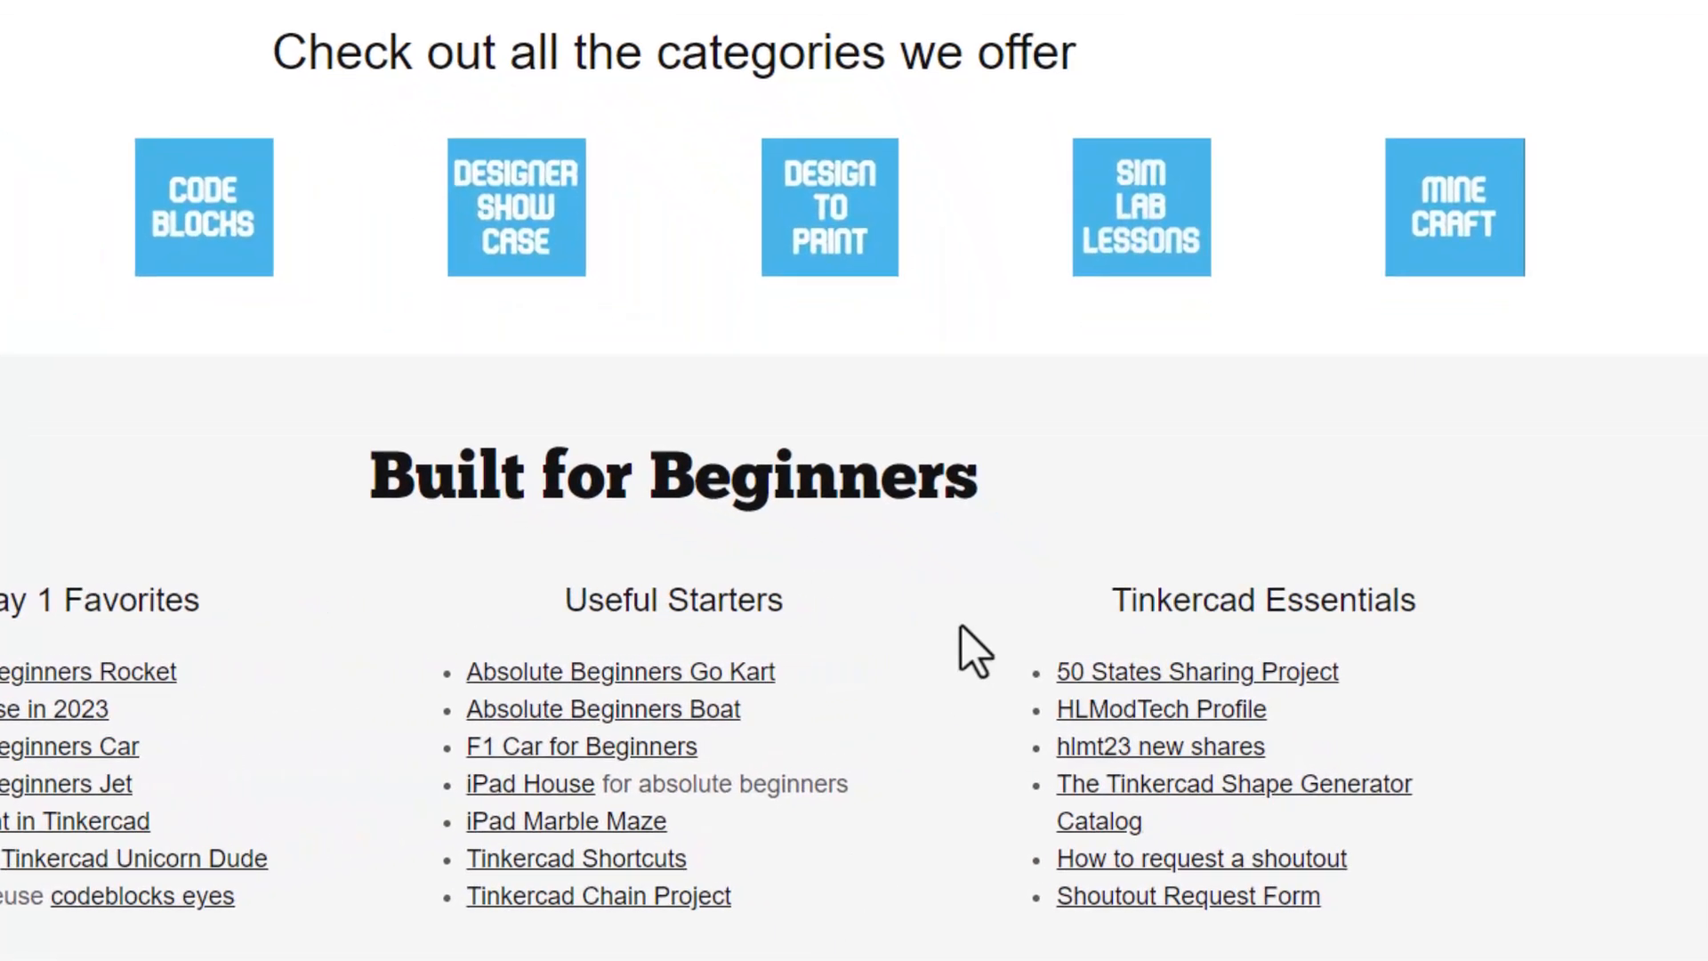
pyautogui.moveTo(1089, 785)
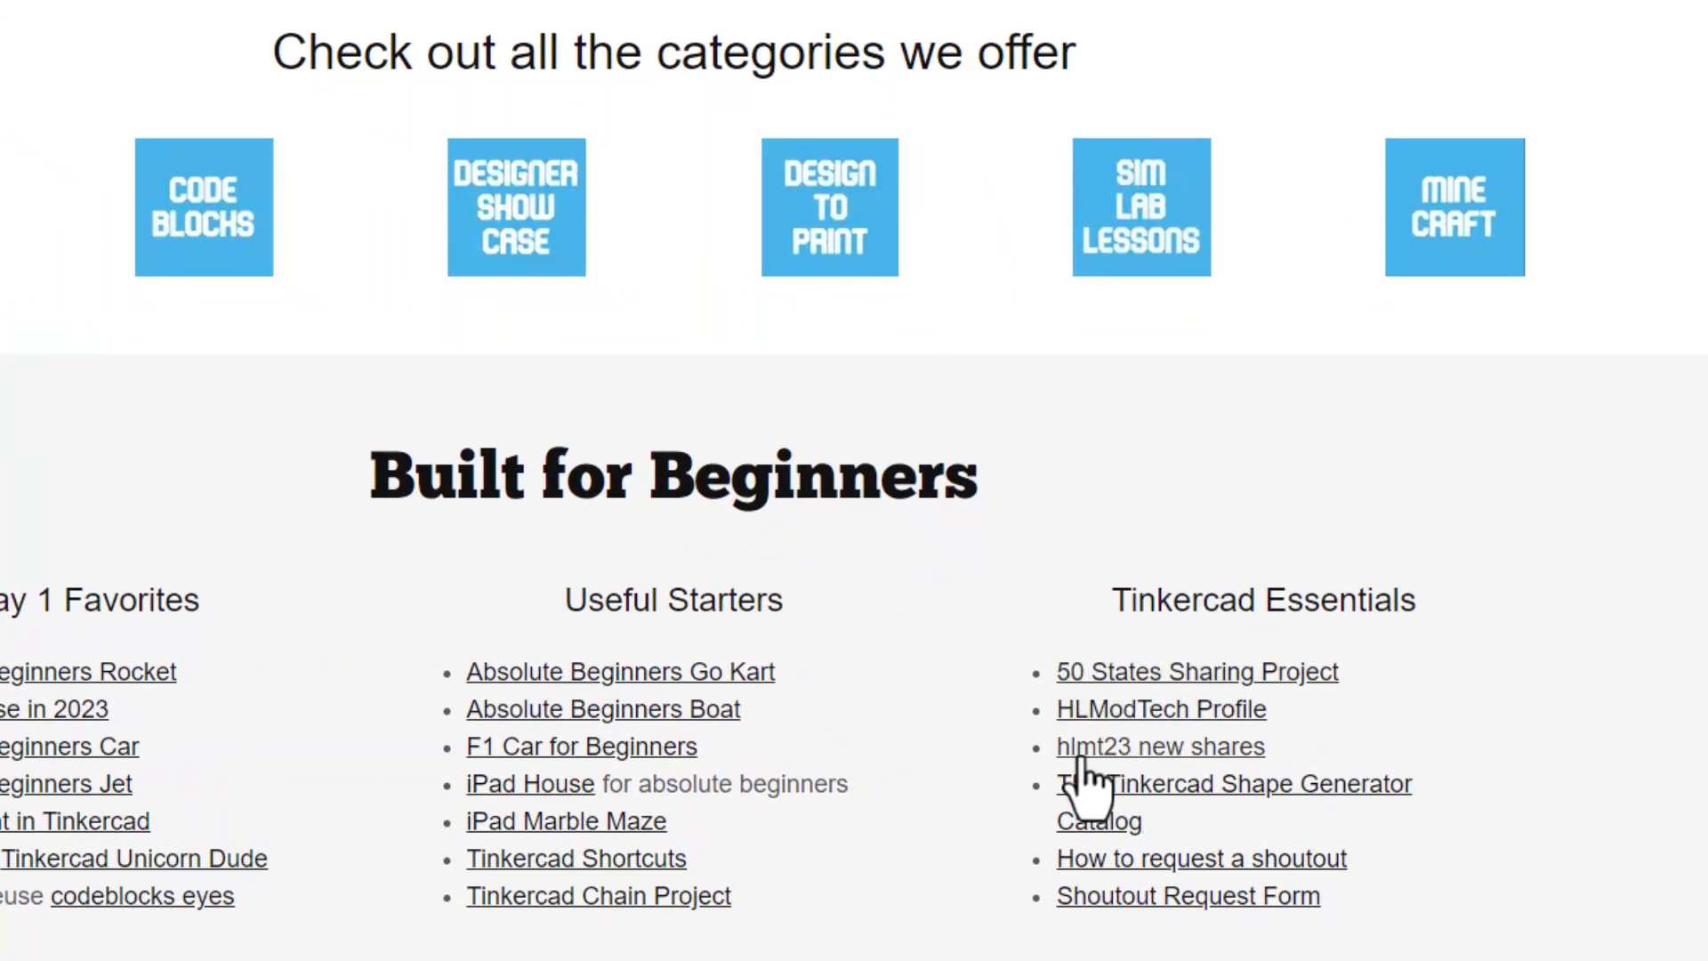
pyautogui.moveTo(1220, 782)
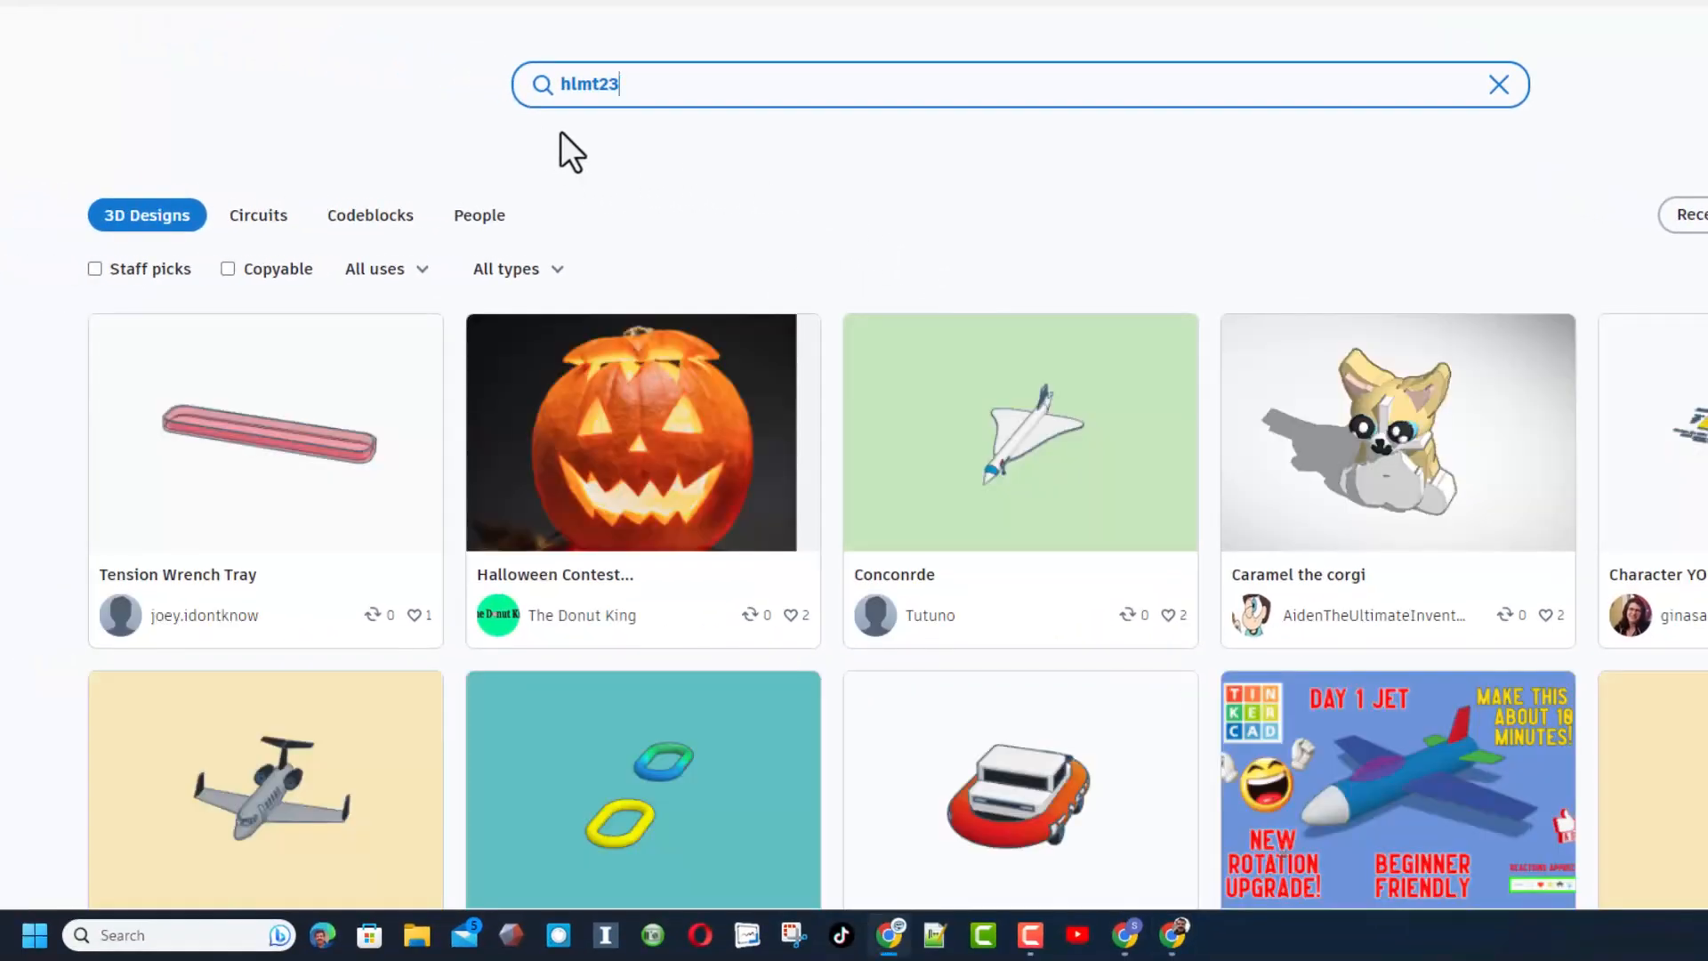
pyautogui.moveTo(518, 409)
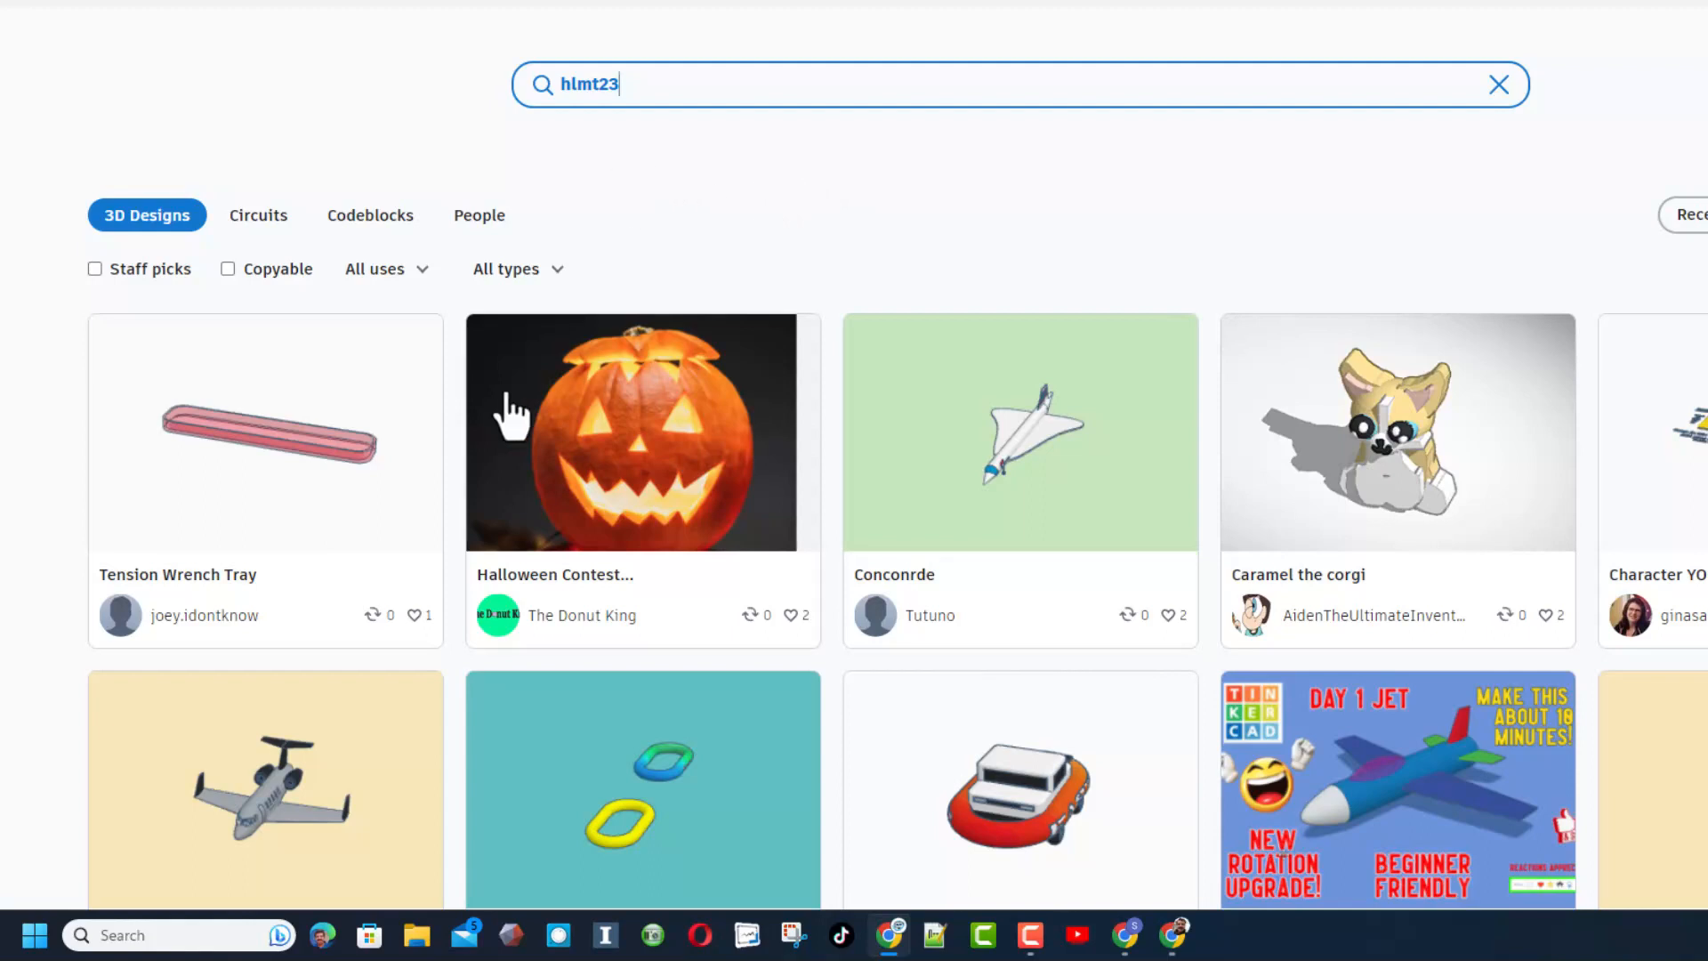
pyautogui.moveTo(636, 198)
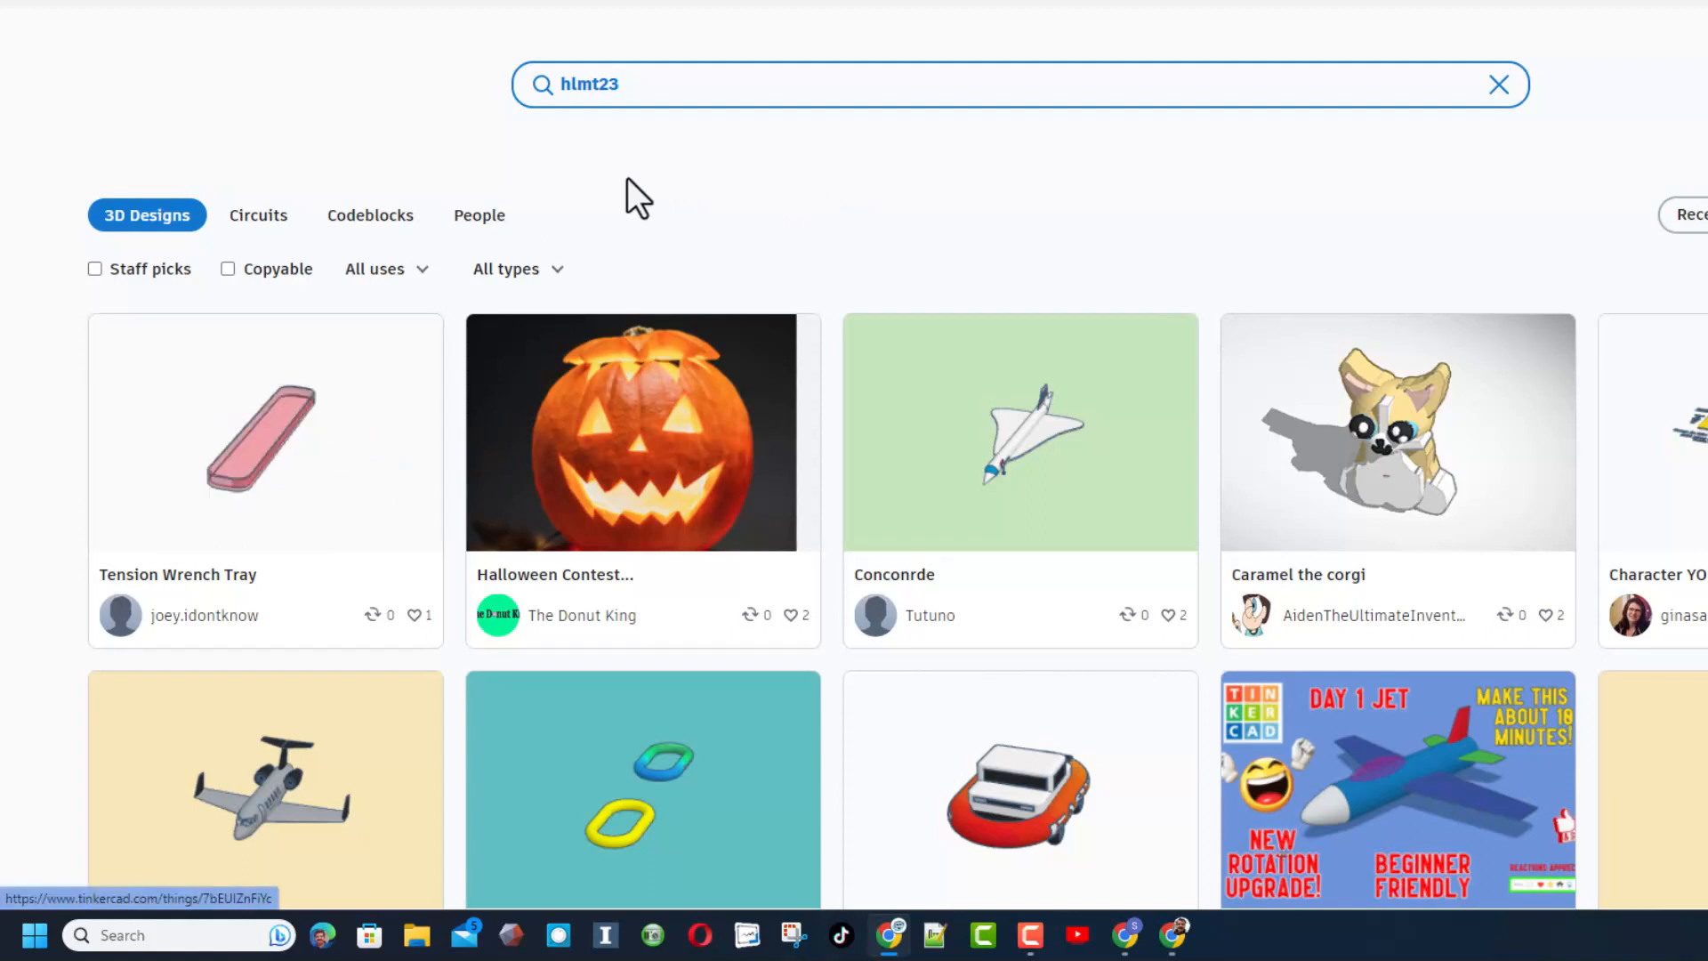
pyautogui.moveTo(235, 475)
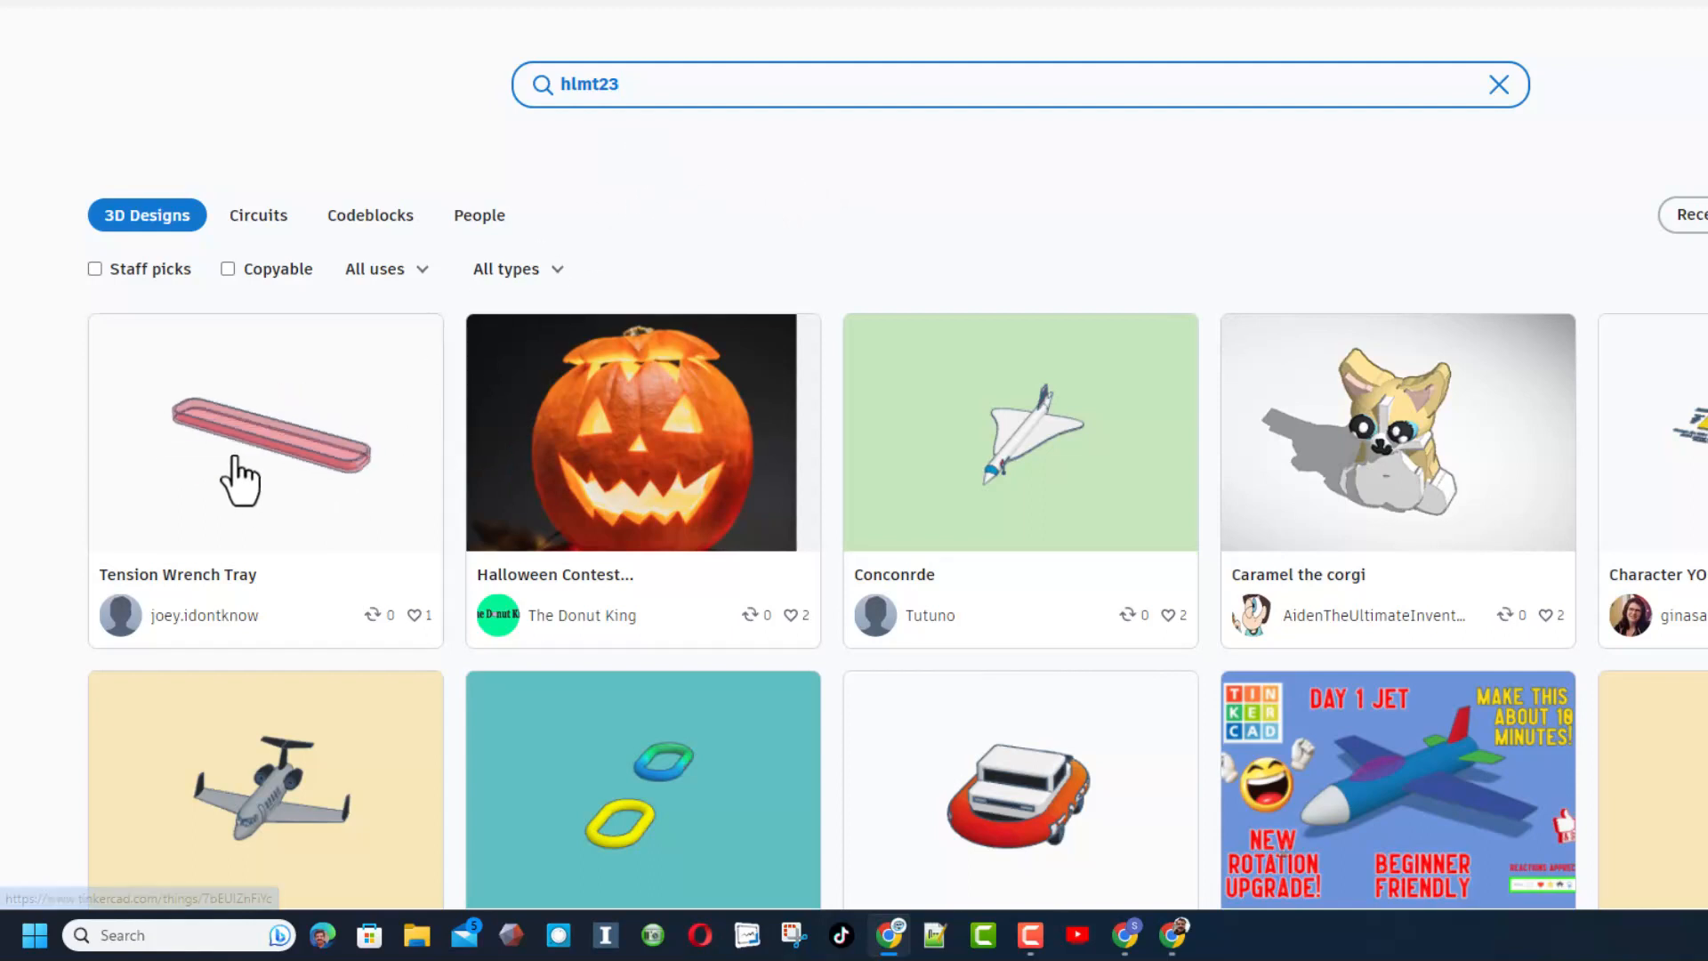
# Open the Tension Wrench Tray design's details from the hlmt23 gallery results
pyautogui.click(265, 432)
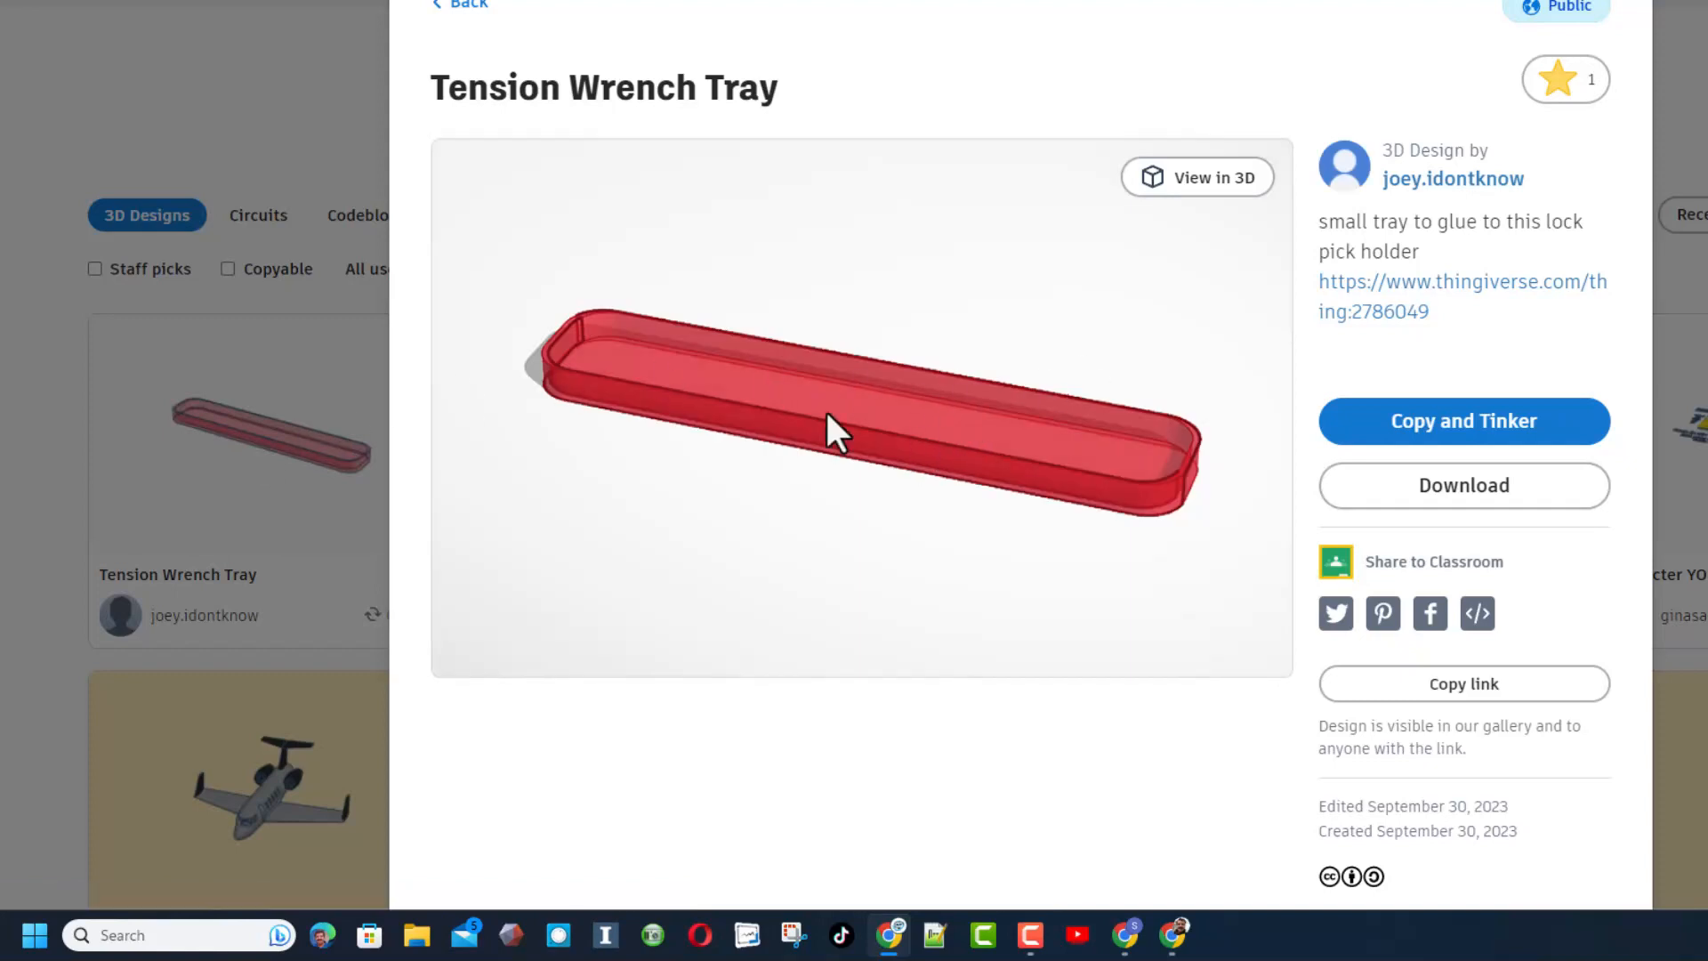
# Open the Halloween Contest design, expand its description, and give it an Awesome A+ reaction
pyautogui.click(1566, 78)
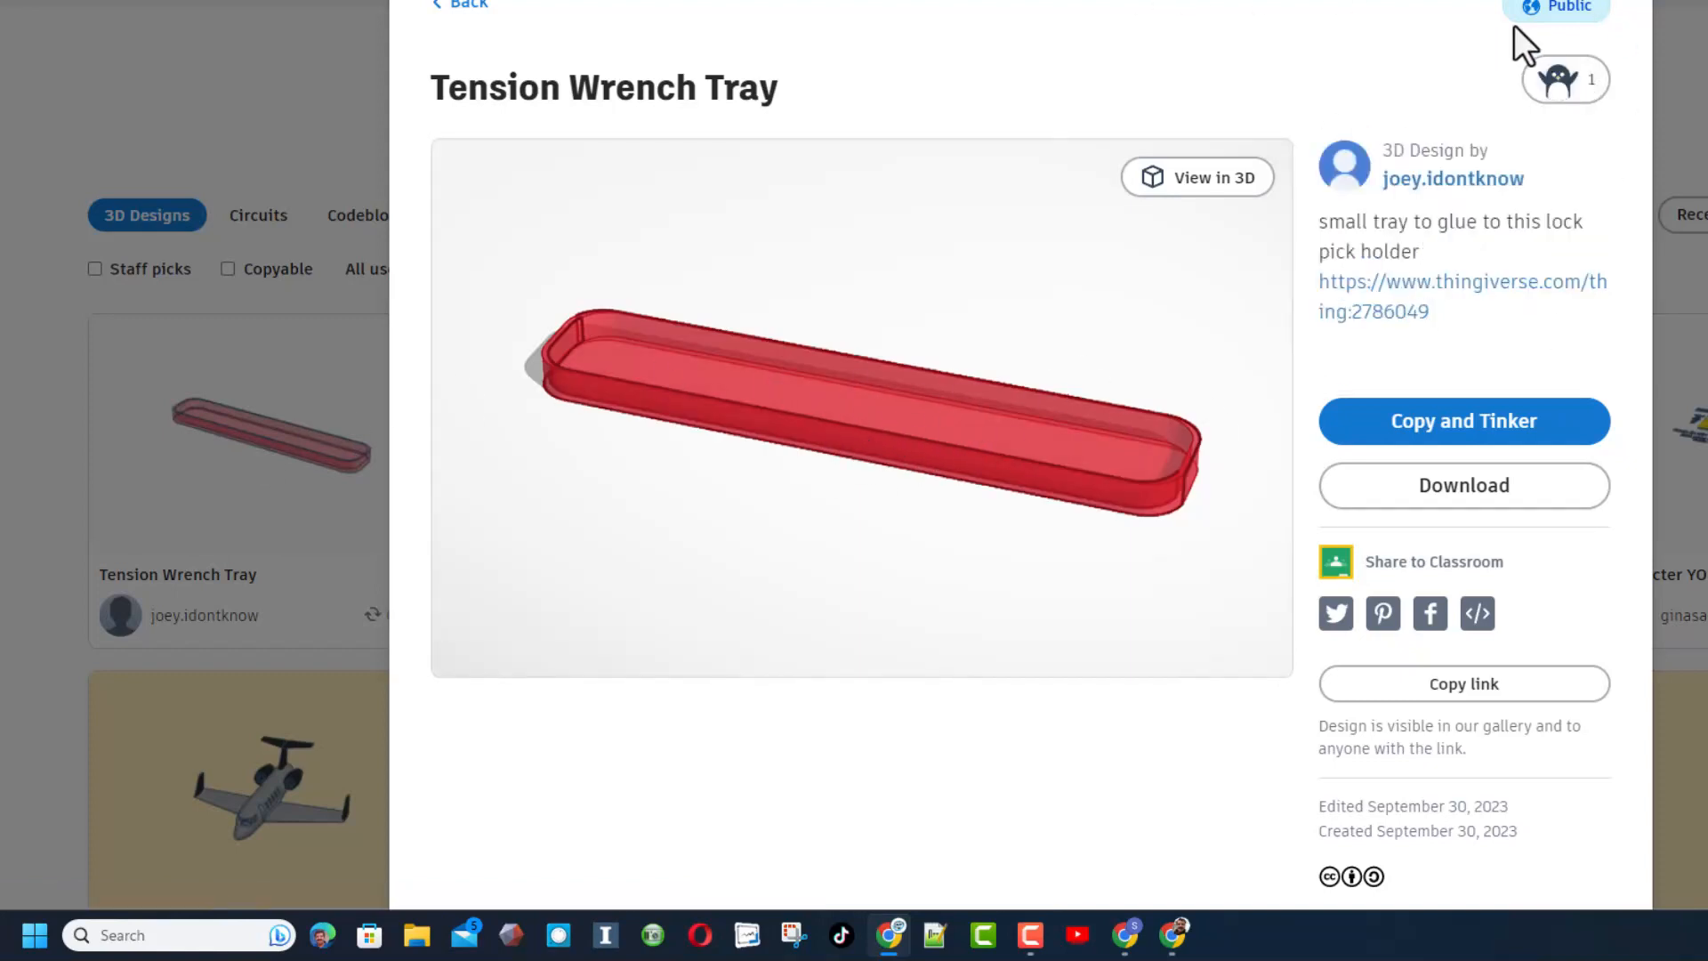
pyautogui.click(459, 5)
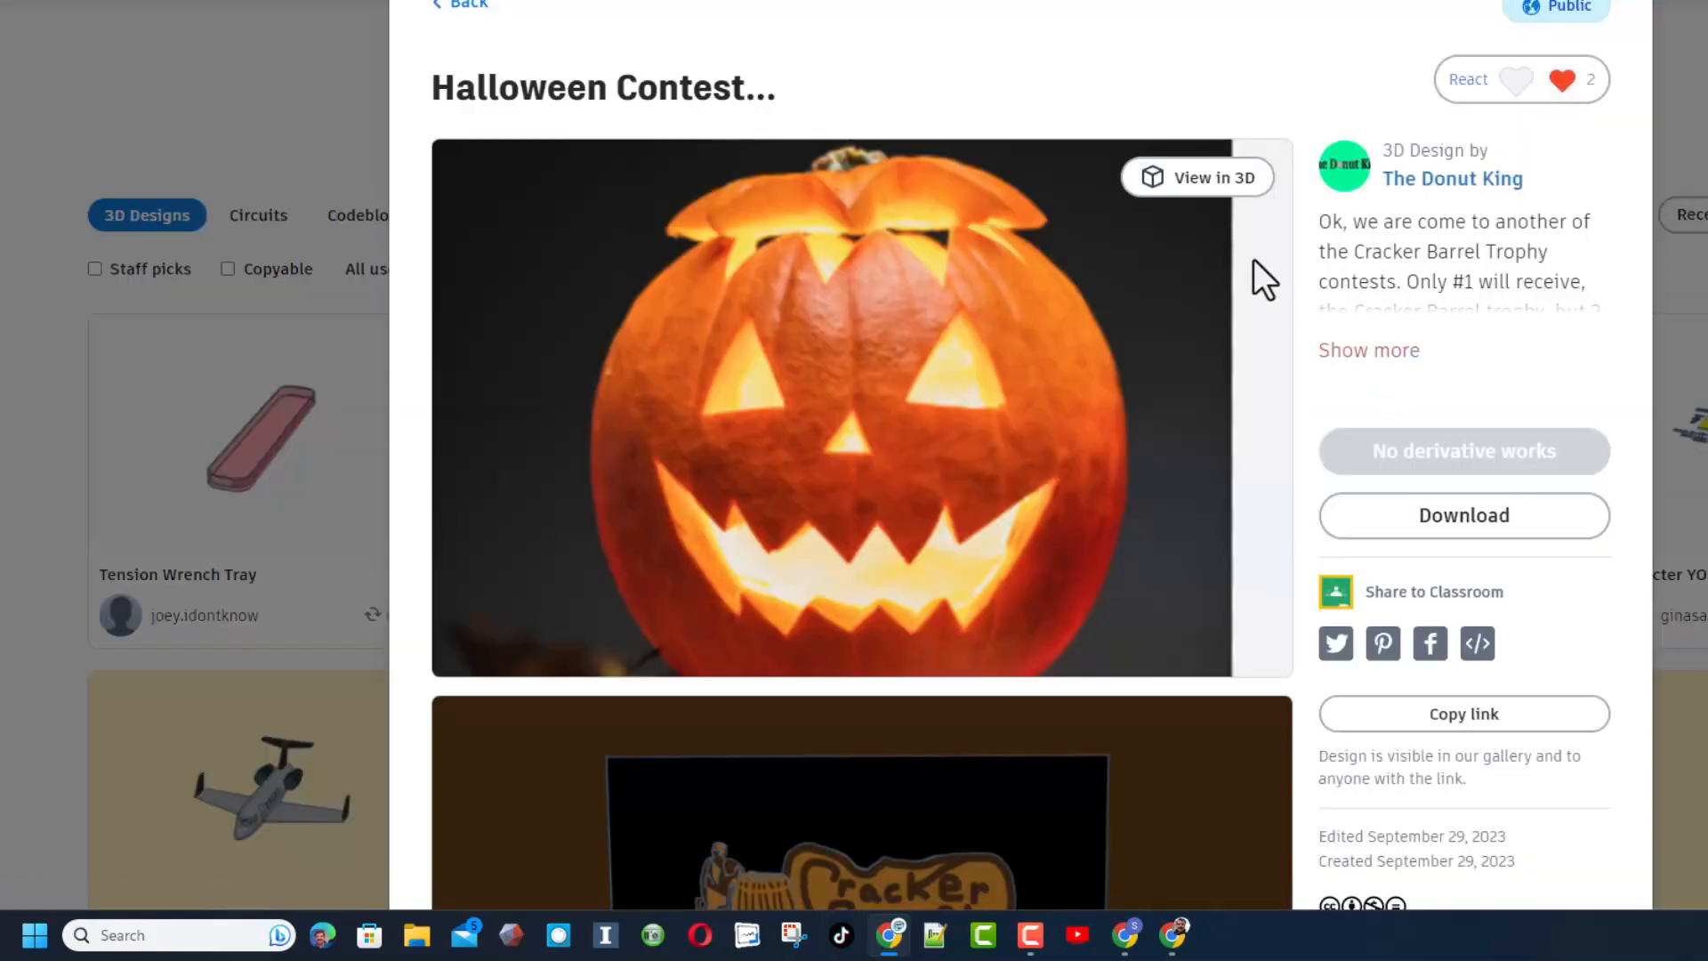
pyautogui.click(1368, 350)
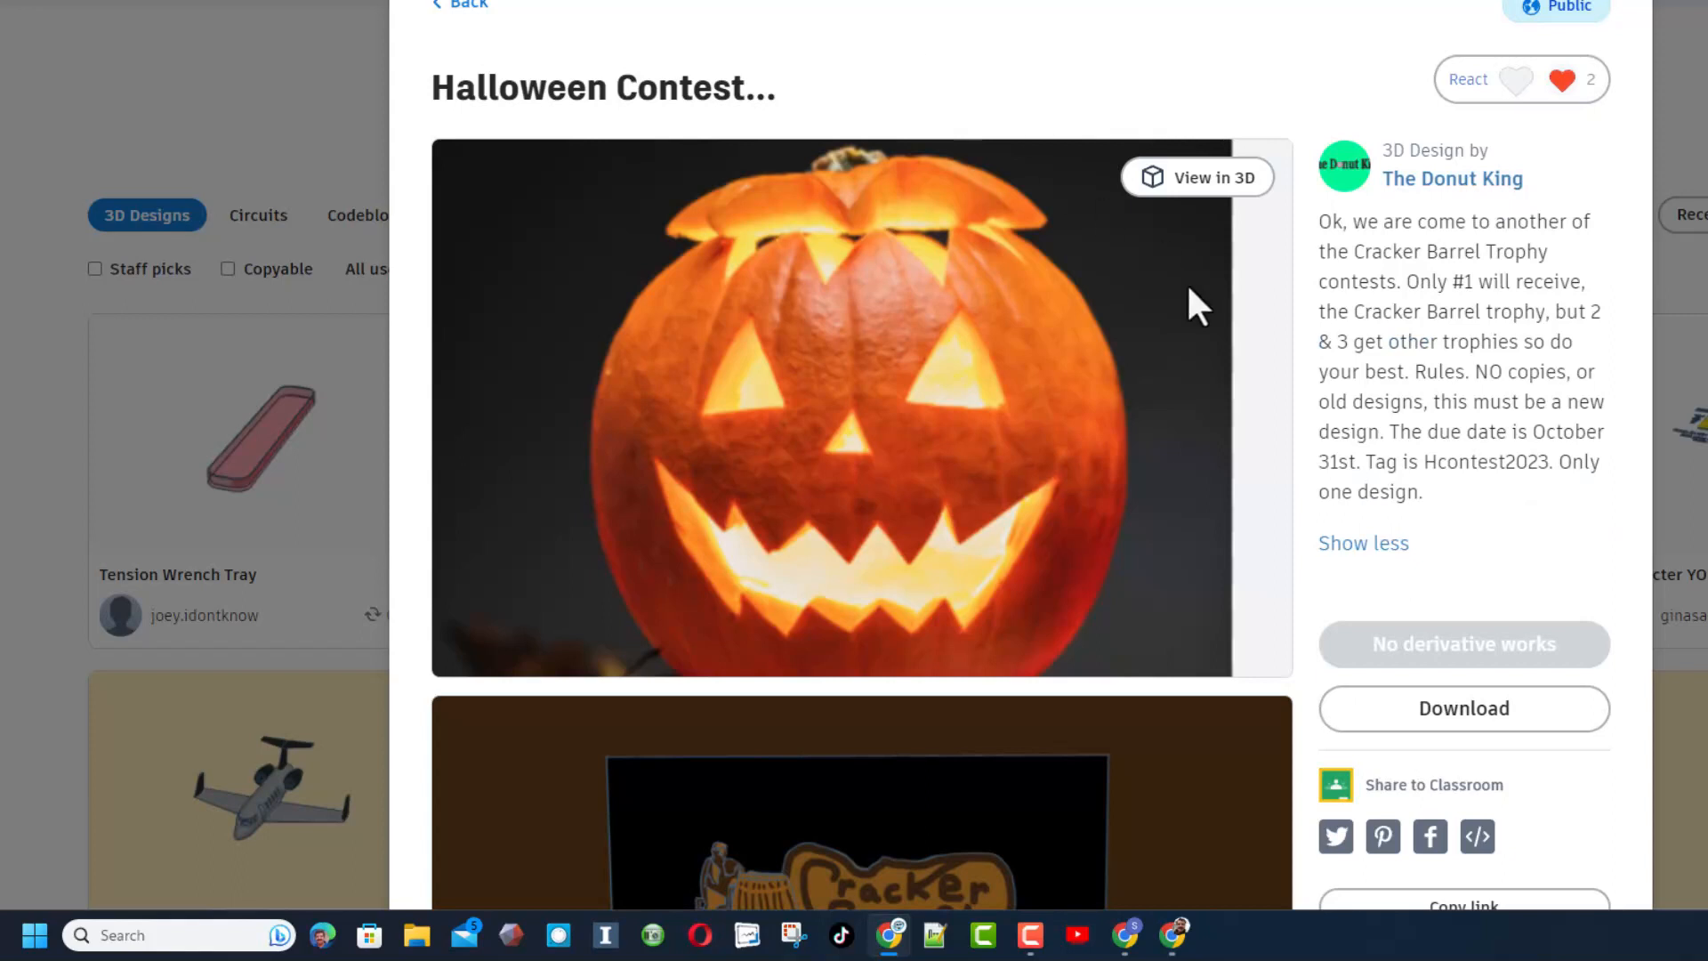
pyautogui.click(1506, 78)
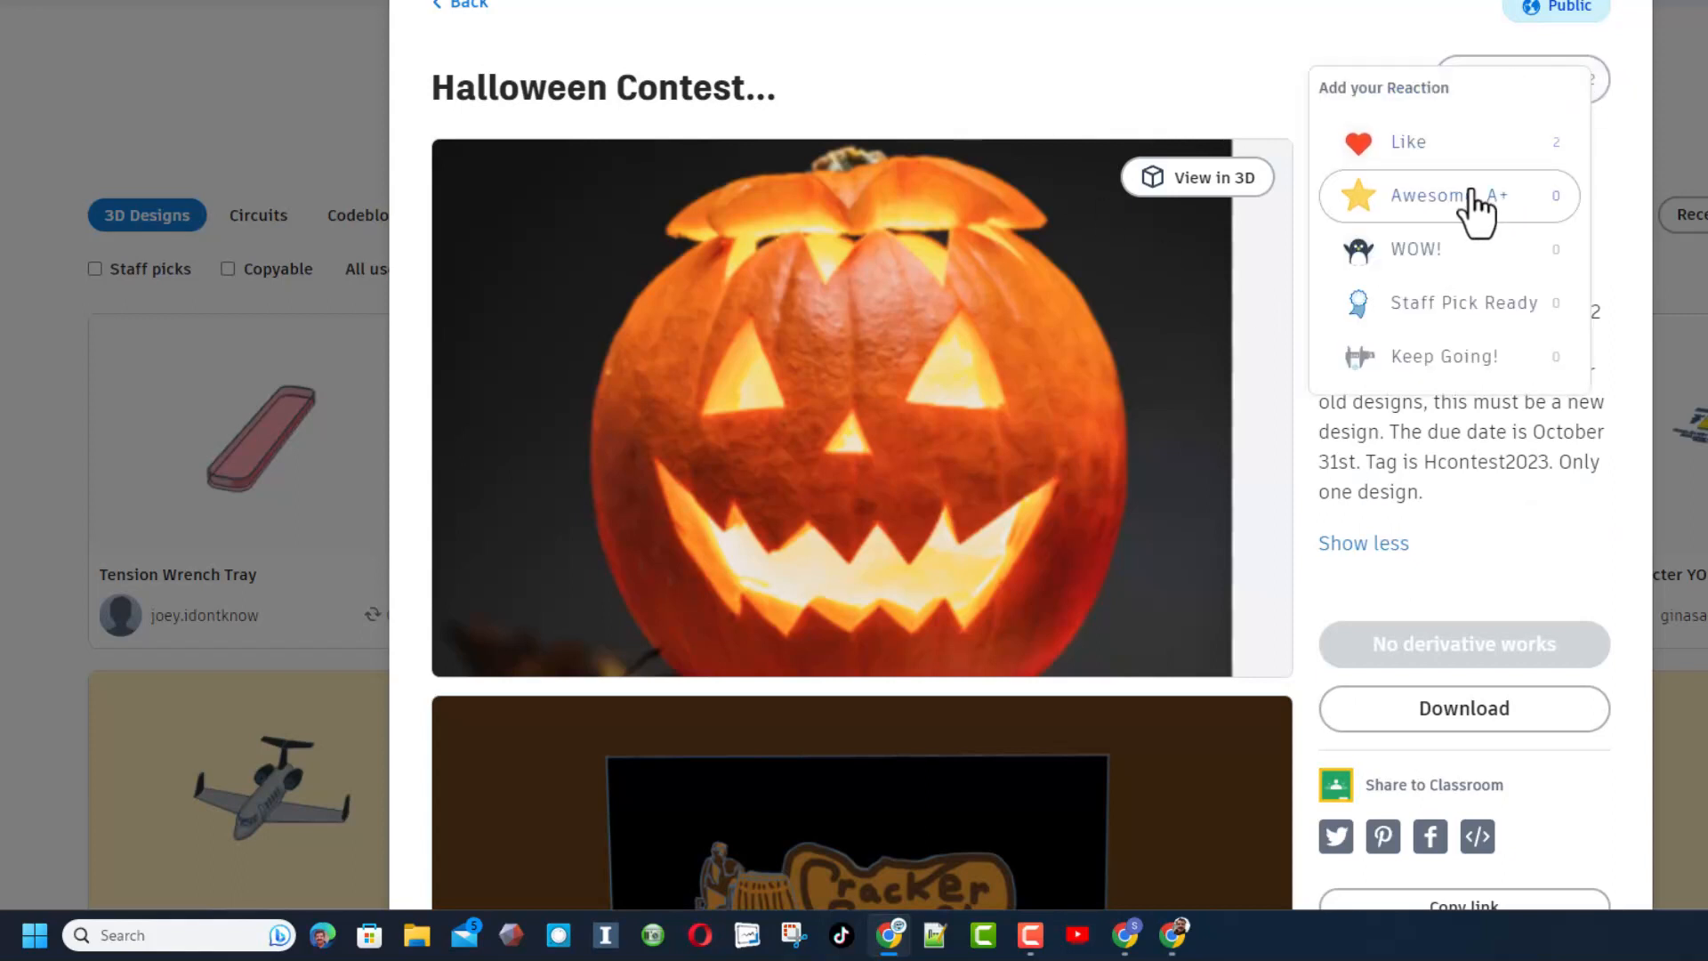
pyautogui.click(457, 6)
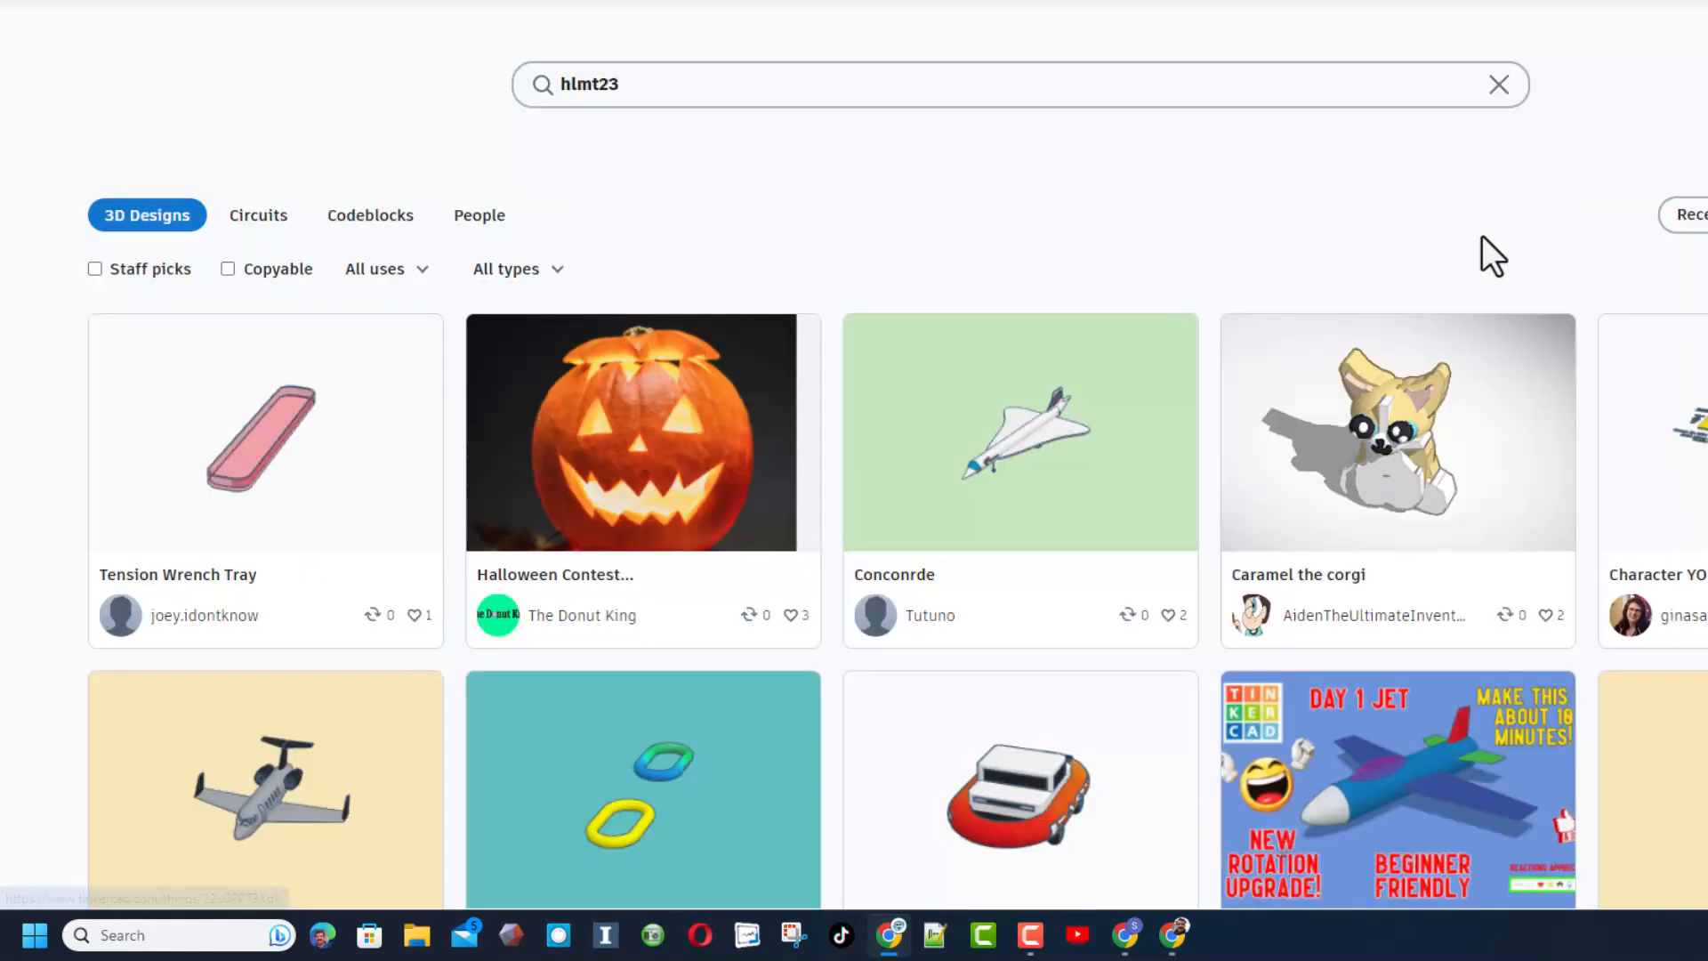
# View the Conconrde, Caramel the corgi and Character YOUR NAME design details
pyautogui.click(1018, 431)
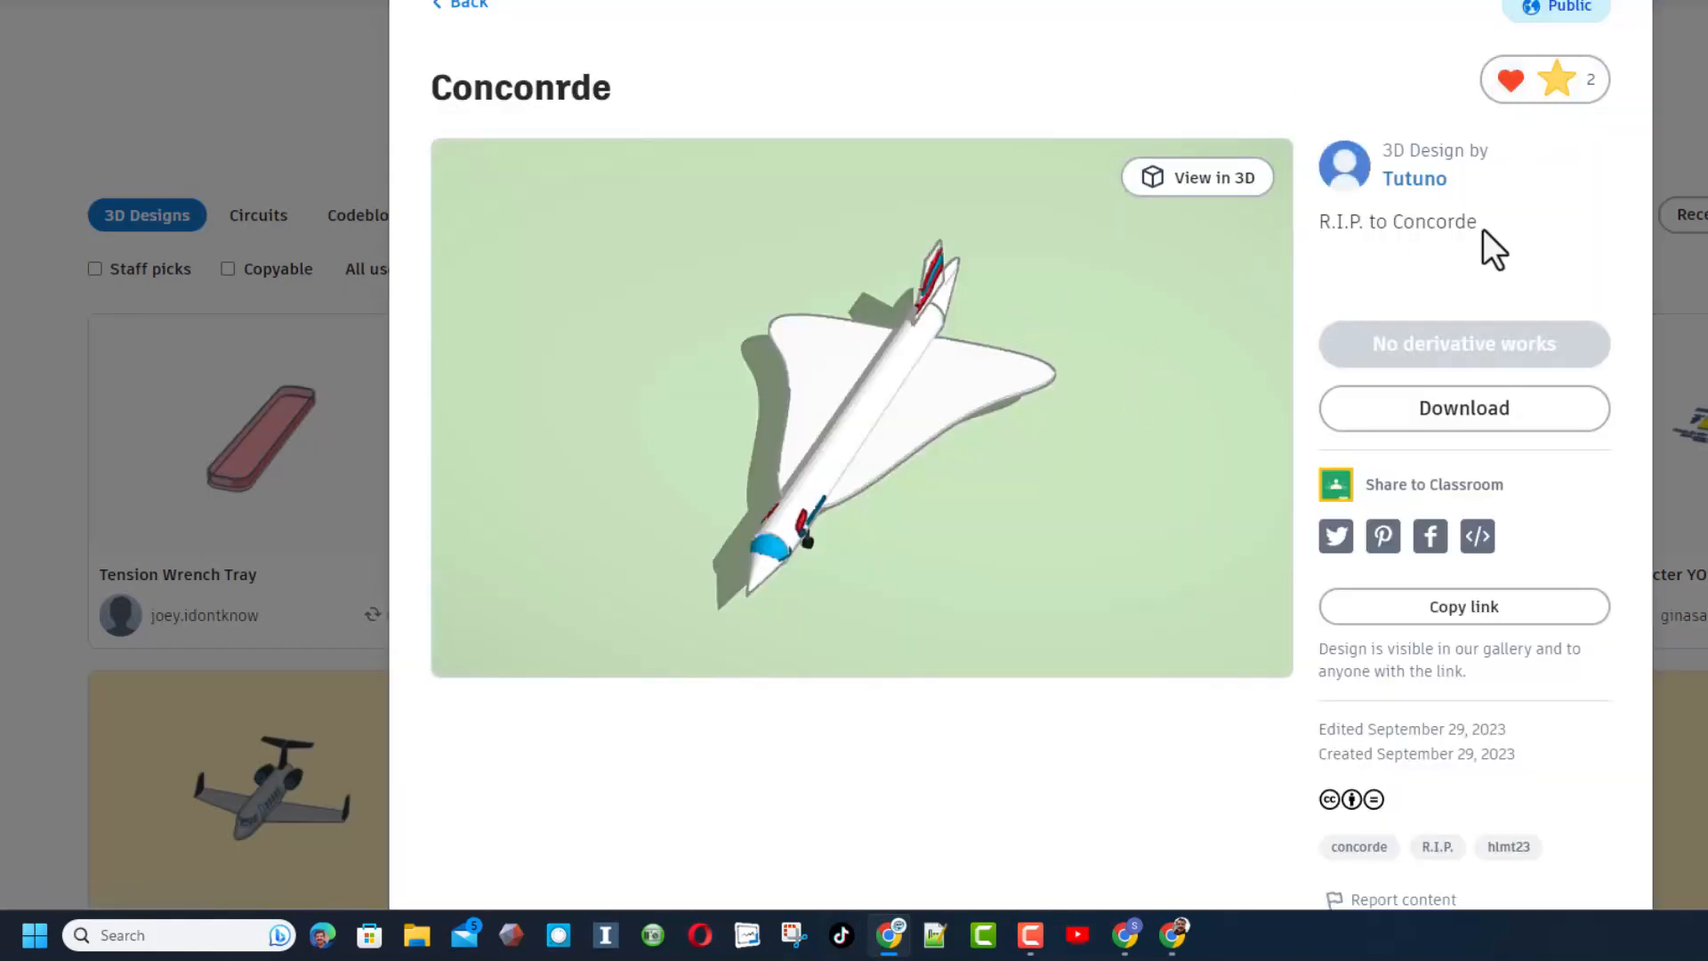
pyautogui.moveTo(1420, 258)
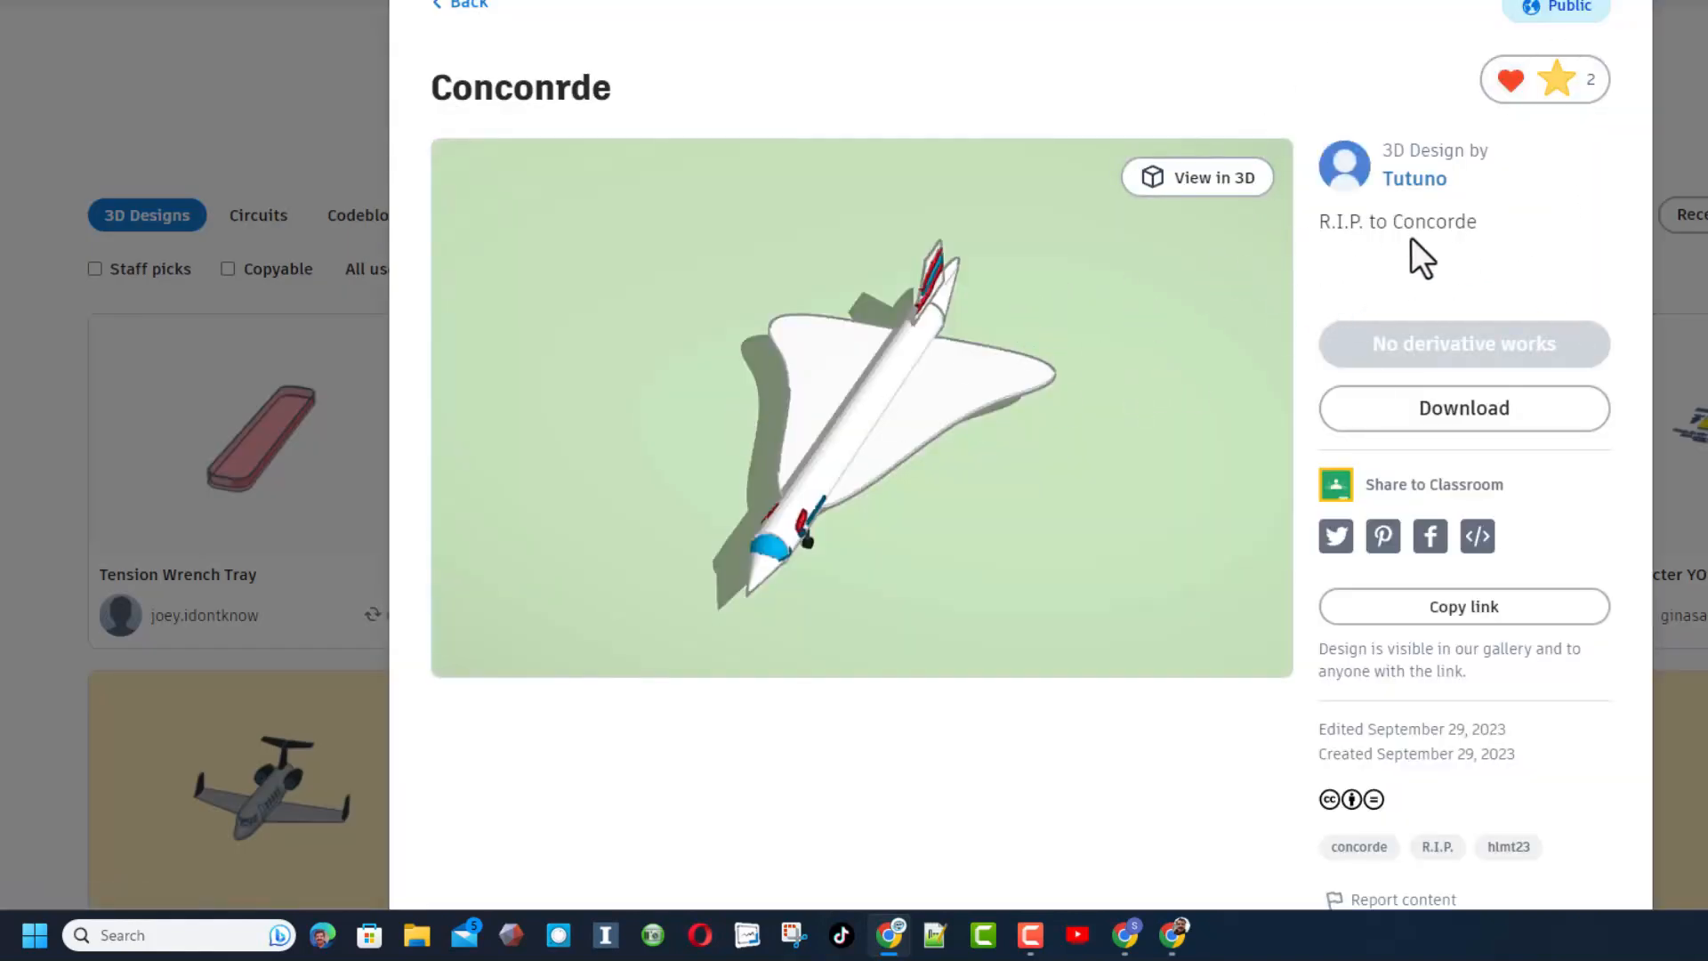
pyautogui.click(1510, 78)
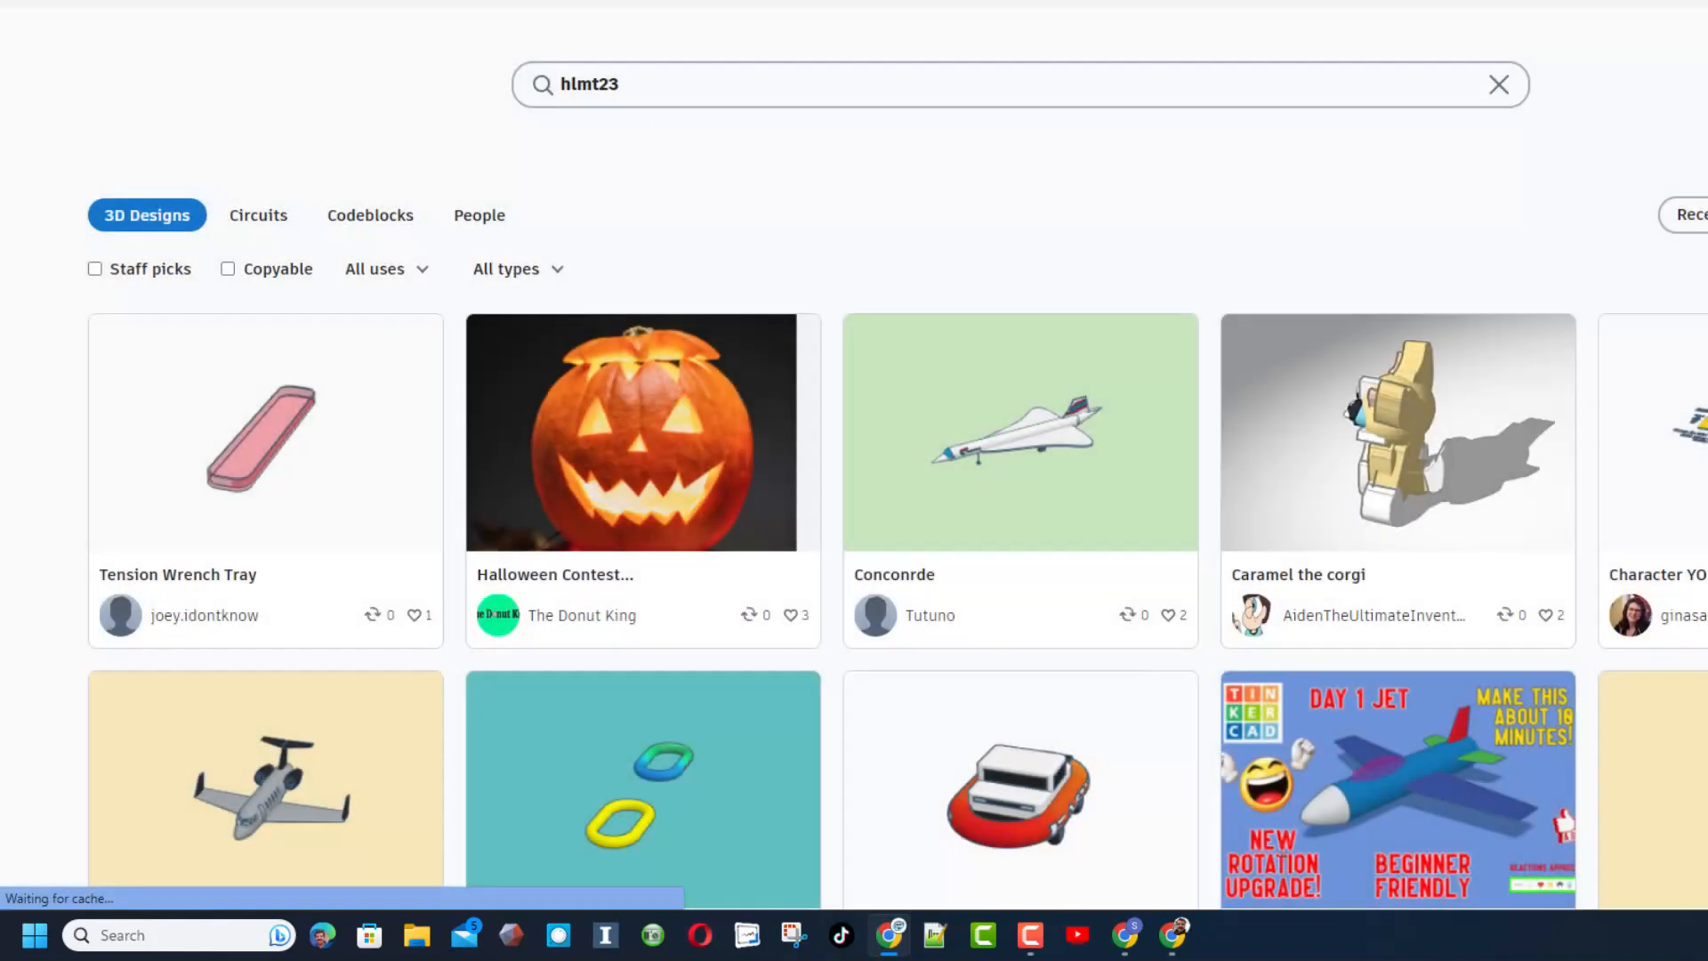
pyautogui.click(1397, 432)
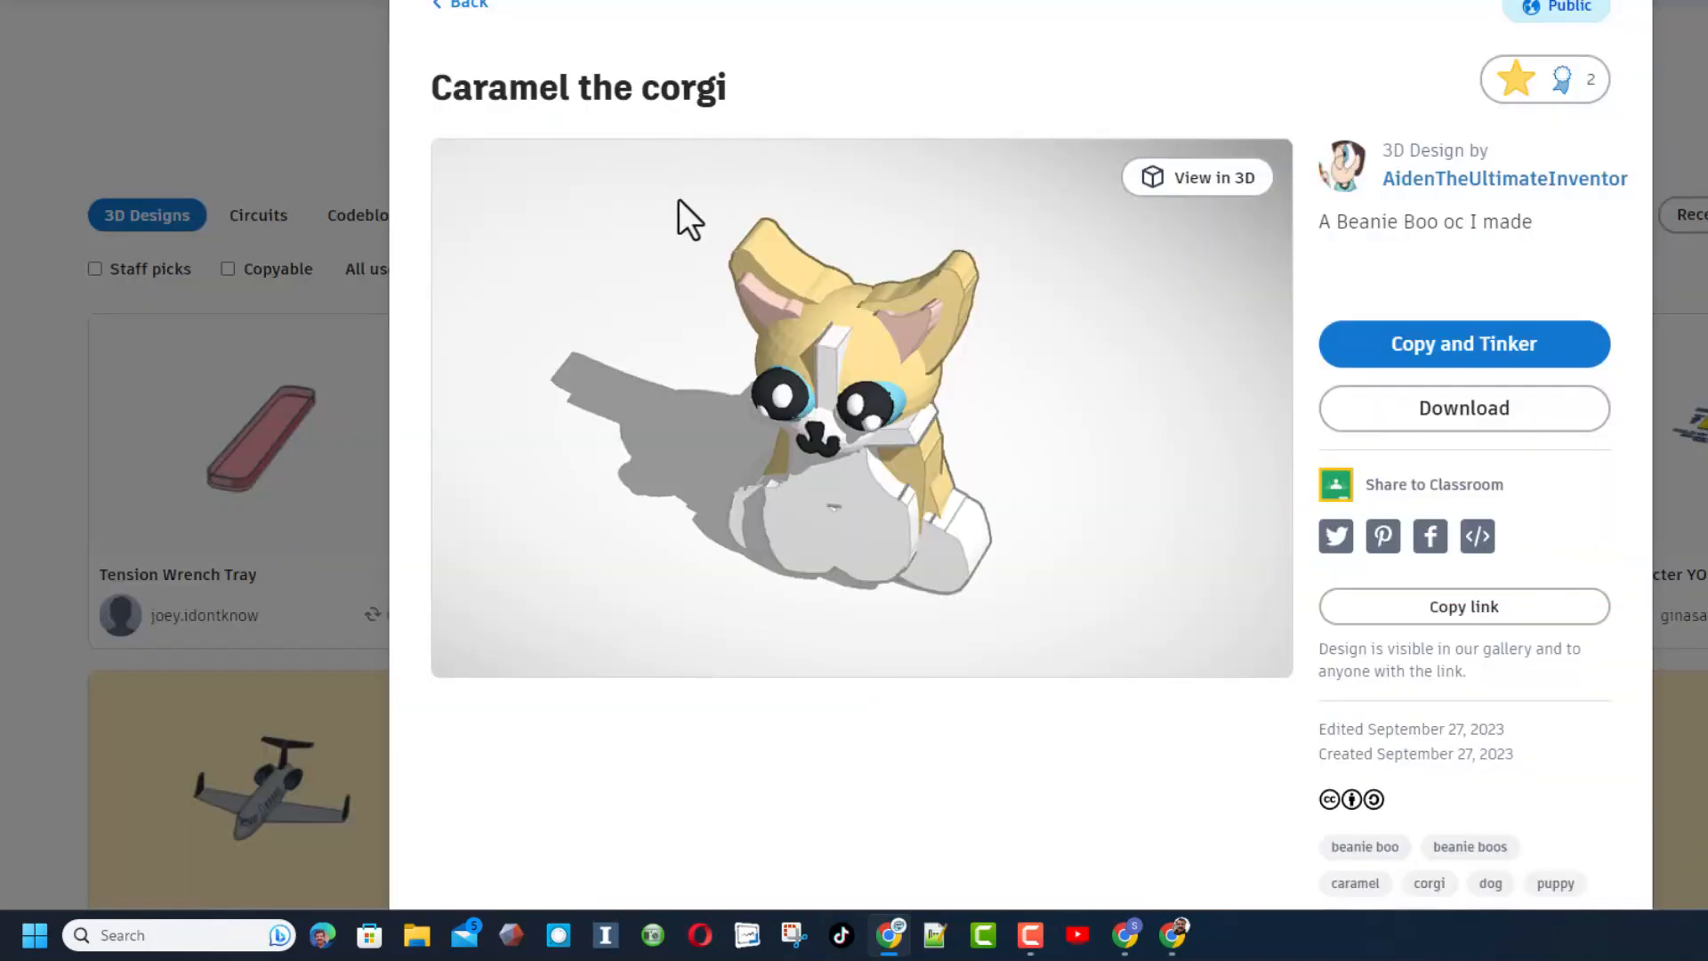
pyautogui.moveTo(942, 419)
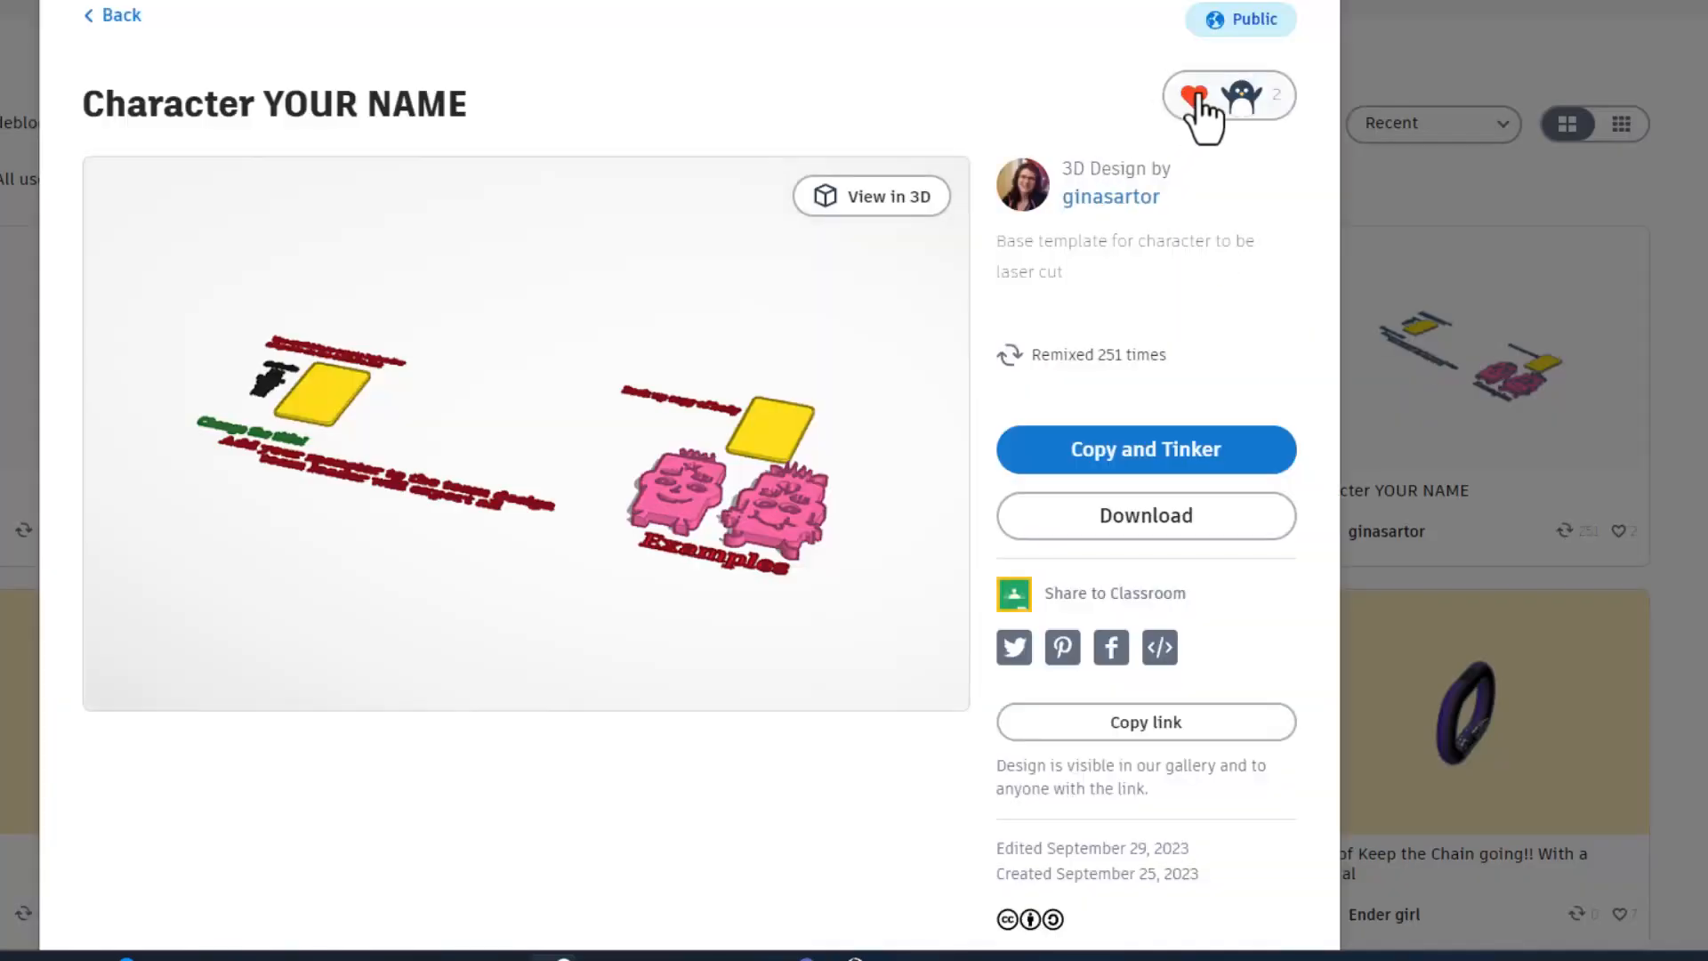
pyautogui.click(1192, 96)
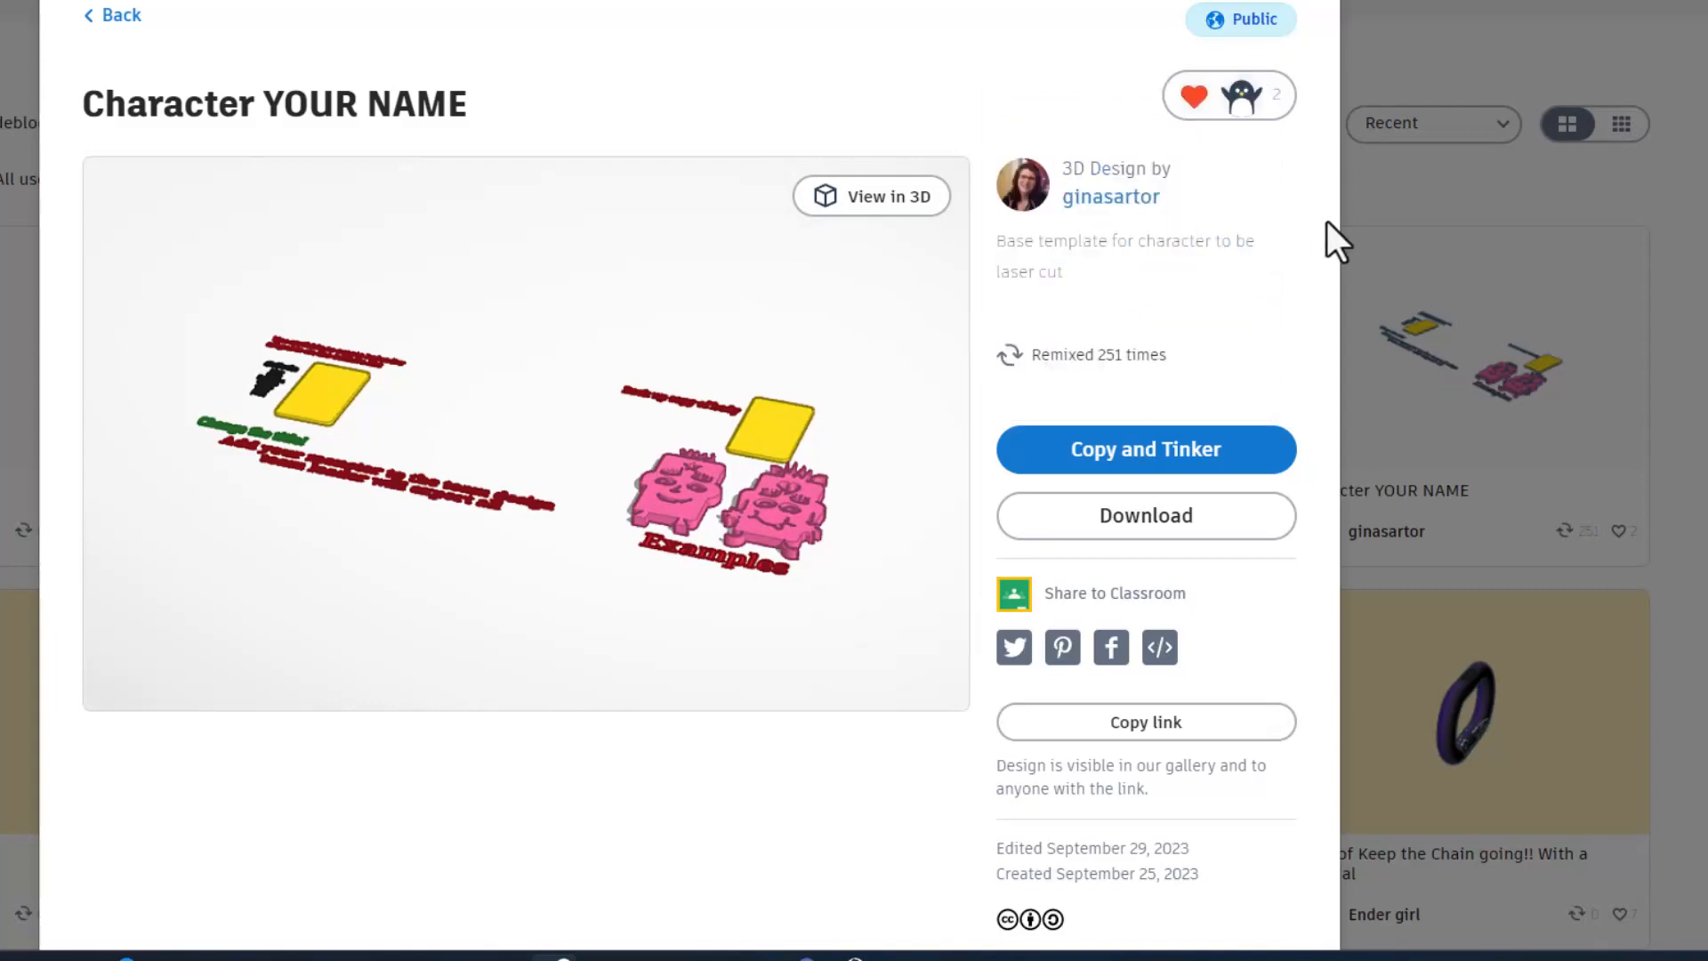
pyautogui.click(111, 15)
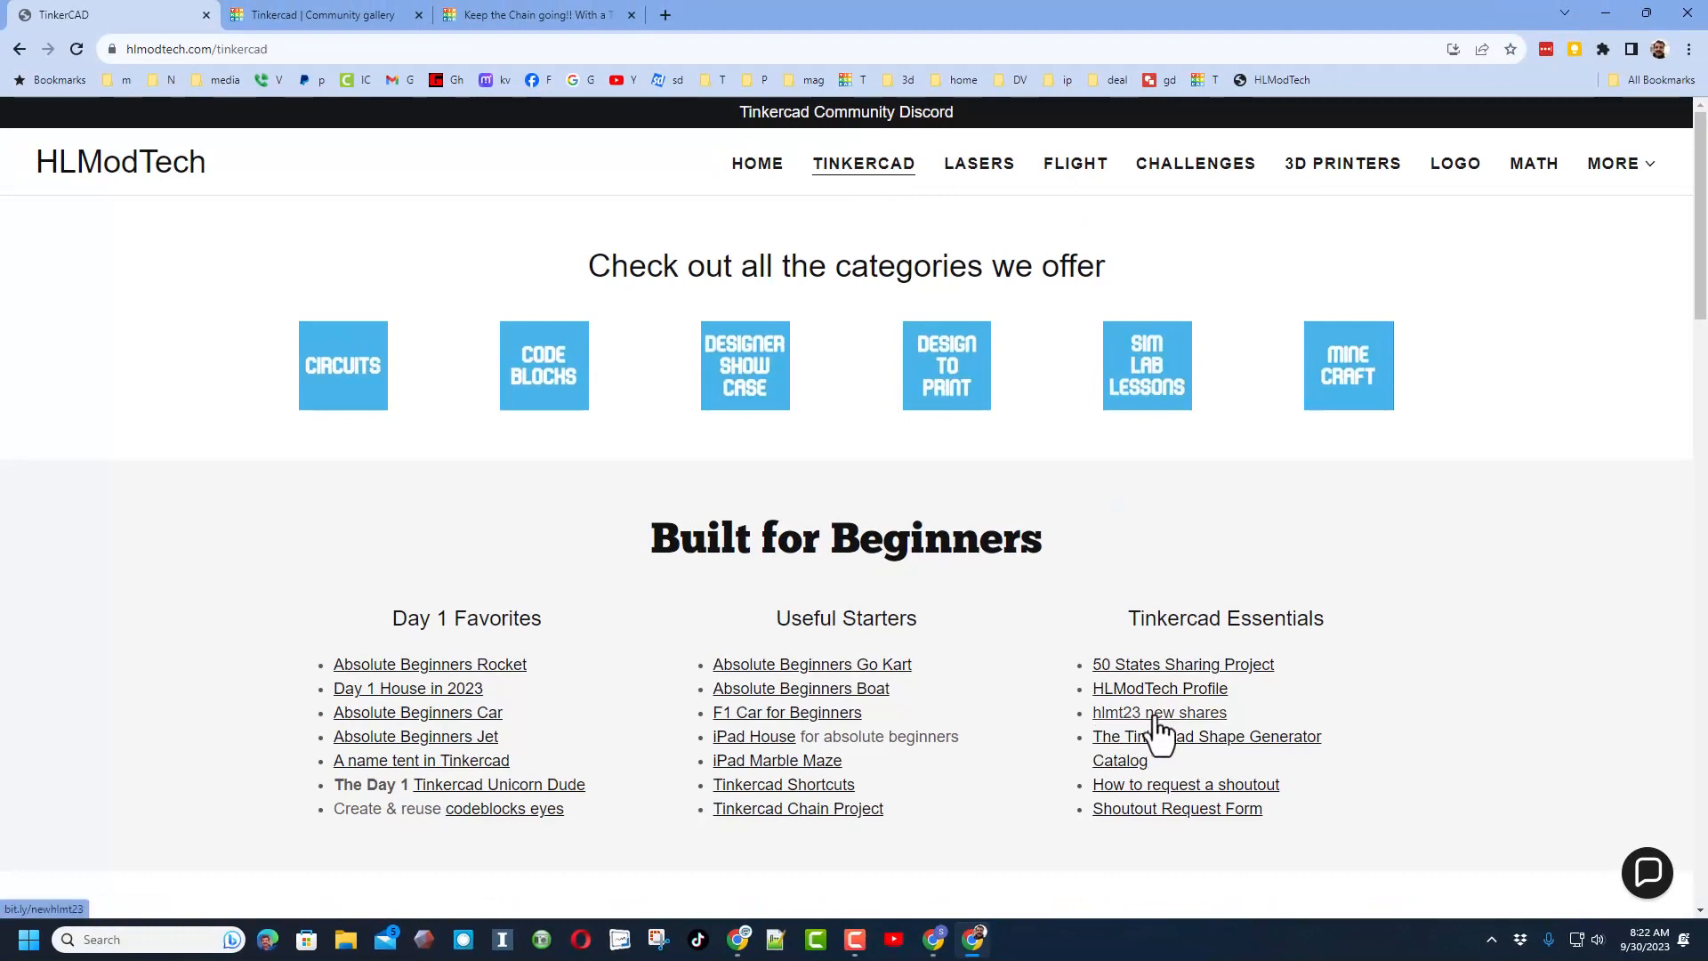
pyautogui.moveTo(1277, 723)
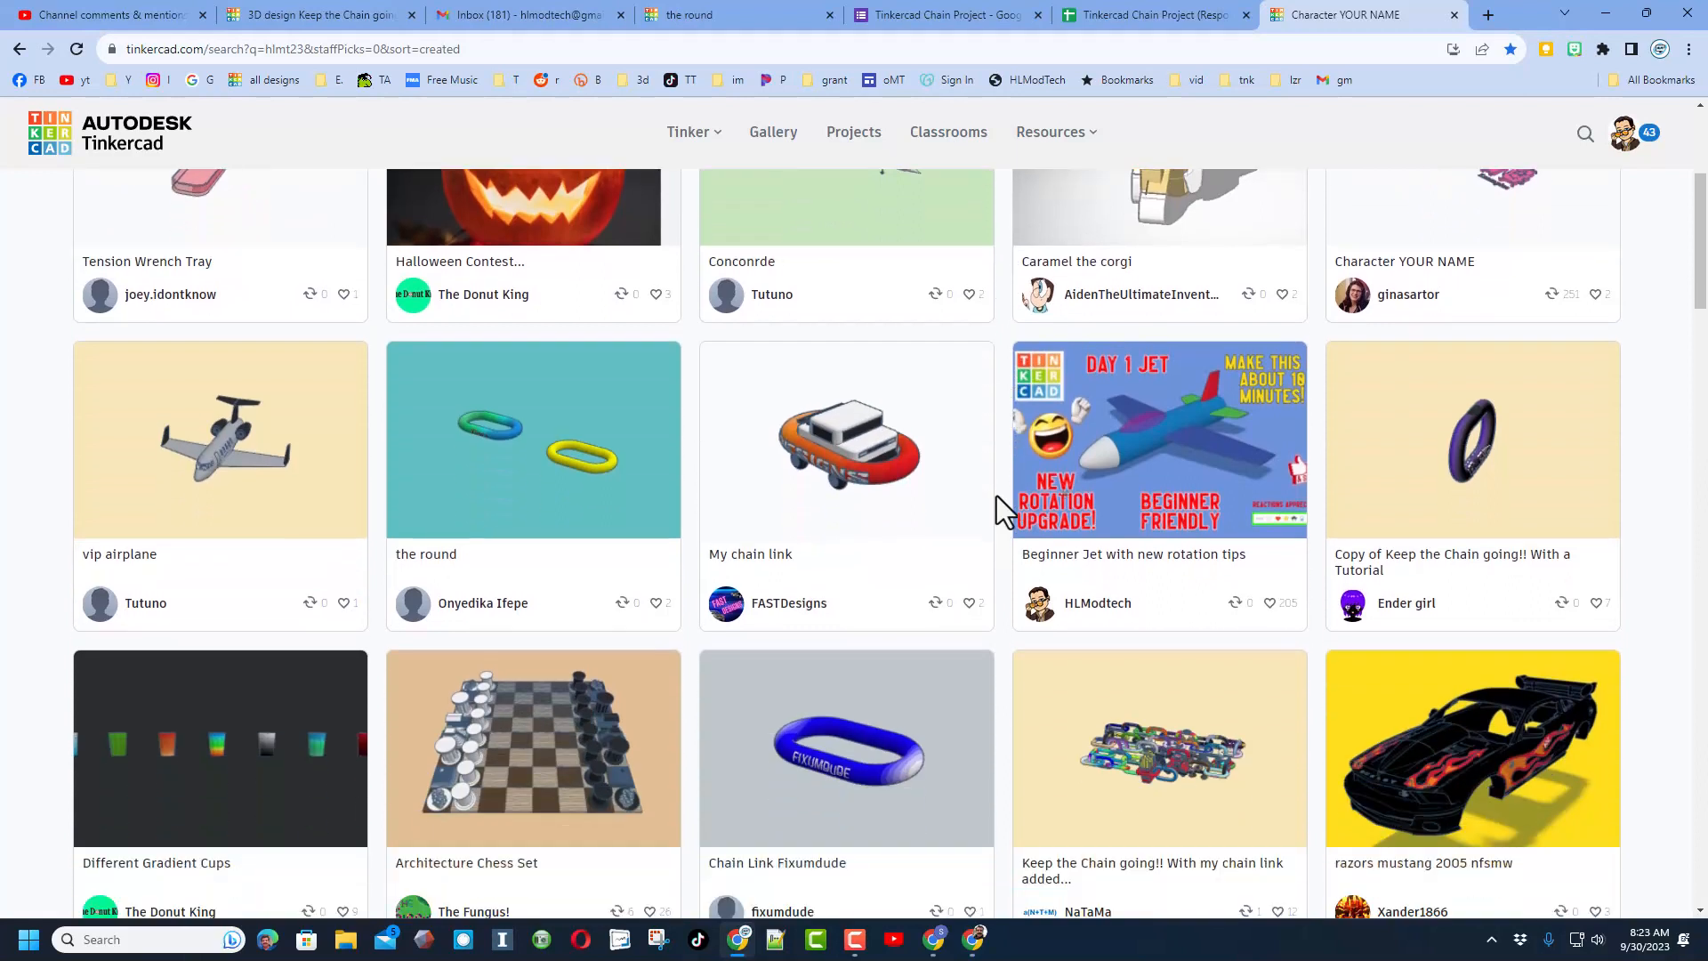
# Scroll the hlmt23 results down to later designs like Boeing 747 and vent reduction rectangle
pyautogui.scroll(-3)
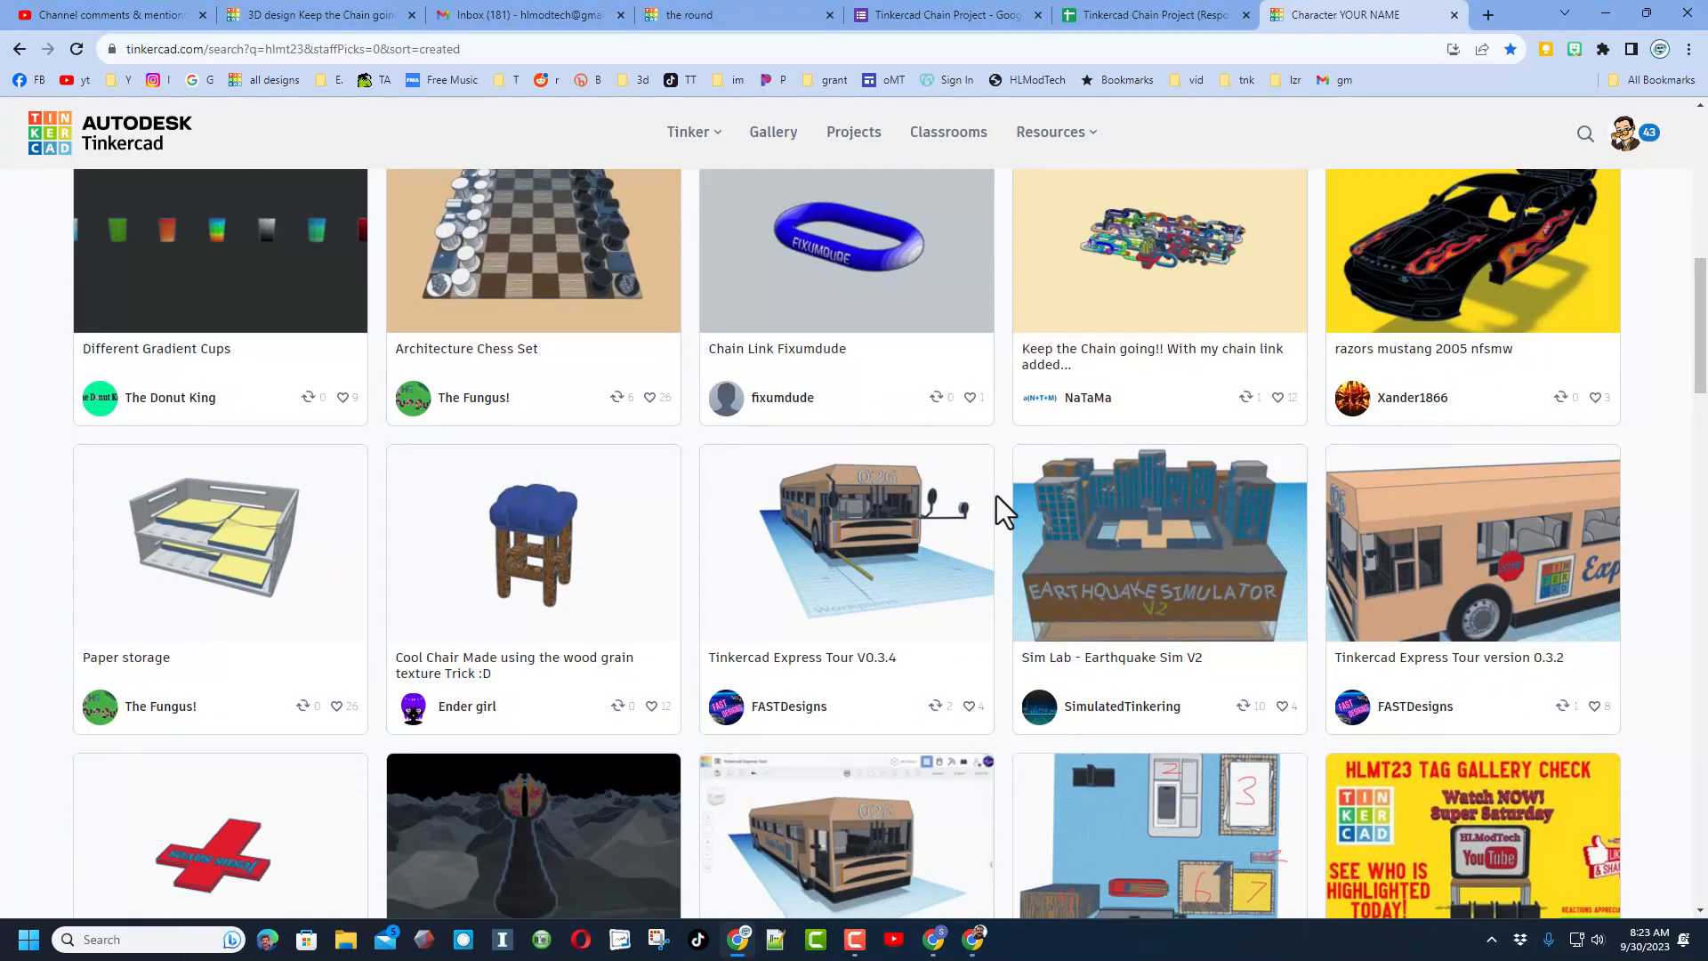
pyautogui.scroll(-3)
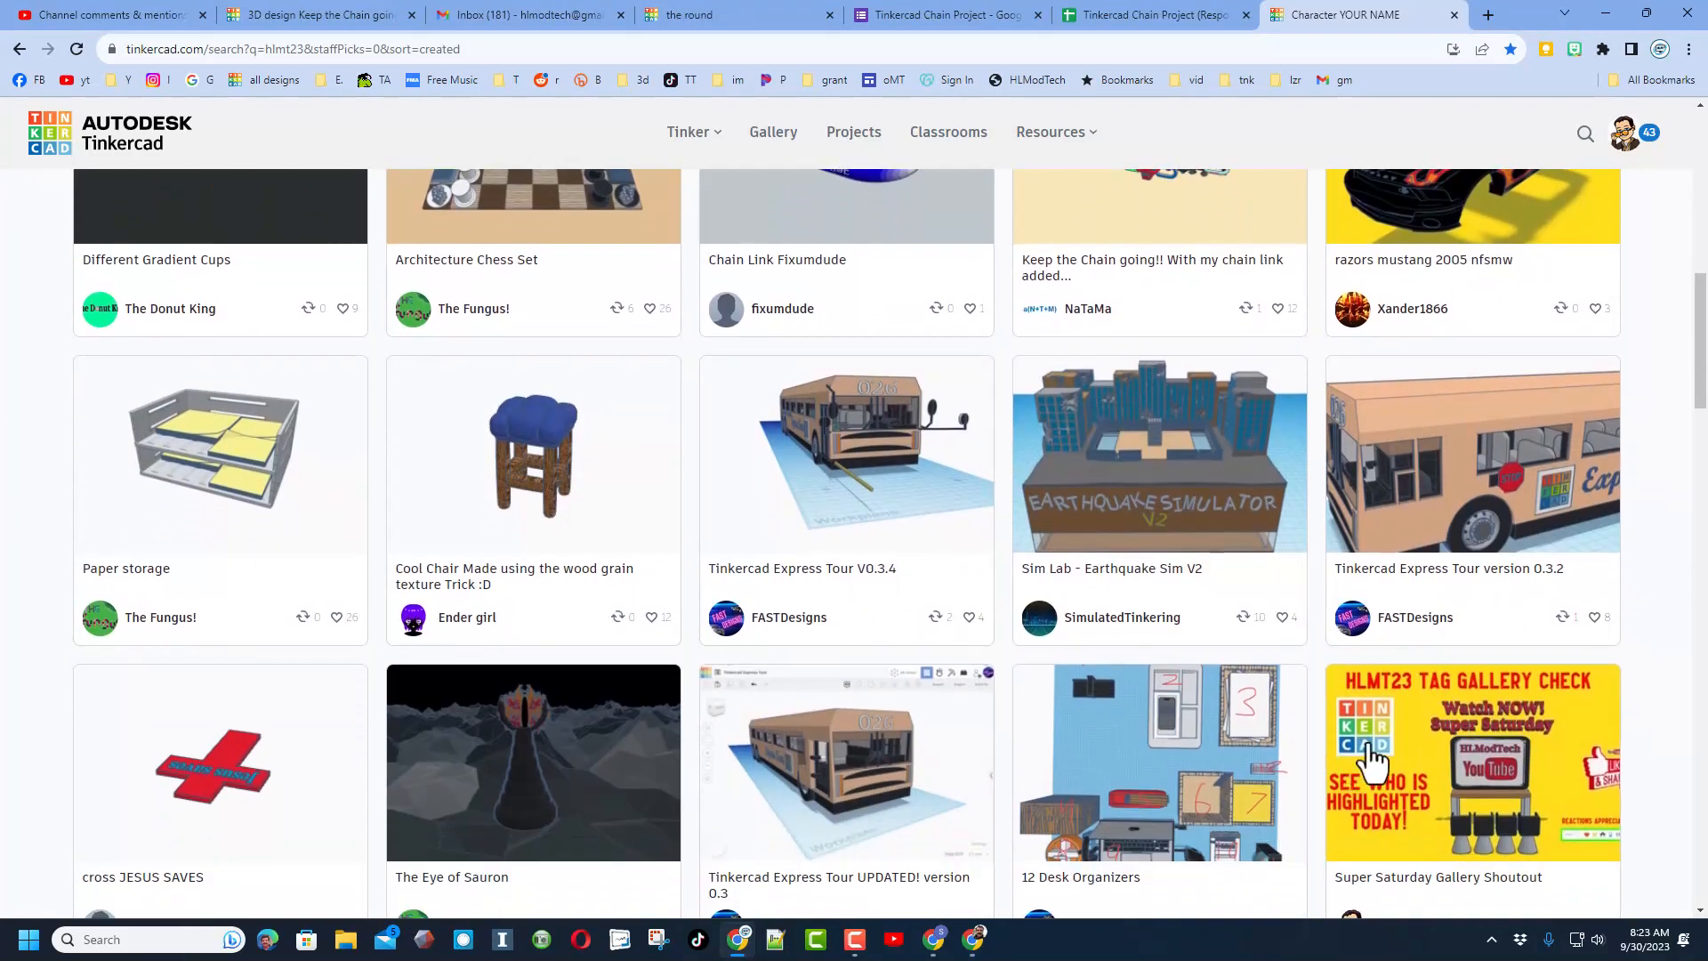
pyautogui.scroll(-3)
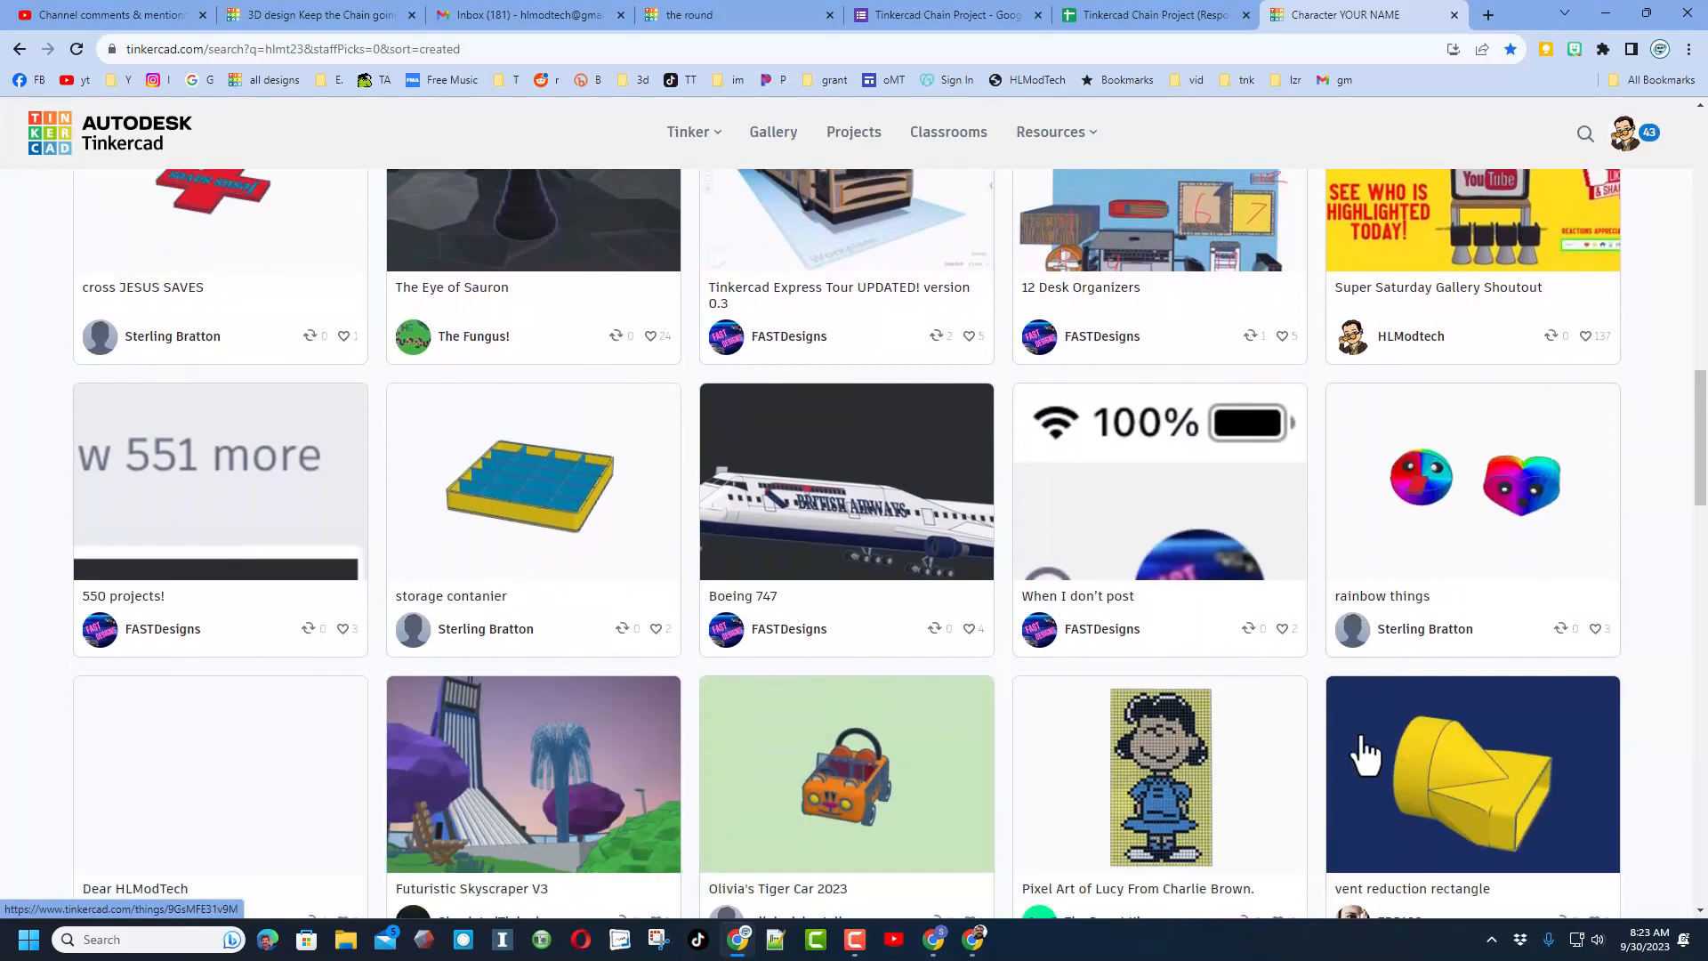
# Open and close the HLModTech contact chat, then open the Tinkercad Community Discord invite
pyautogui.click(295, 15)
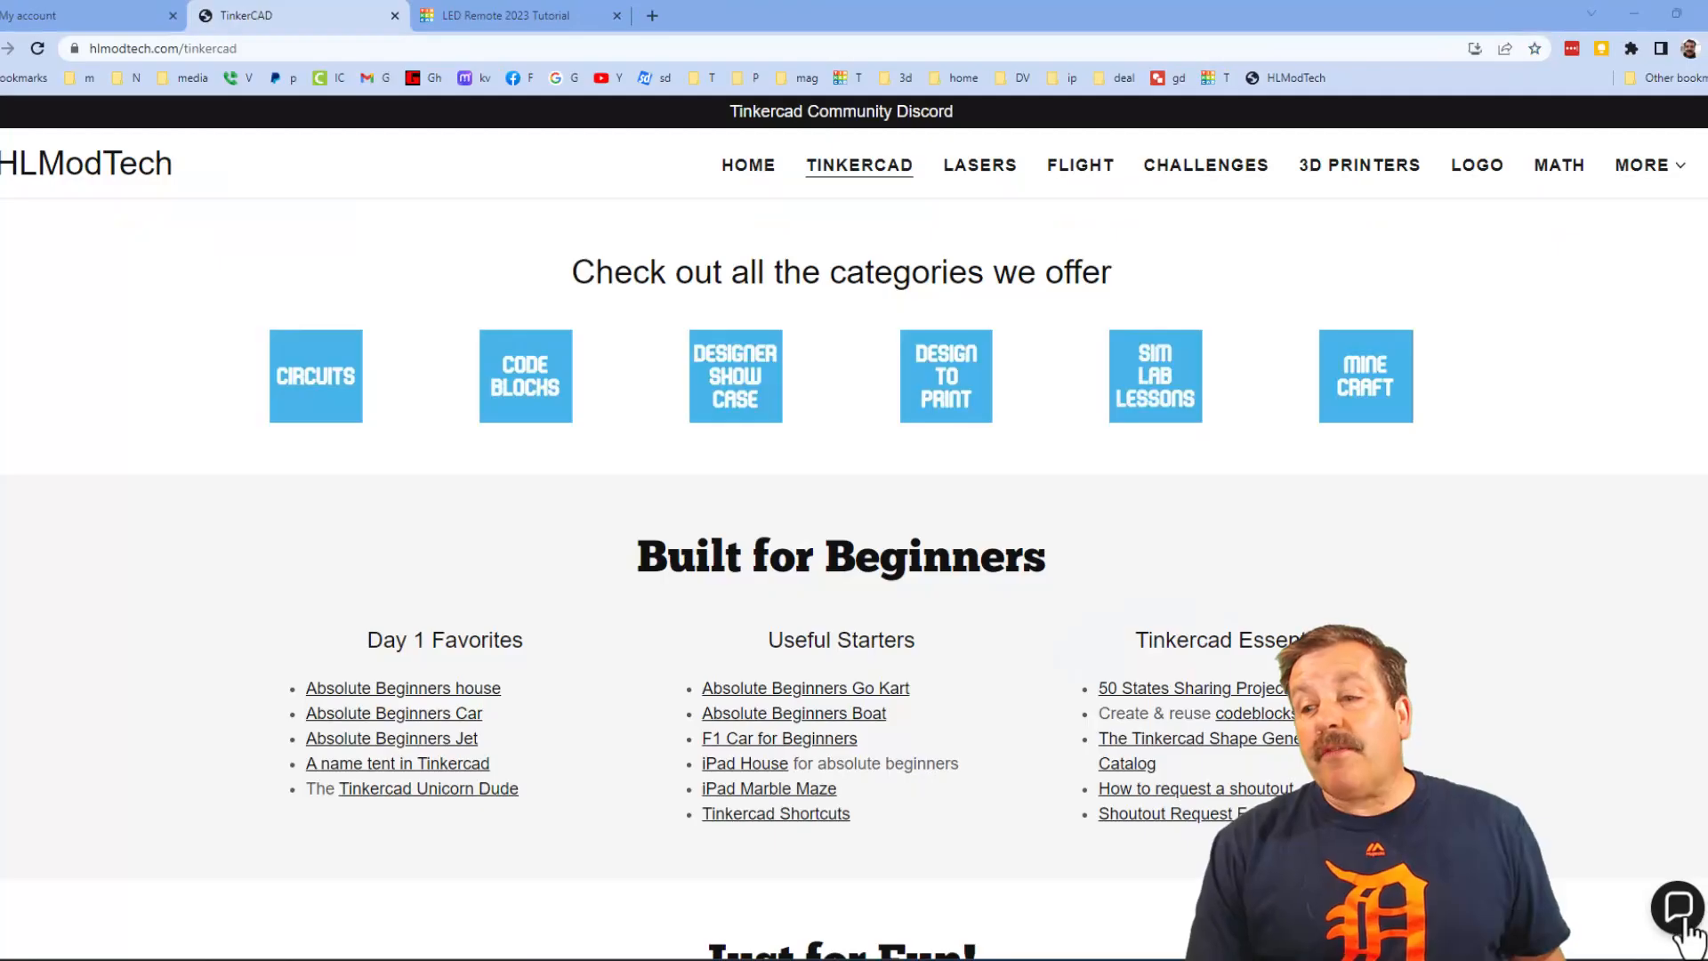
pyautogui.click(1678, 906)
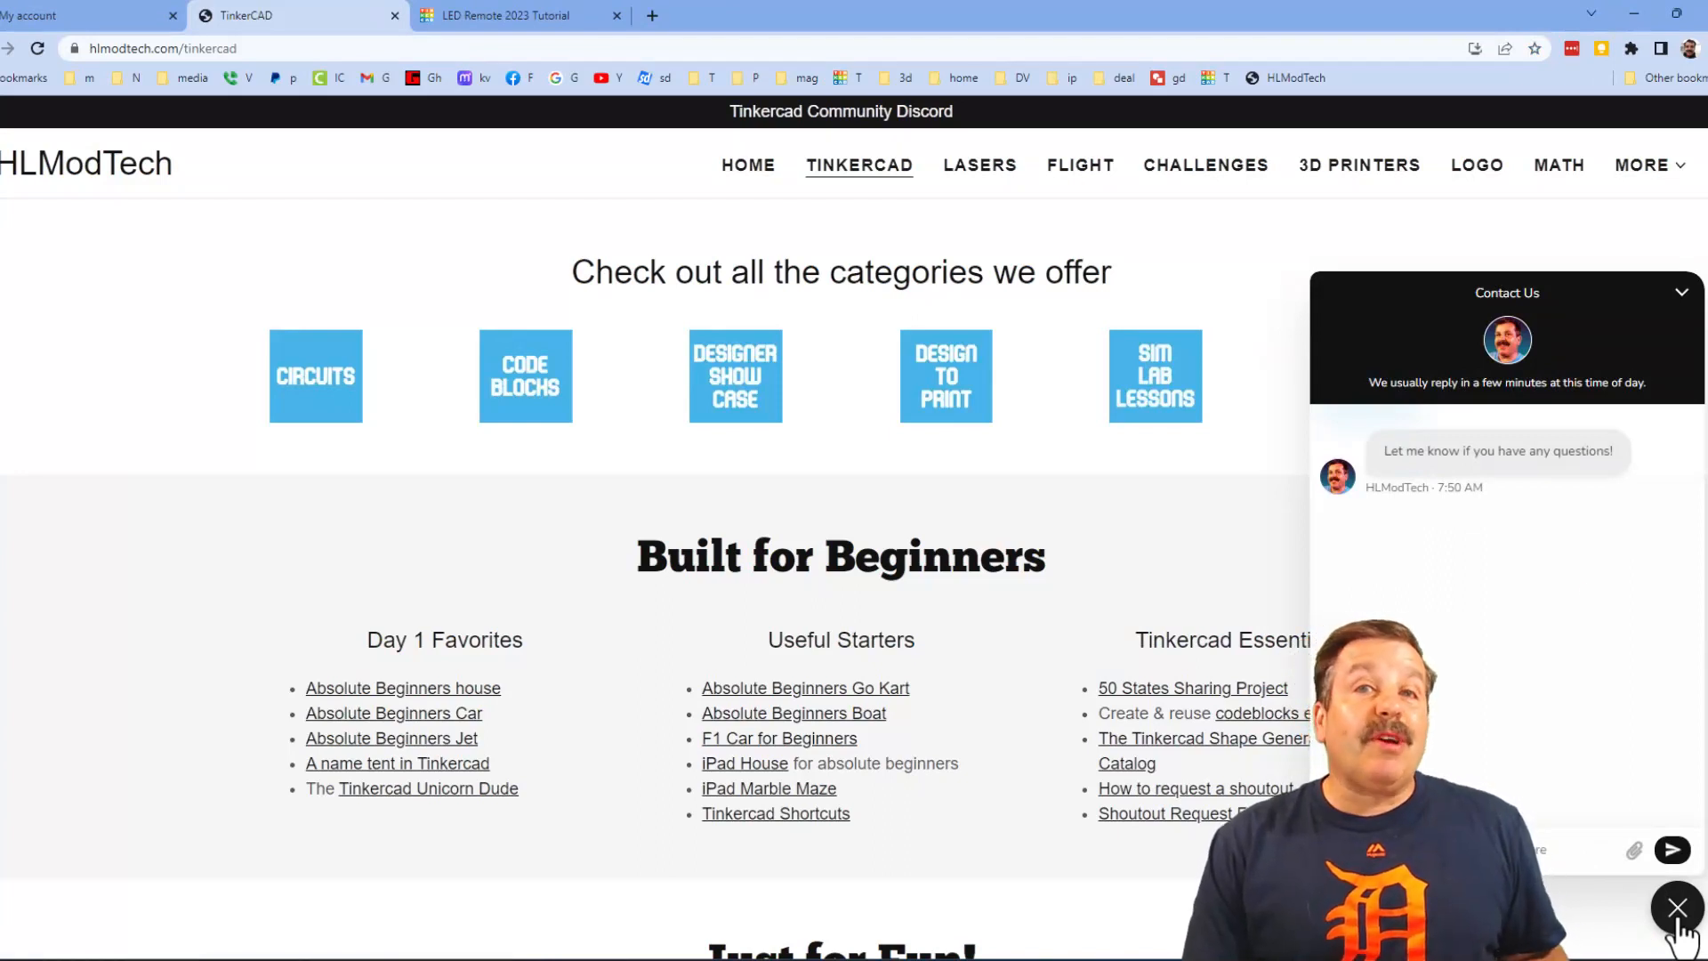
pyautogui.click(1675, 908)
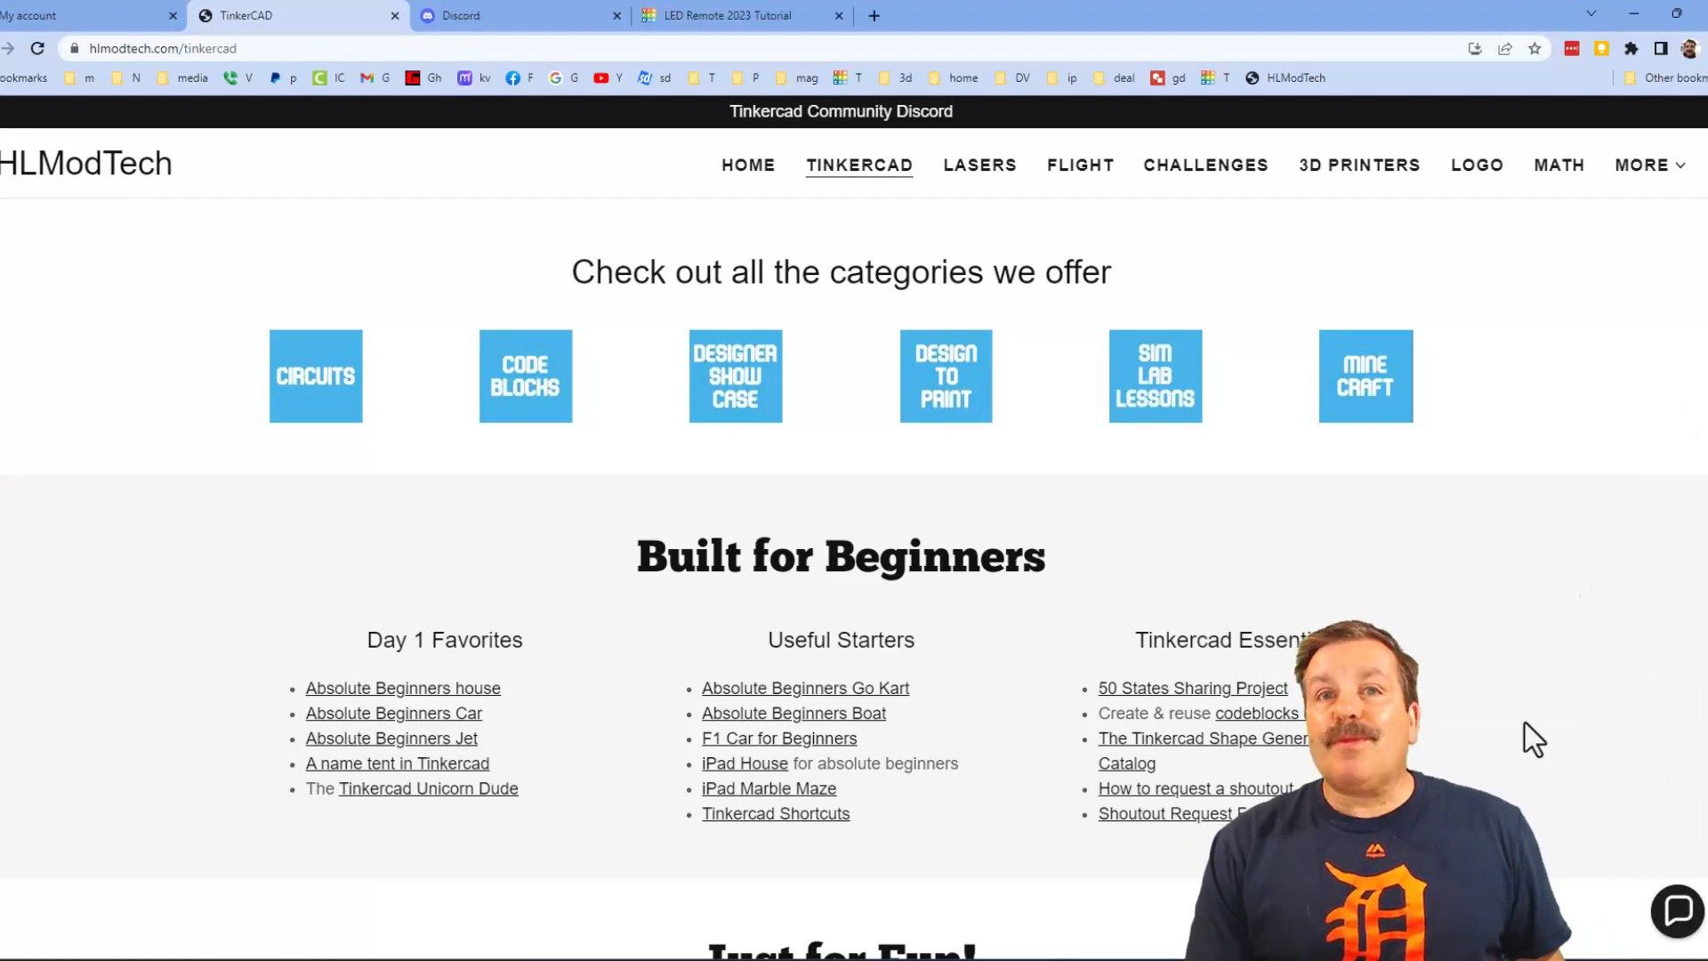
pyautogui.click(839, 111)
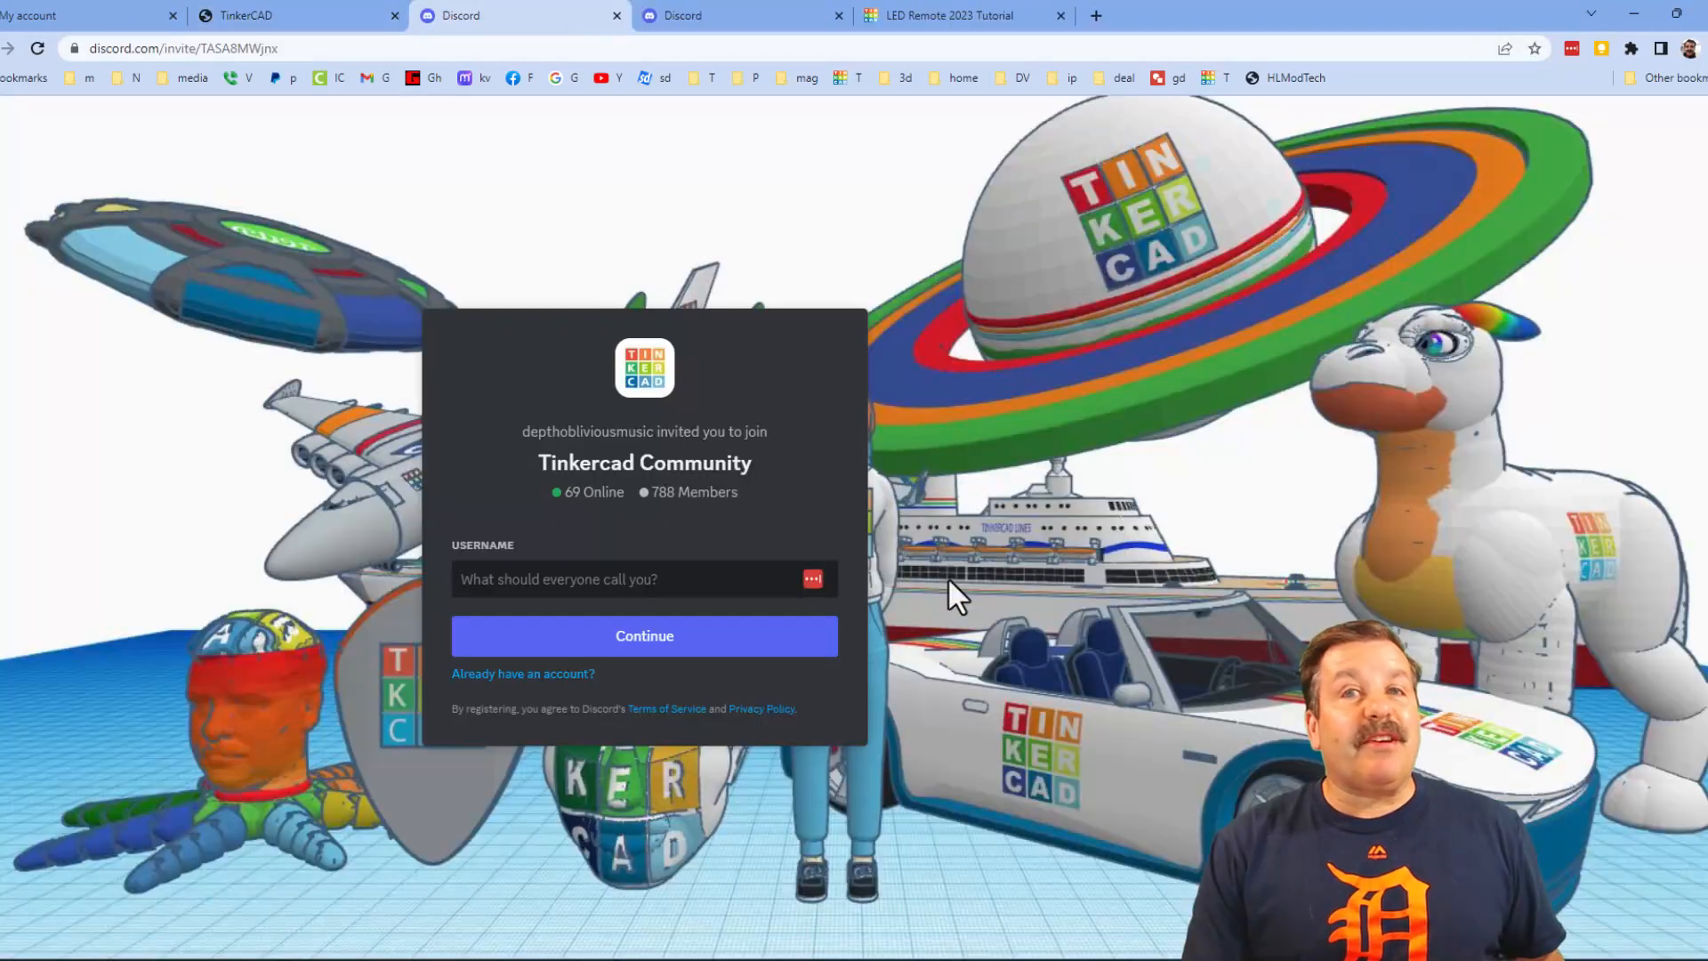